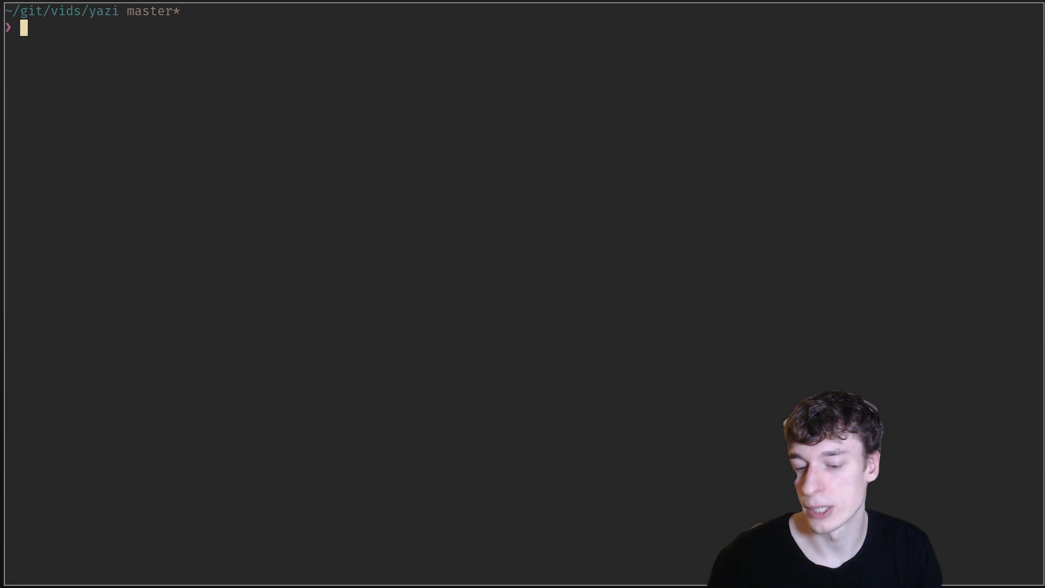
Type 'yazi' at the fish prompt in ~/git/vids/yazi without running it
type("yazi")
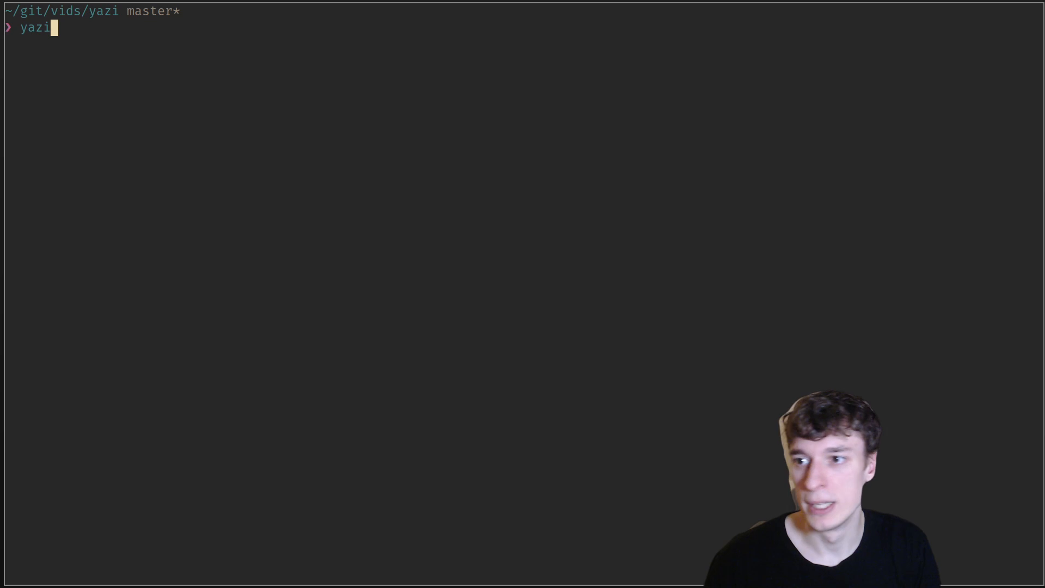
Launch yazi and preview the notes, parse.c and the subtitle file, ending on main.c
key("Return")
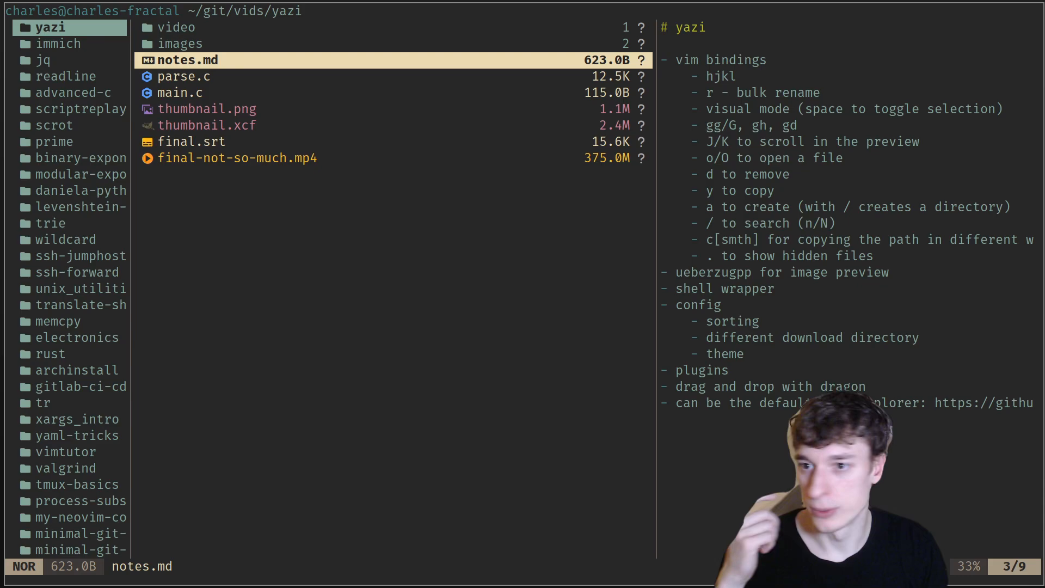
key("k")
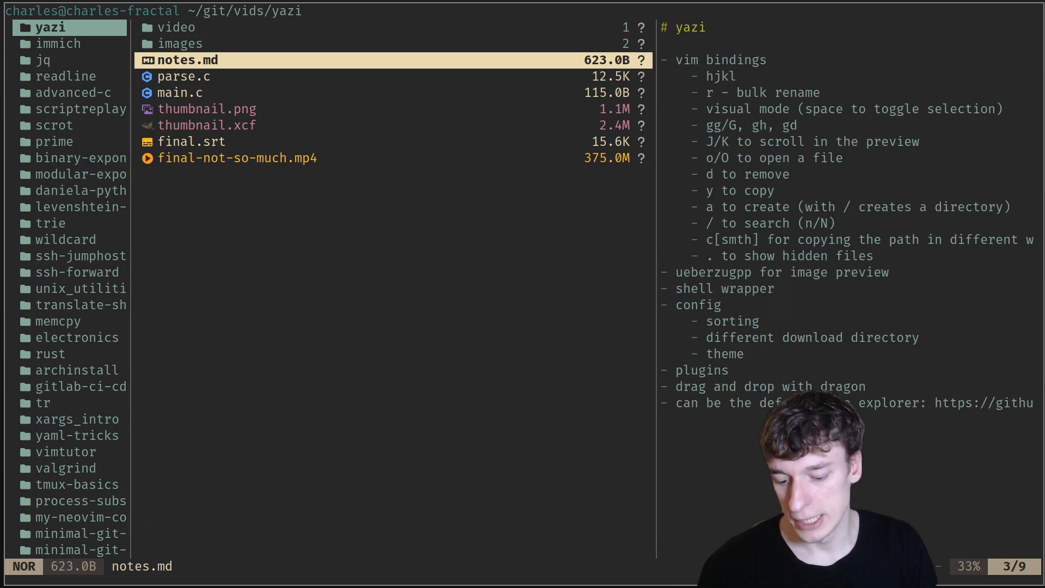
key("j")
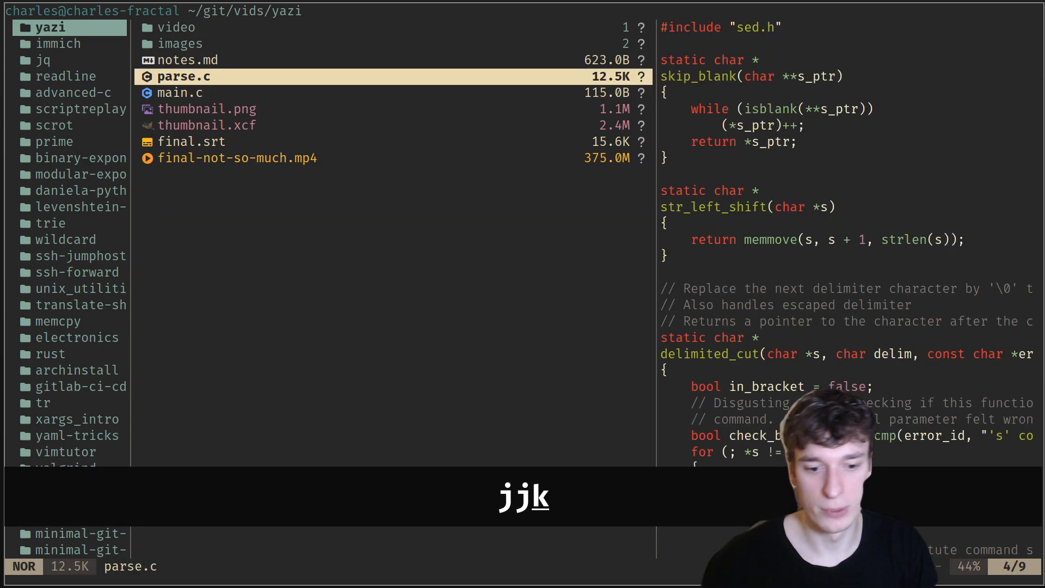
key("j")
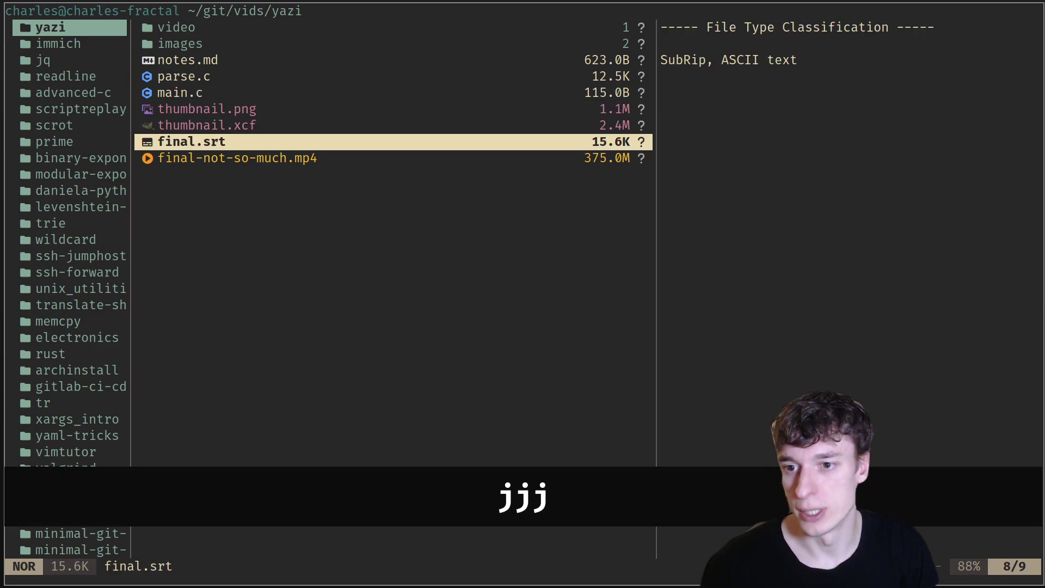
key("k")
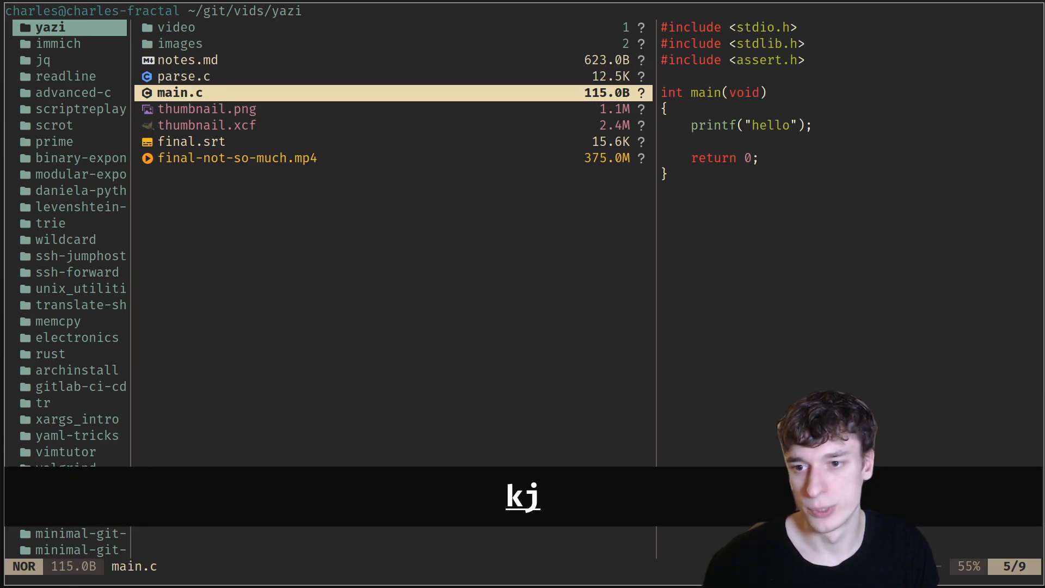
Rename main.c to main_bin.c, then visually select files down to final.srt
key("r")
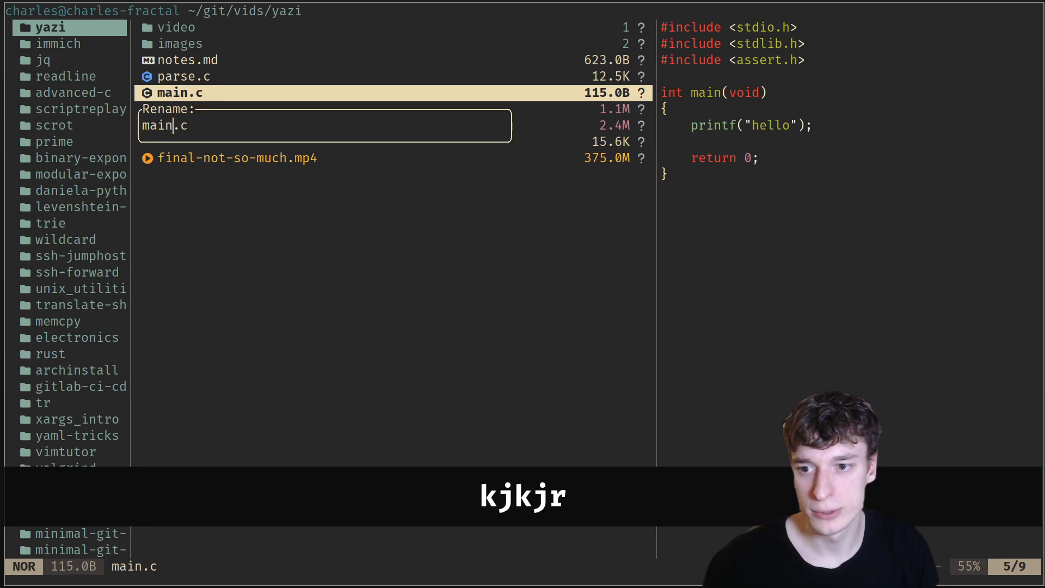
type("_bin")
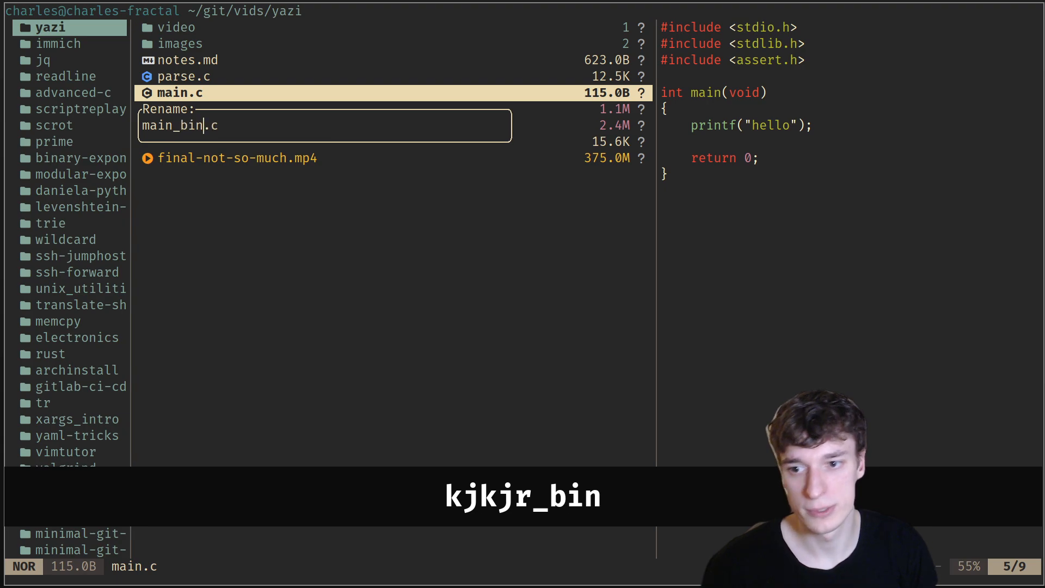
key("Return")
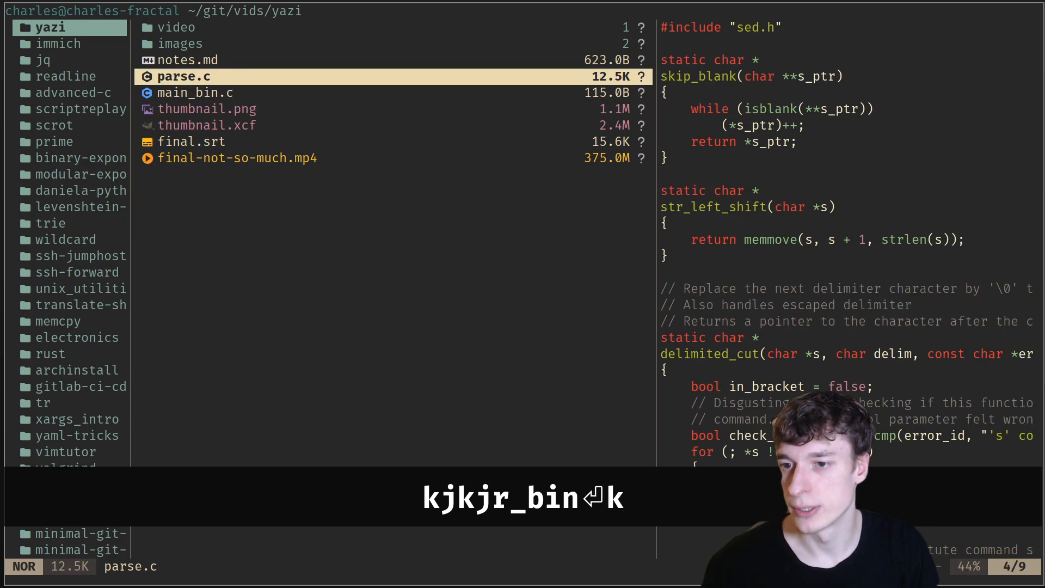
key("v")
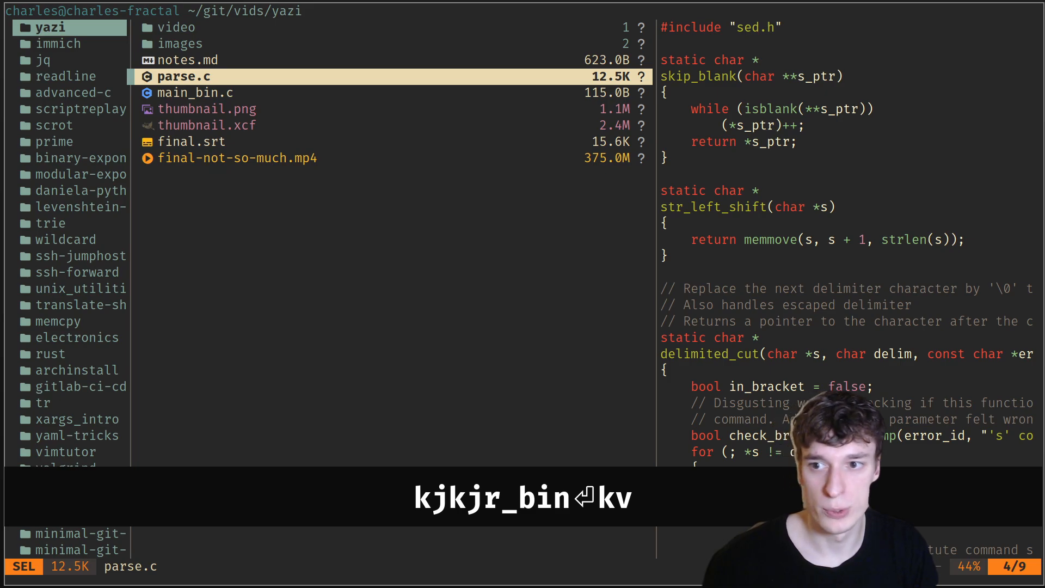
key("j")
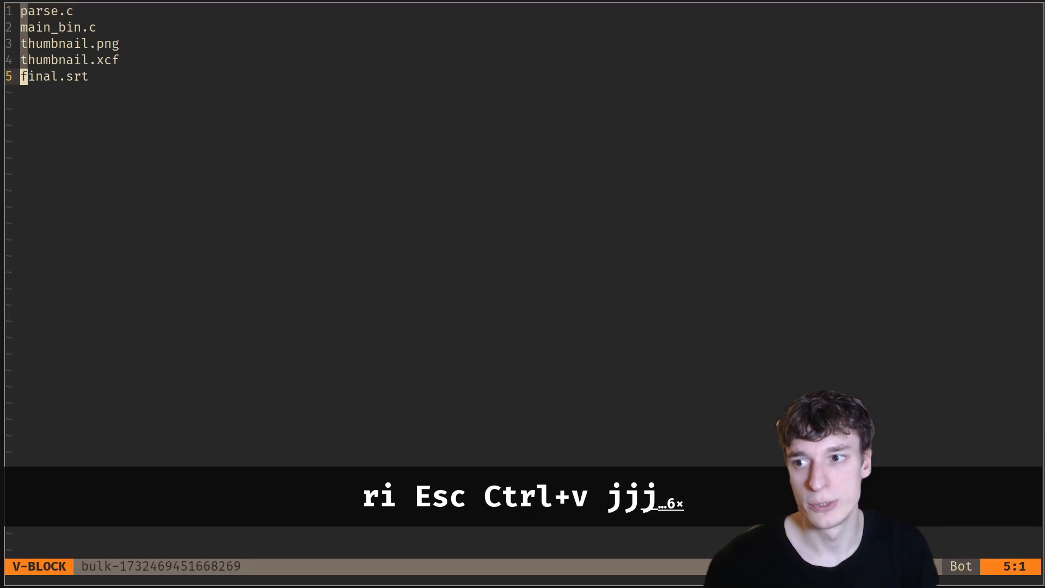
Insert a 4_ prefix before every file name in the bulk-rename editor
key("I")
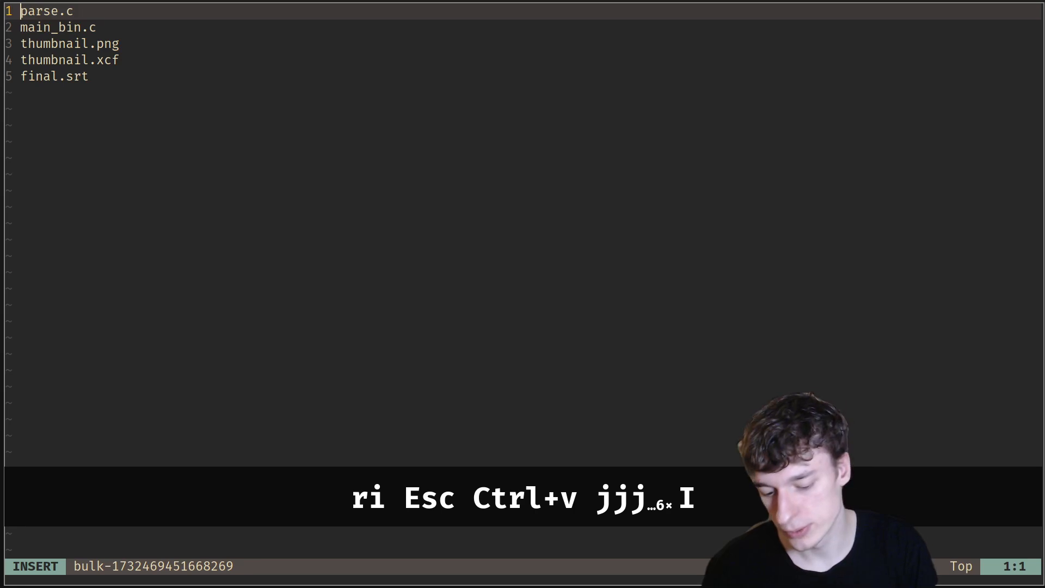
key("Escape")
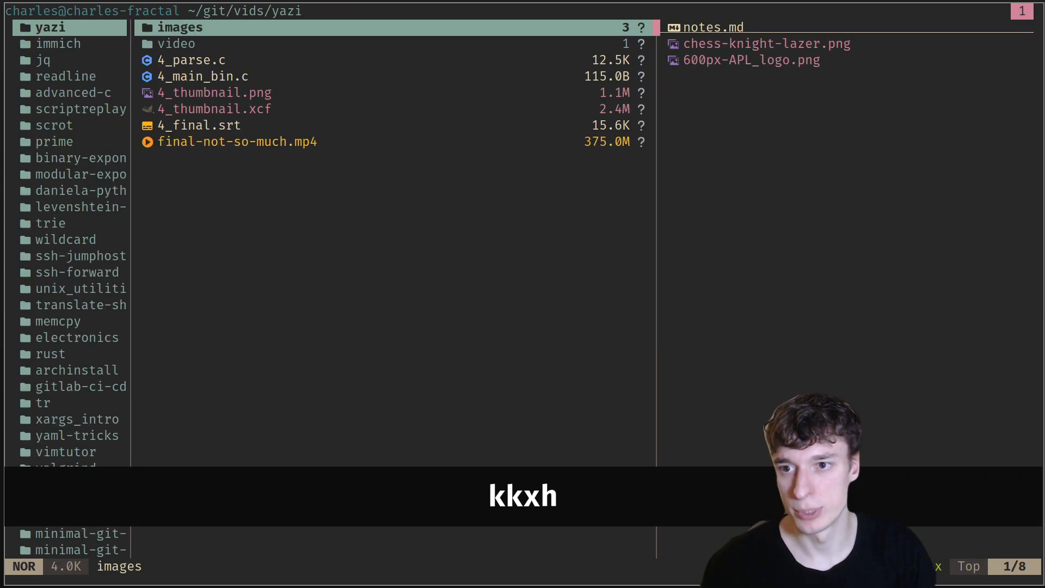
Put notes.md back in the list, request trashing it, then cancel
key("j")
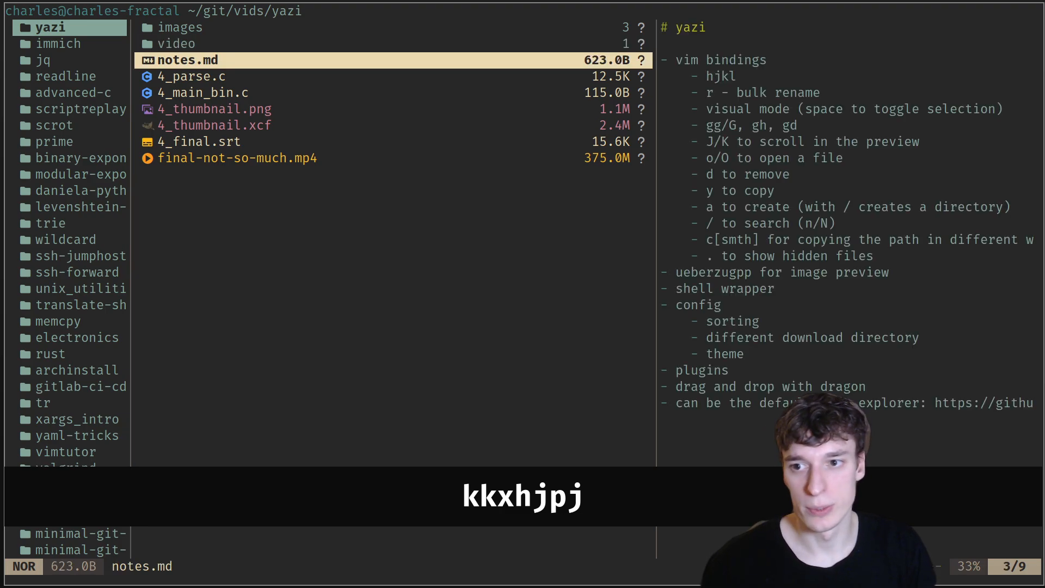
key("d")
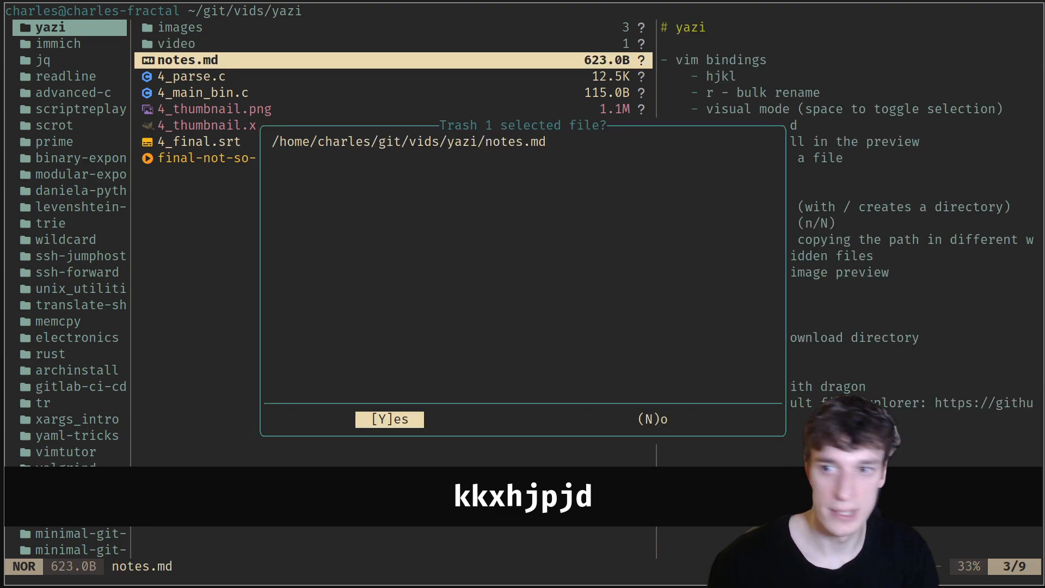
key("Escape")
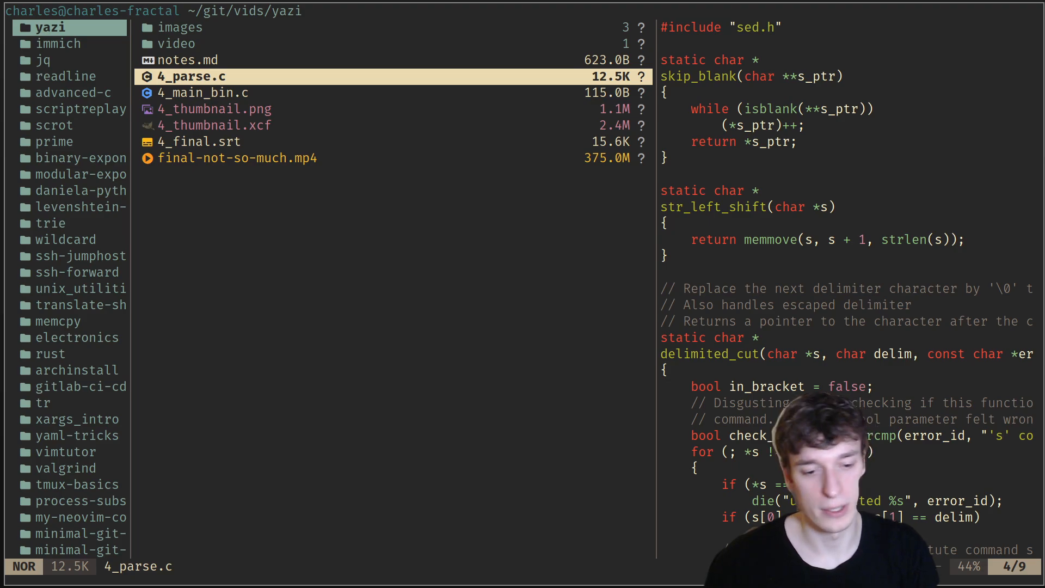
Read further down the 4_parse.c preview and re-enter the yazi project folder
key("j")
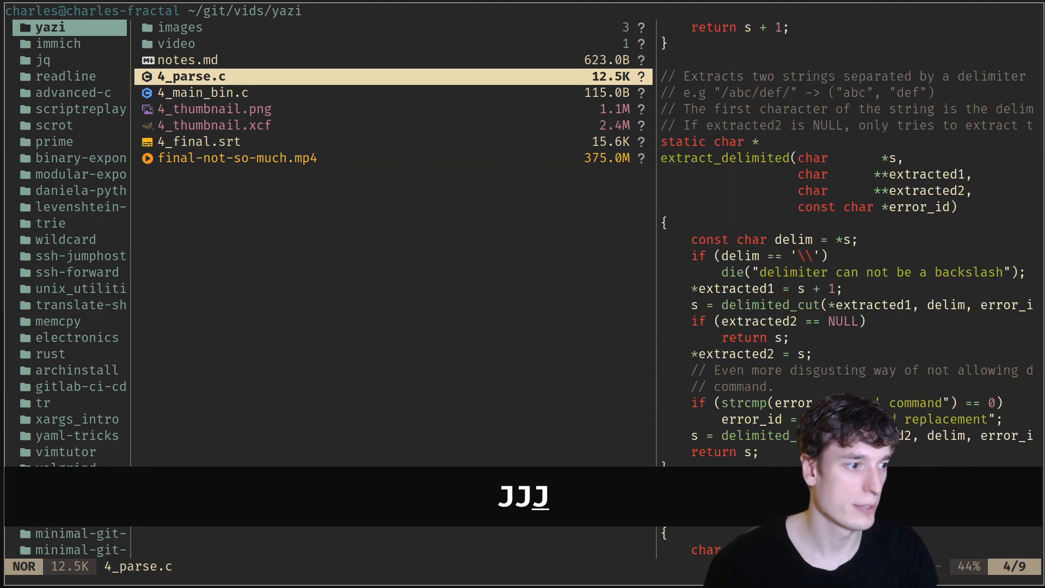
key("j")
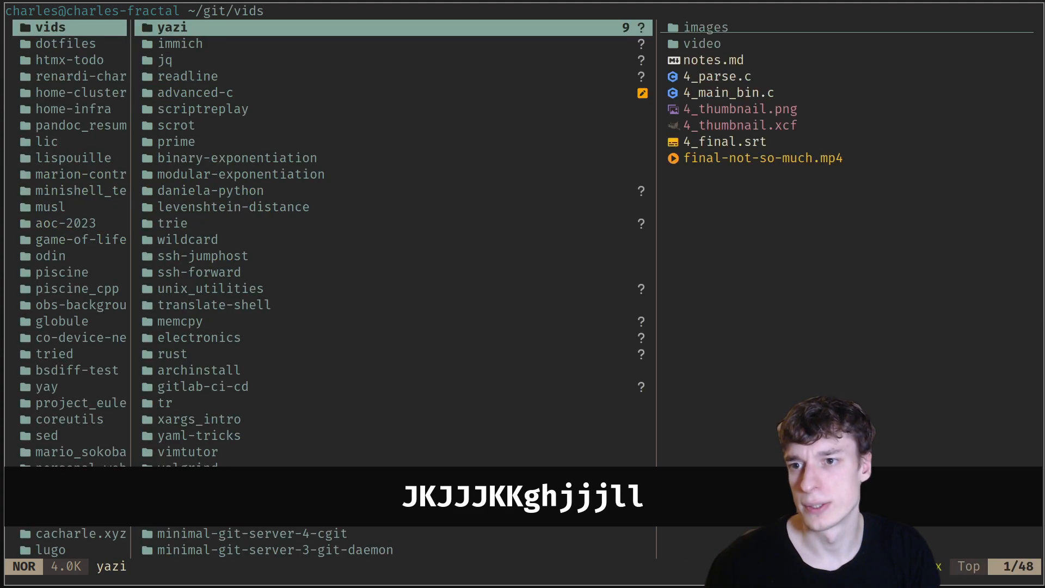
key("l")
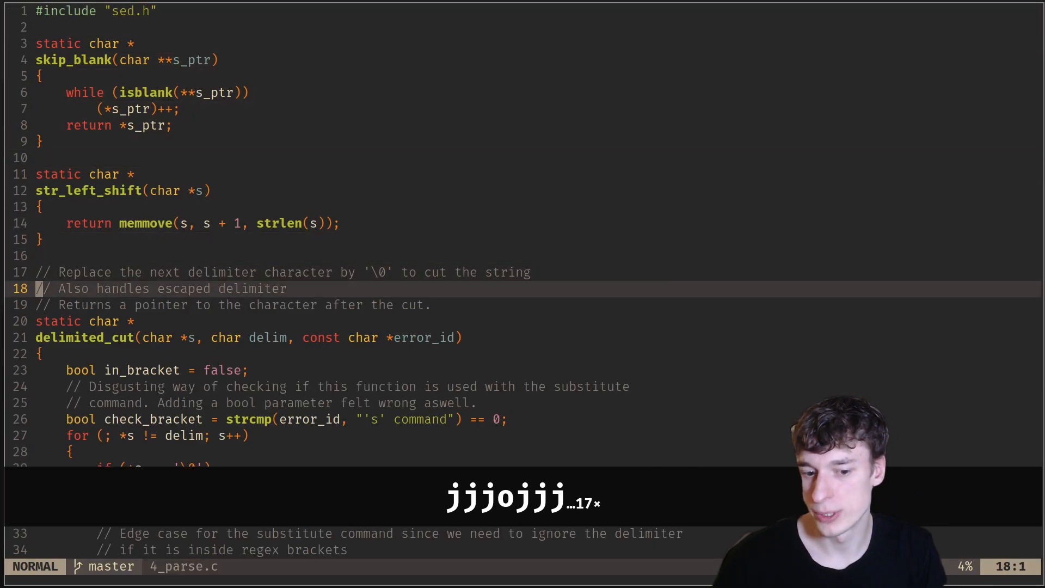
Move down through the 4_parse.c source in neovim
key("j")
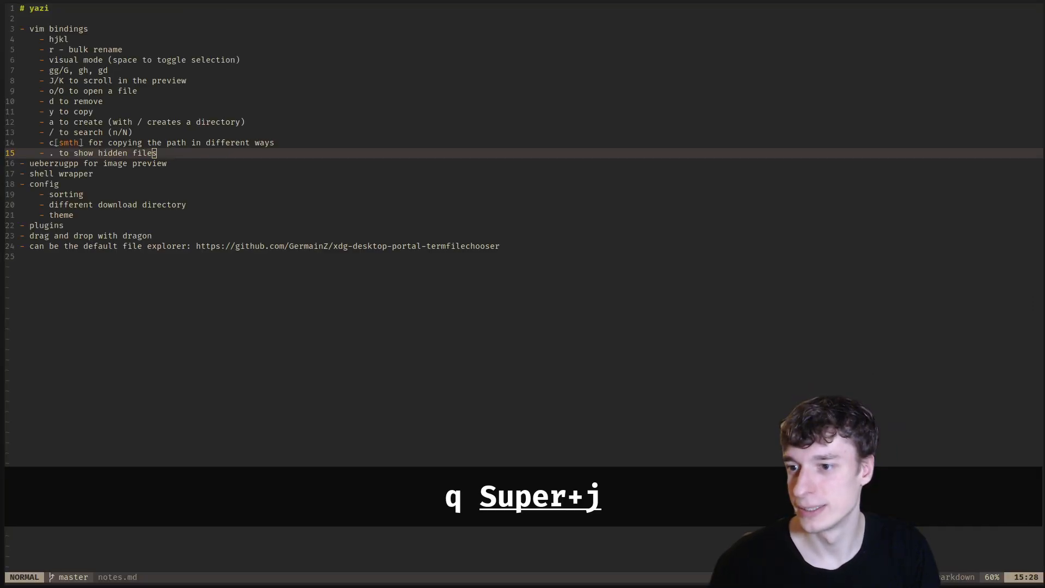
Close the notes, list open-with choices for the video, and highlight Show media info
key("super+Return")
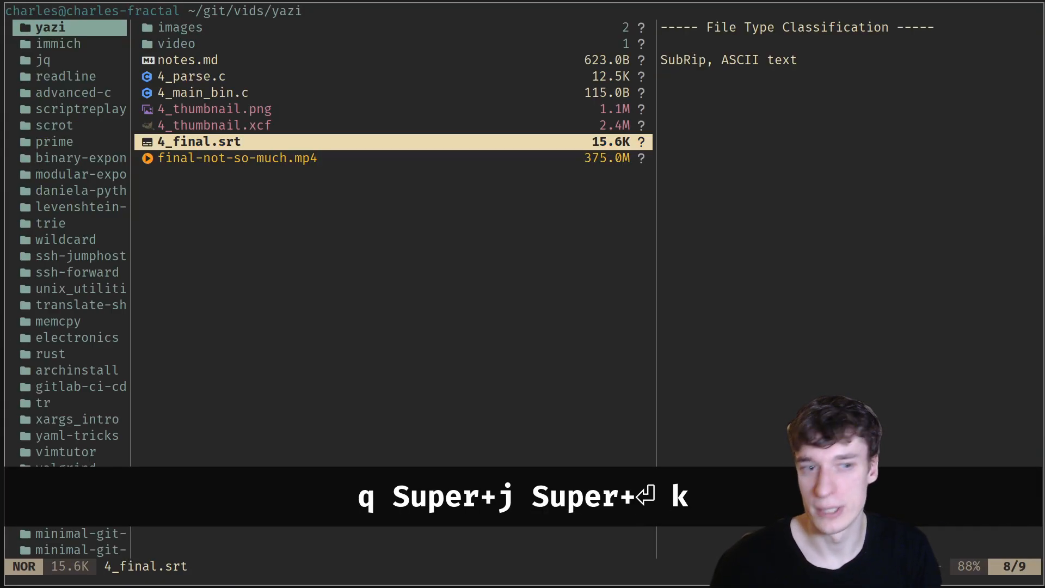
key("j")
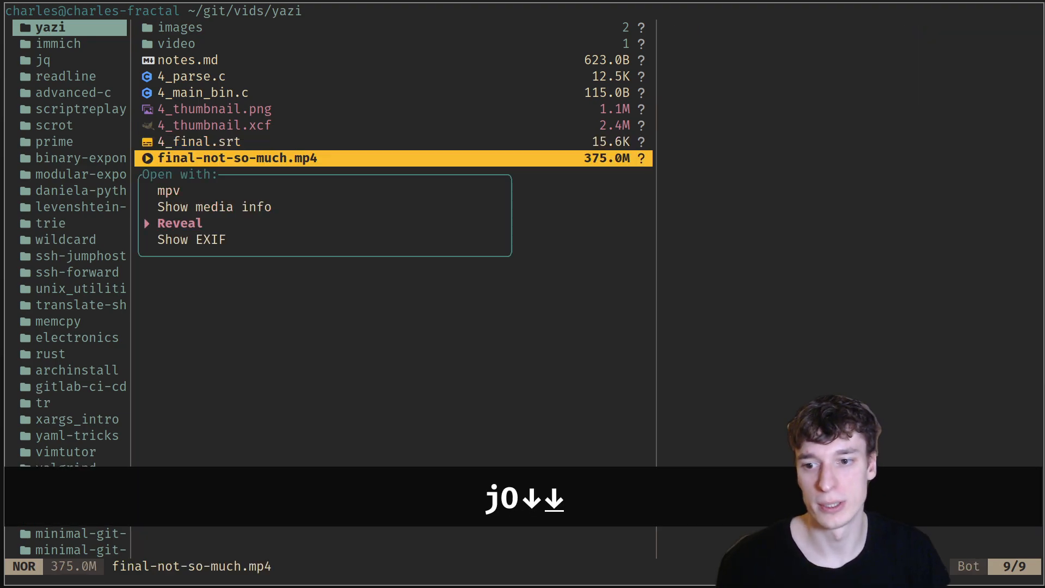
key("Up")
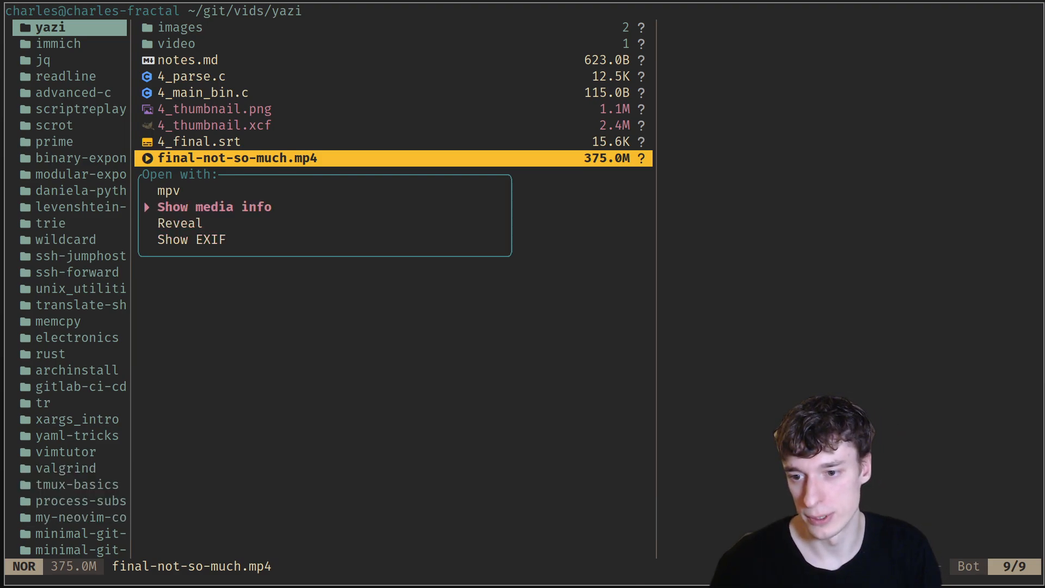
View the video's media info, quit to the shell, and relaunch yazi
left_click(215, 206)
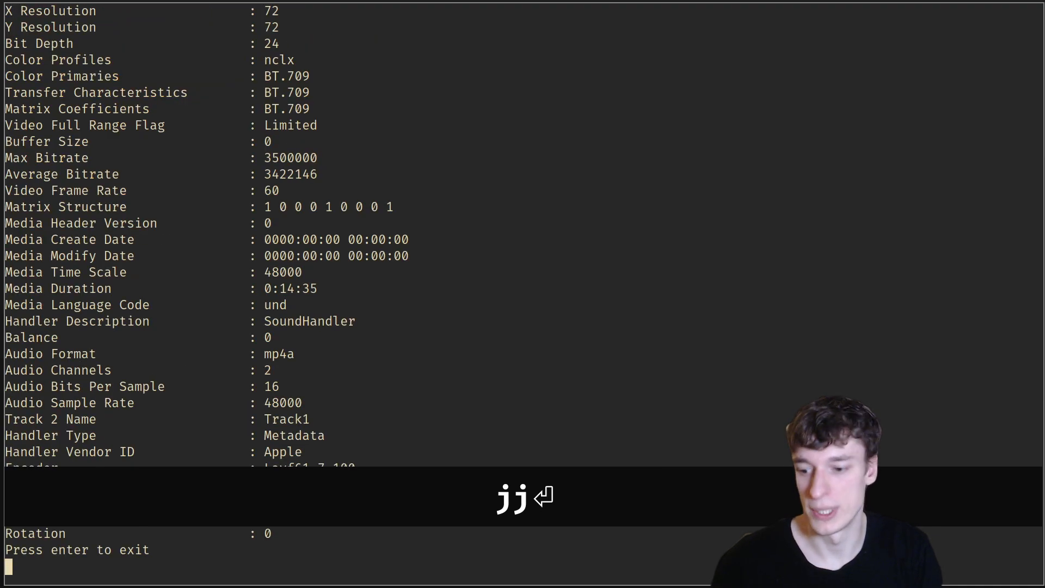
type("q")
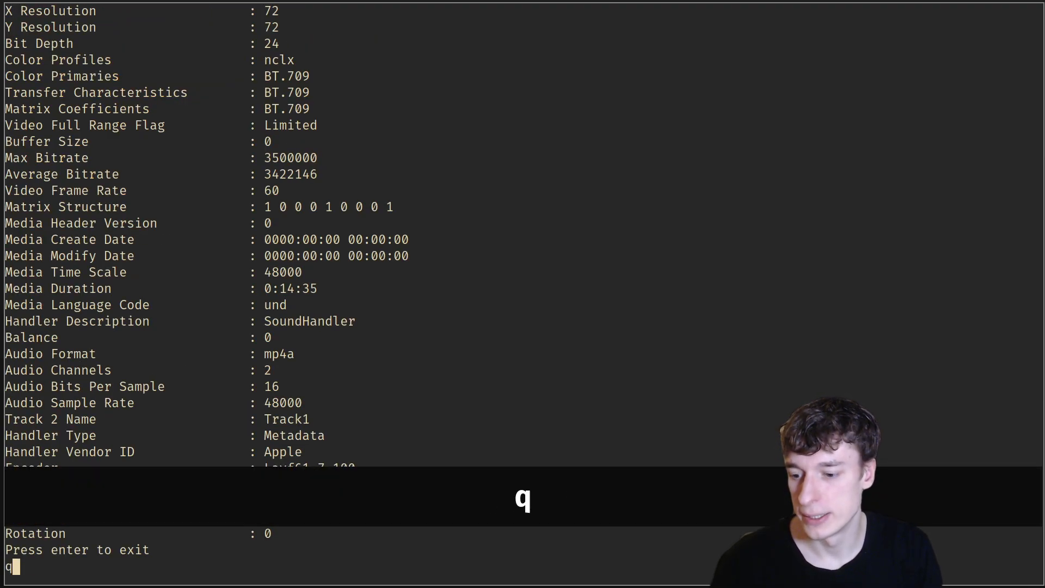
key("Return")
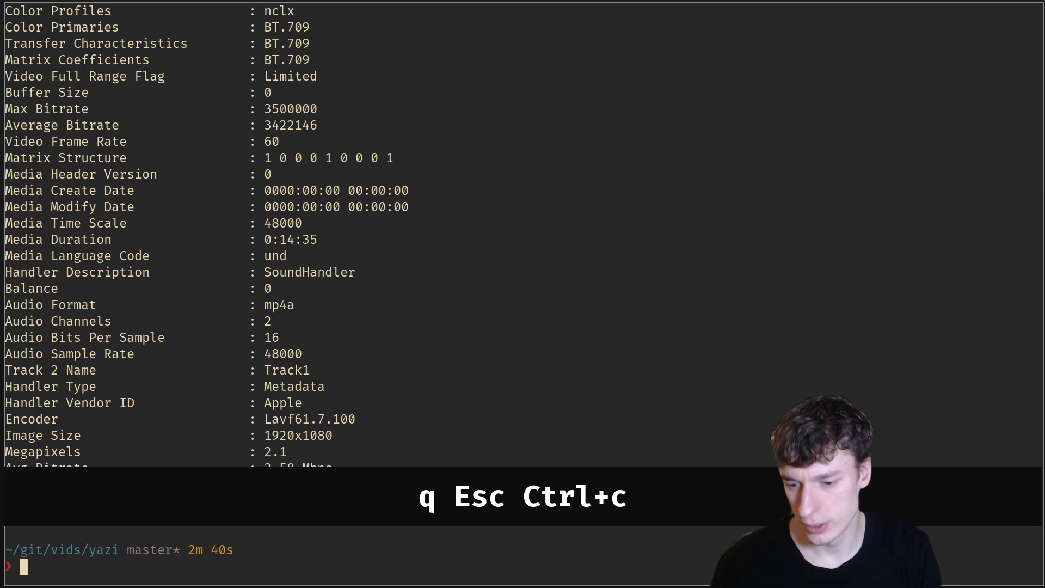
type("yazi")
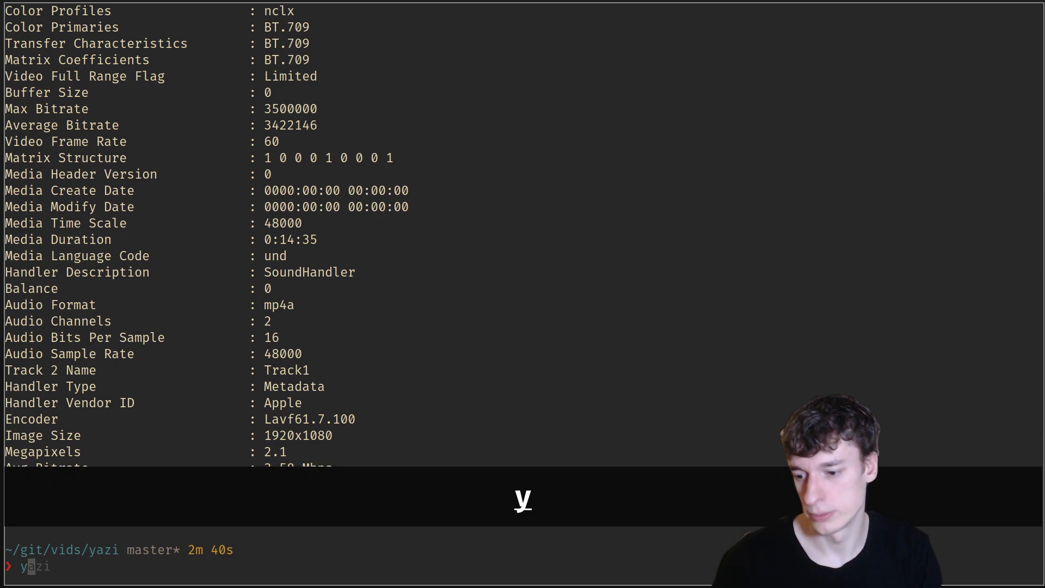
key("Return")
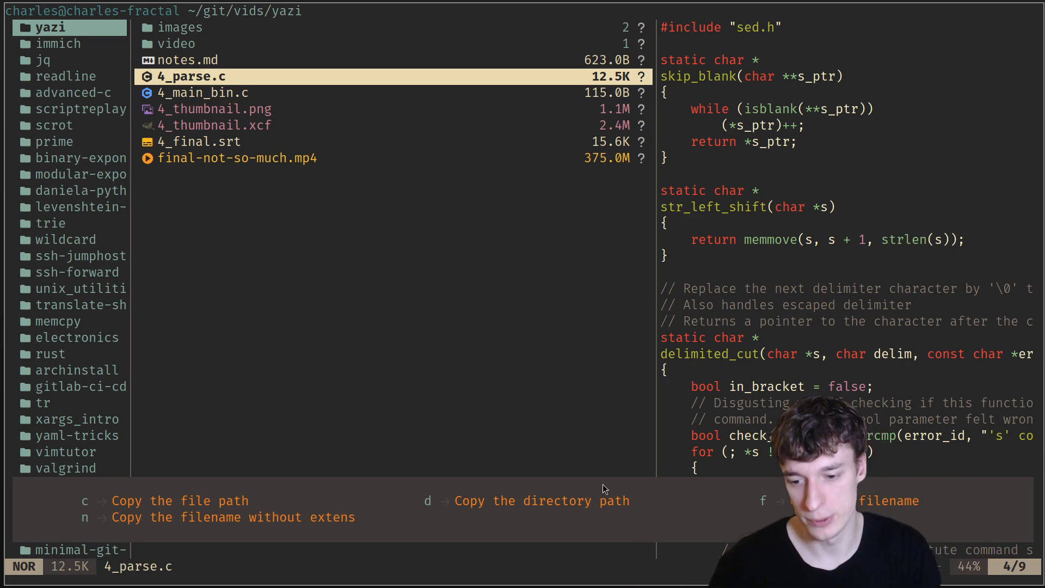
key("c")
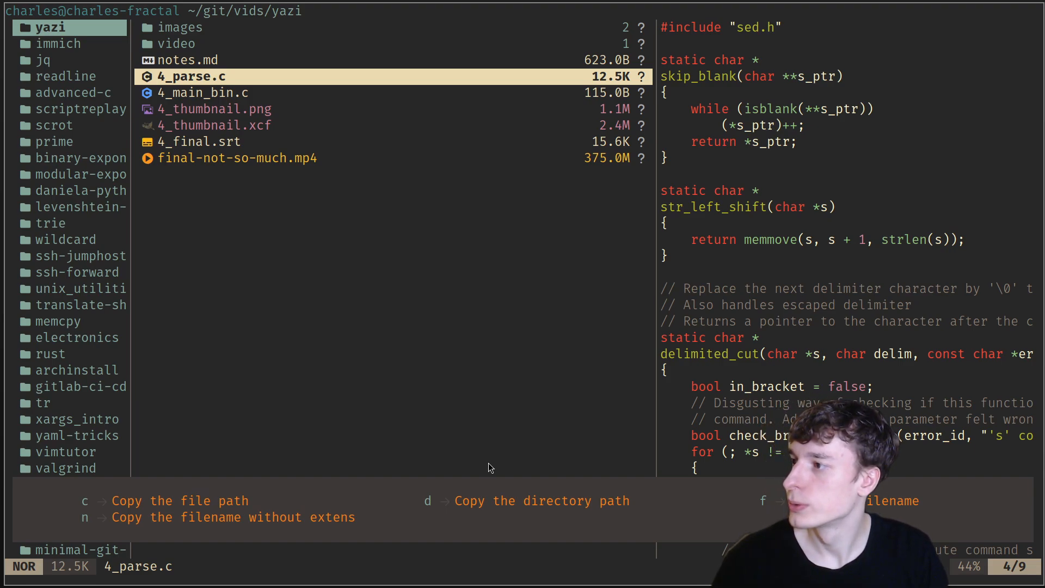
key("G")
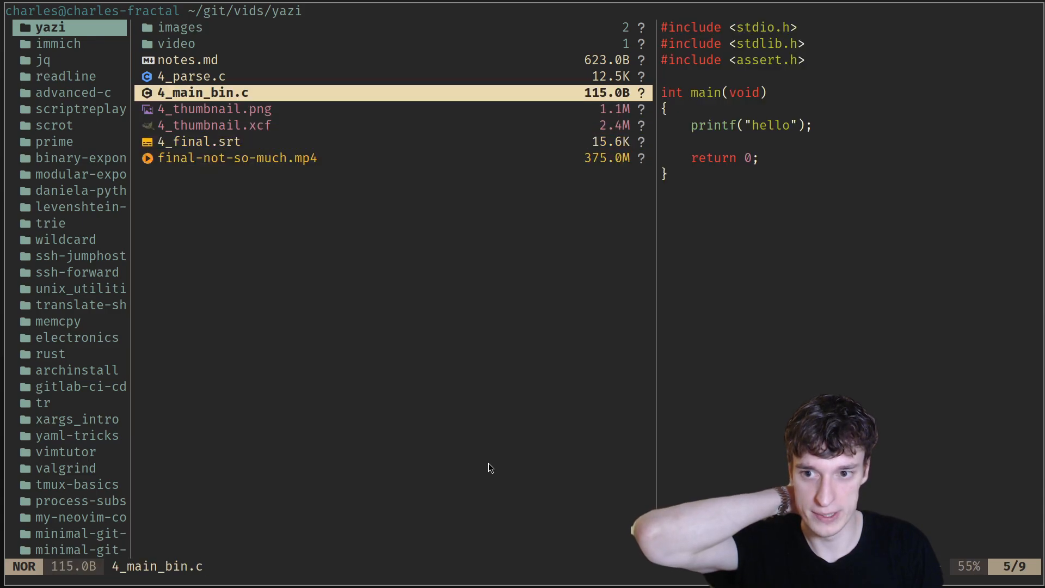
key("j")
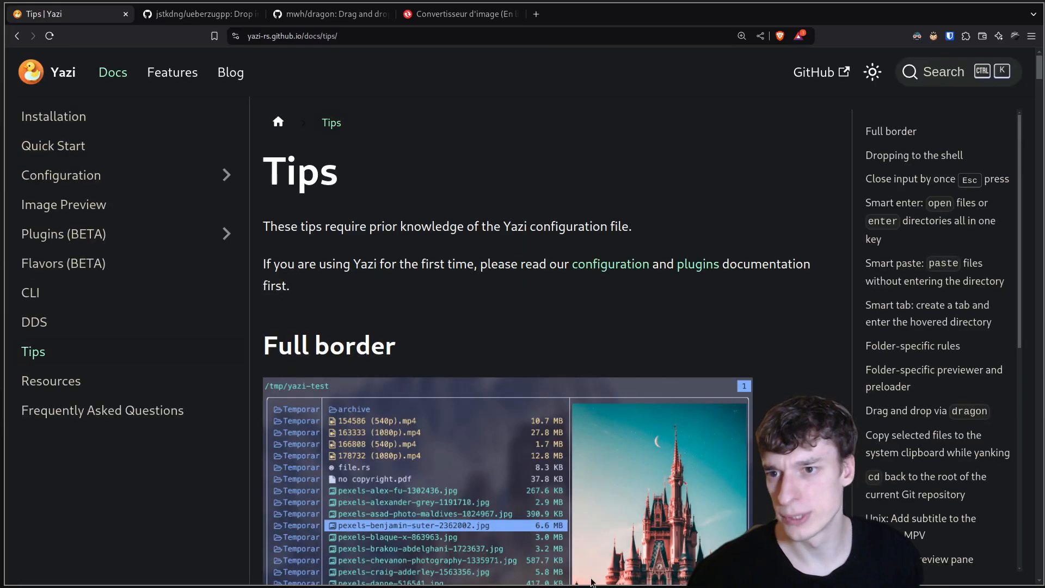
Switch to the ueberzugpp GitHub tab and scroll its README past packaging to Usage
left_click(200, 13)
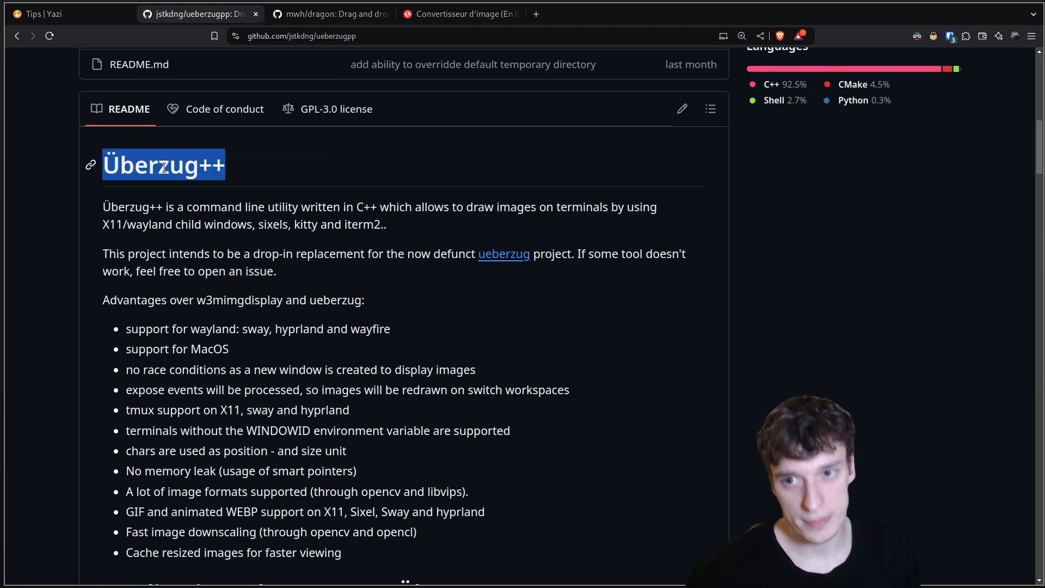
mouse_move(439, 182)
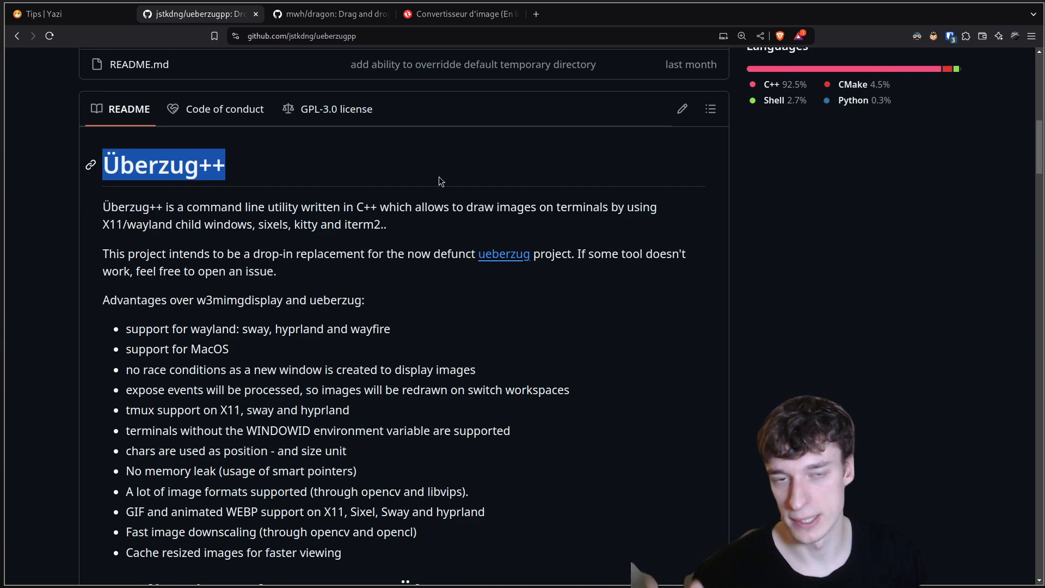
scroll("down", 3)
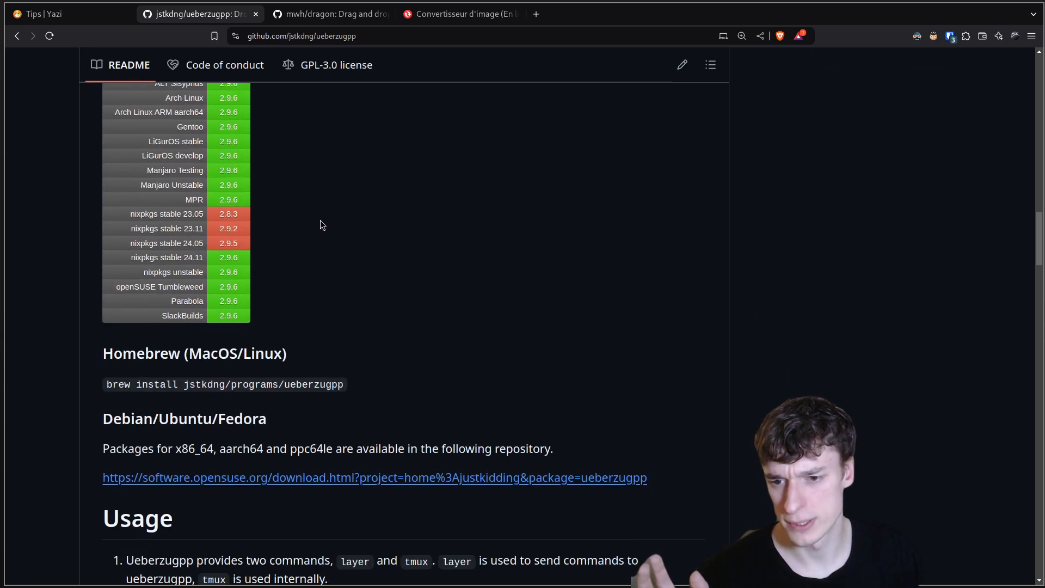
scroll("down", 3)
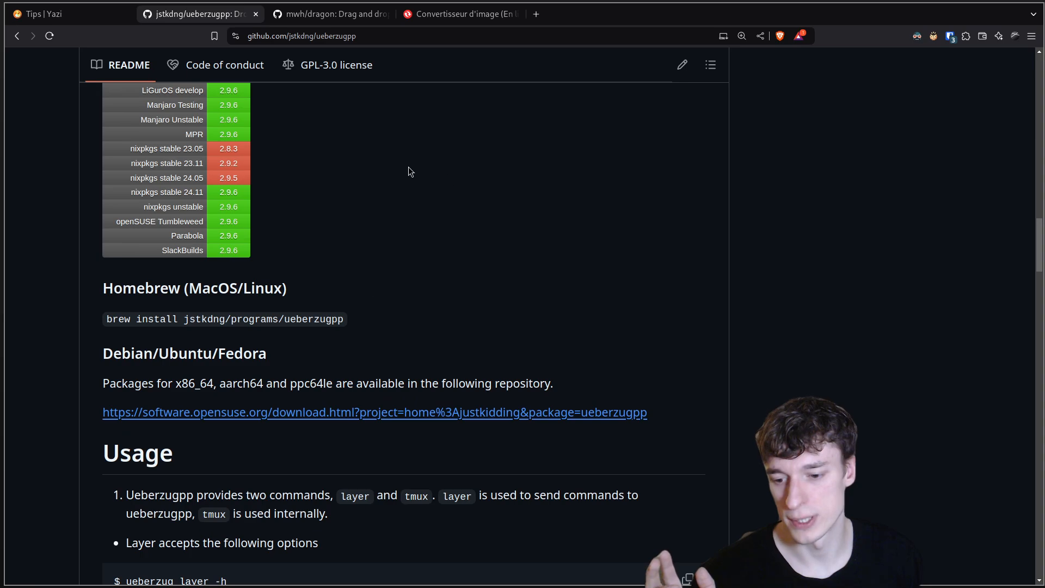
scroll("down", 3)
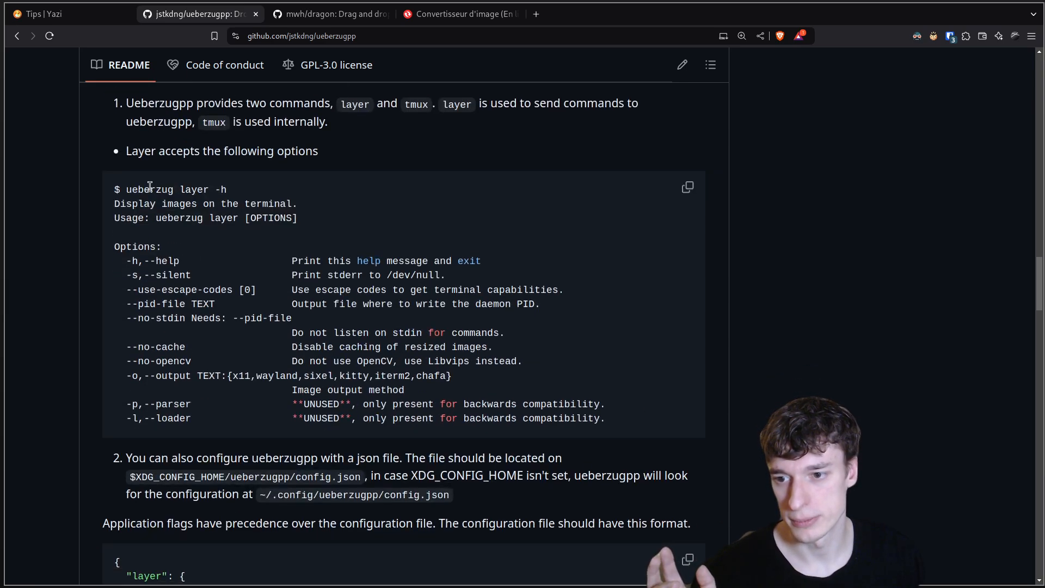
double_click(149, 190)
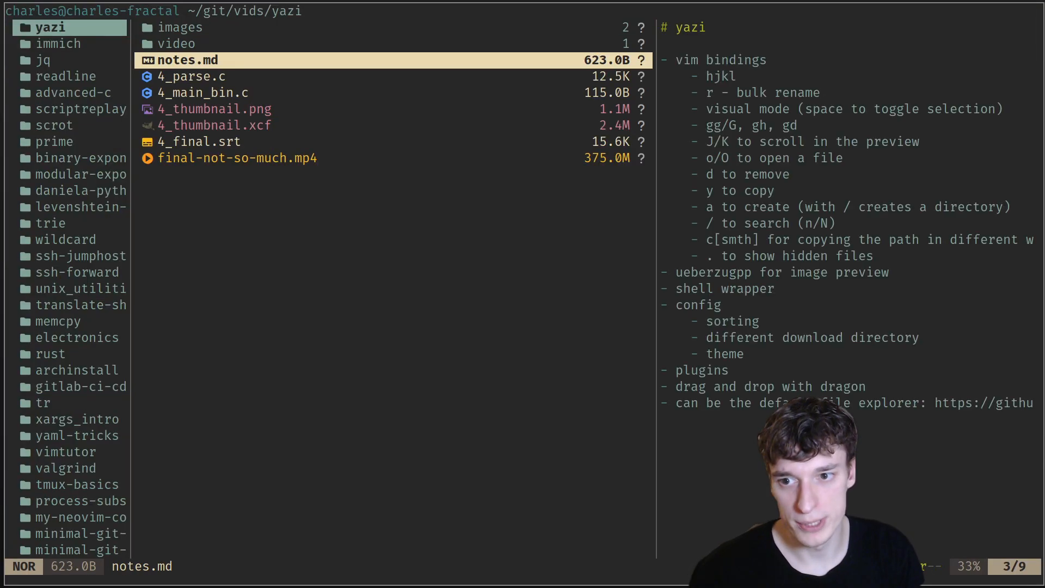
Peek into the video project's images folder, then climb back up to the home directory
key("j")
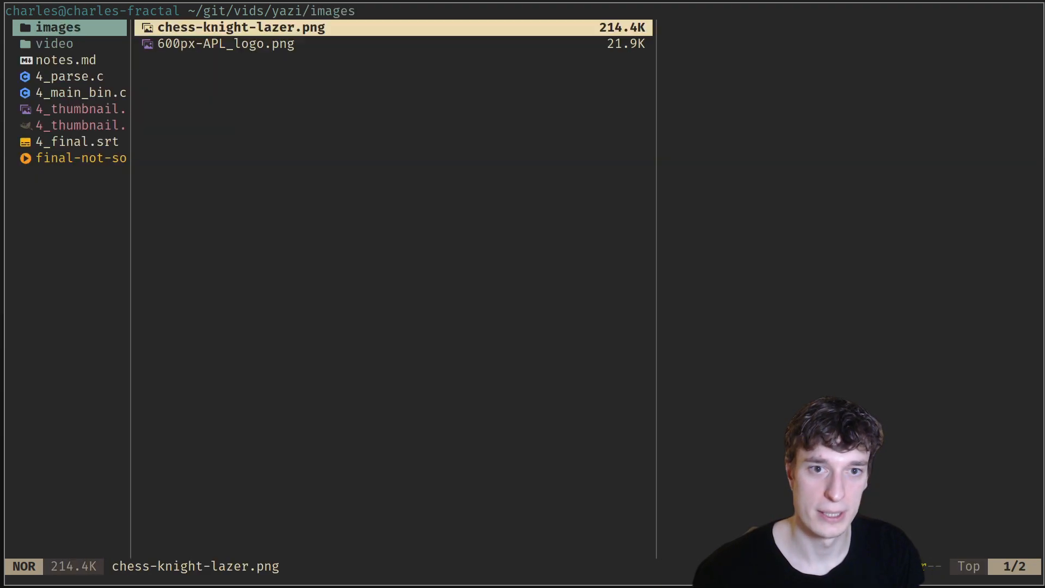
key("h")
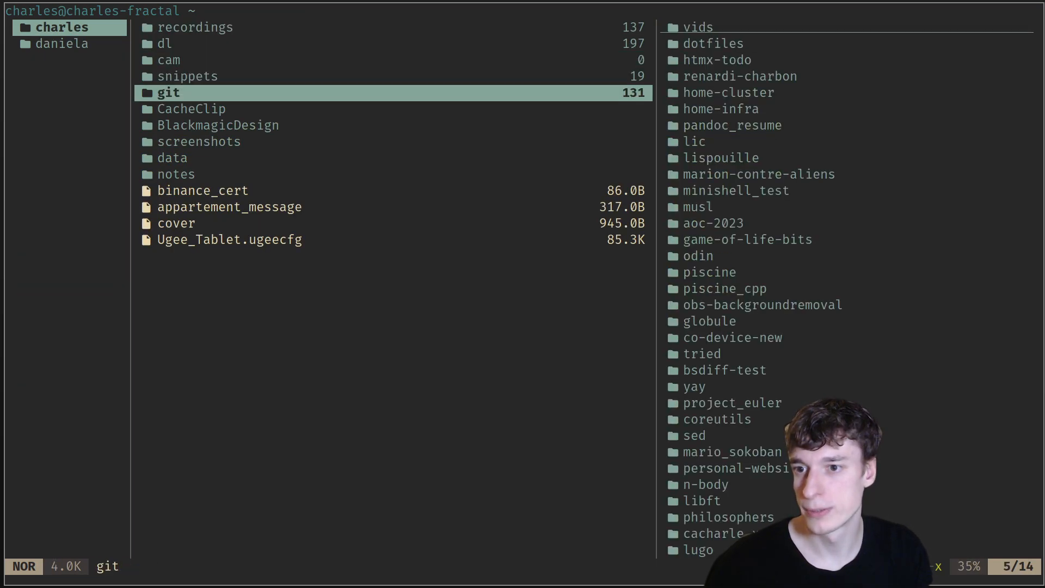
Navigate into git/dotfiles/config/yazi to list yazi.toml, theme.toml, keymap.toml and init.lua
left_click(169, 92)
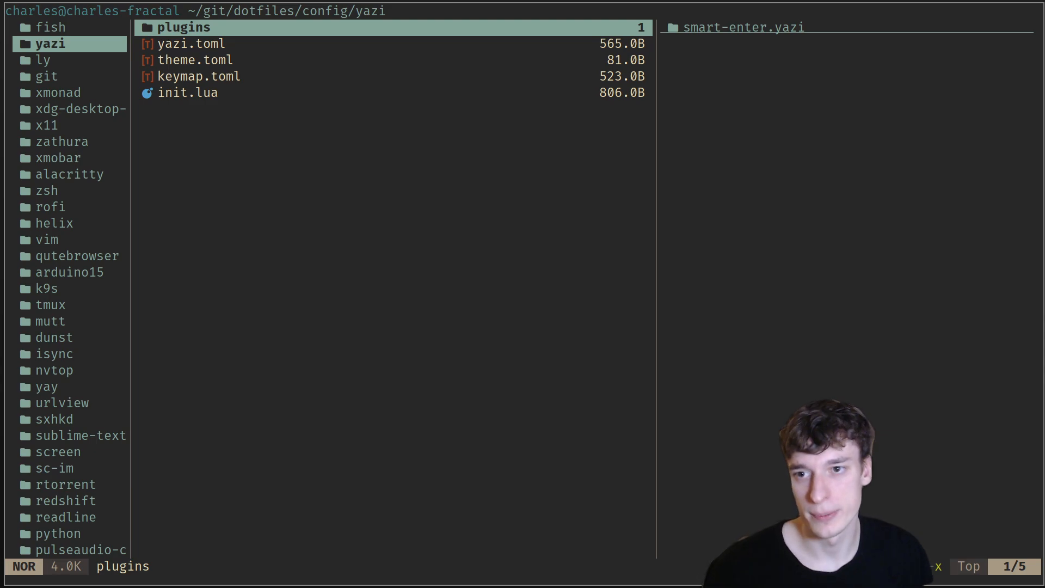
mouse_move(282, 72)
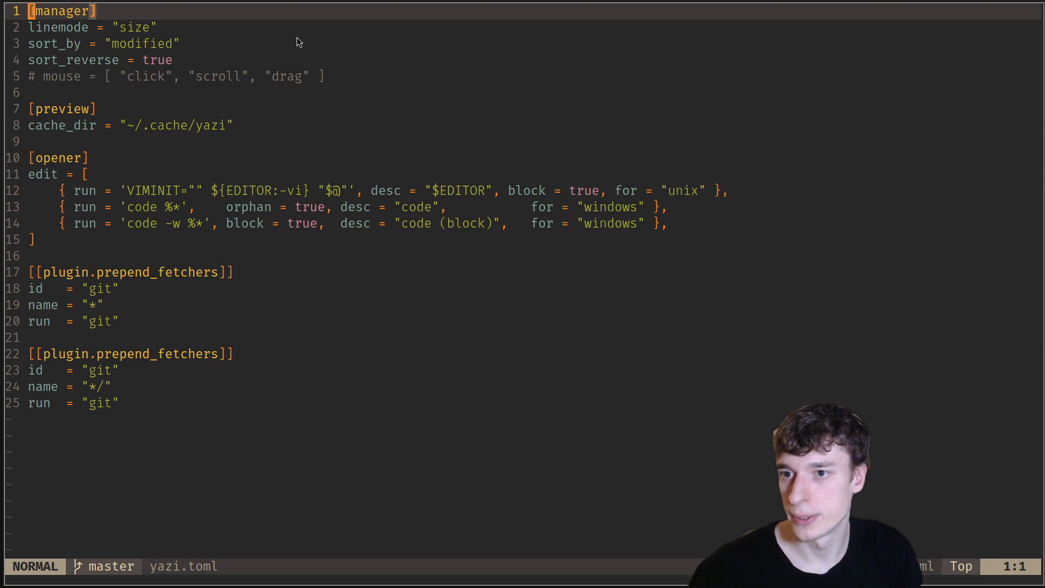
Highlight the sort_by and sort_reverse lines in yazi.toml
key("j")
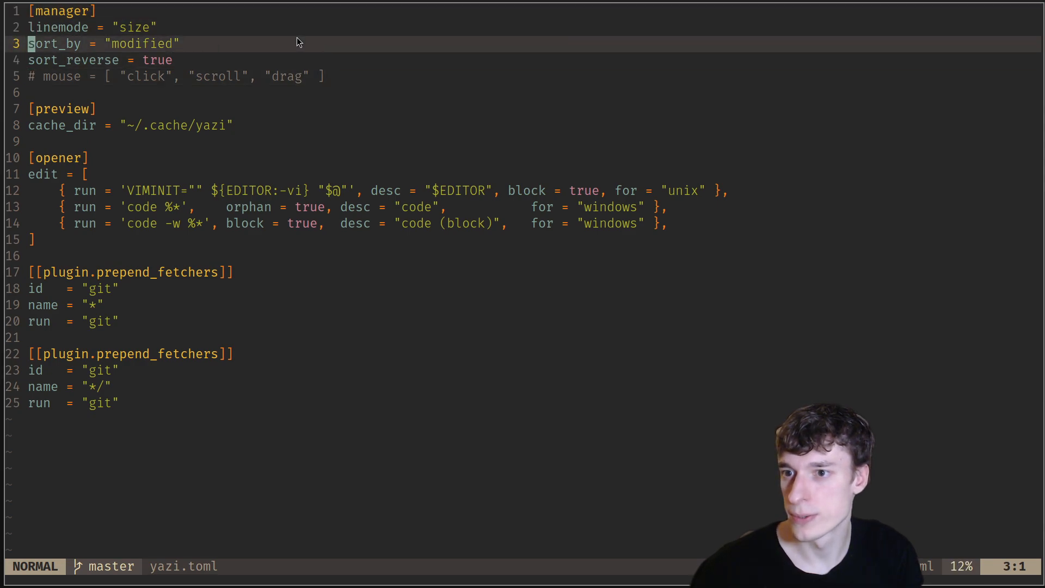
key("j")
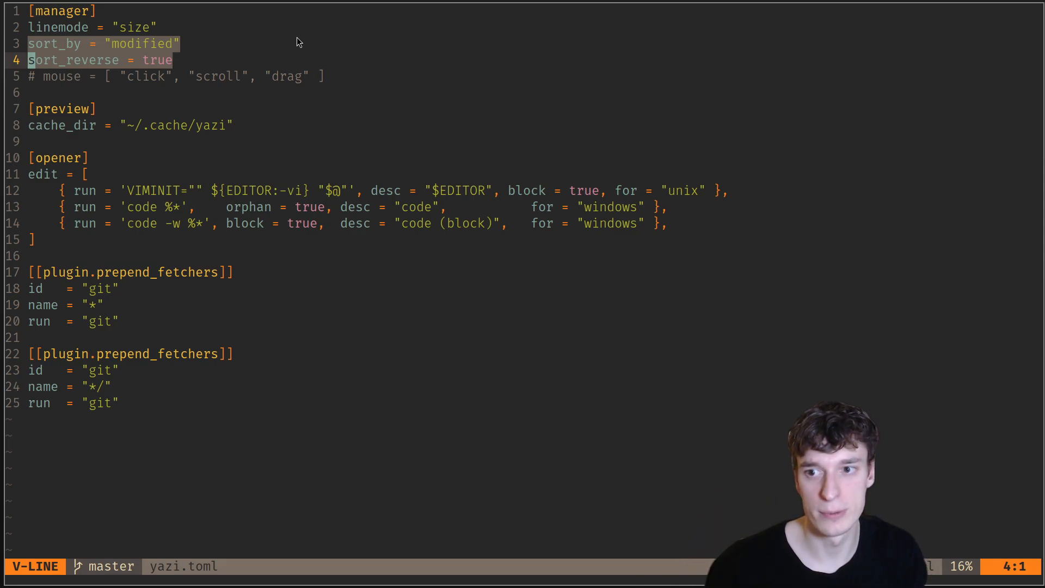
key("Escape")
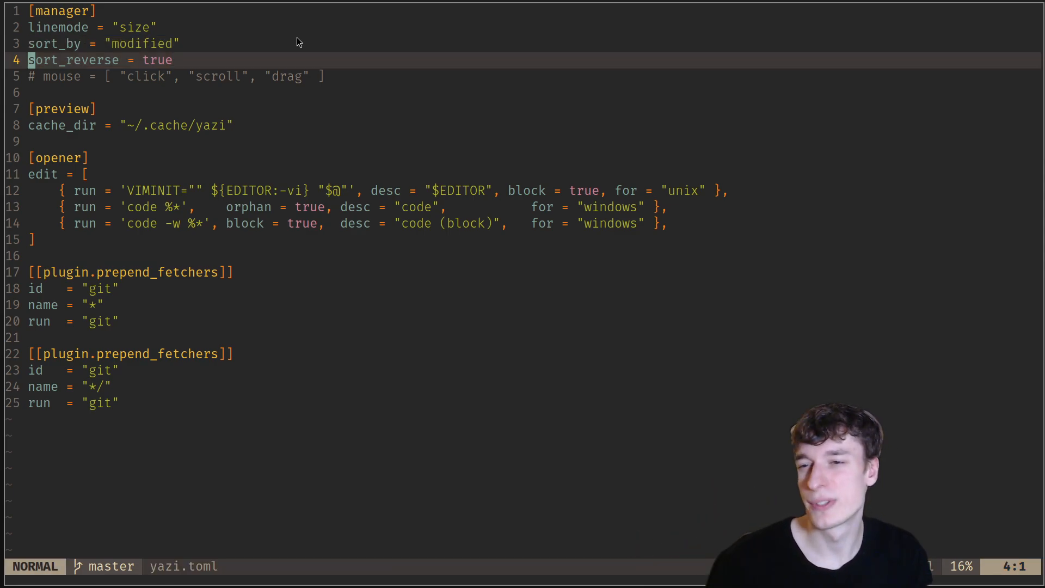
key("k")
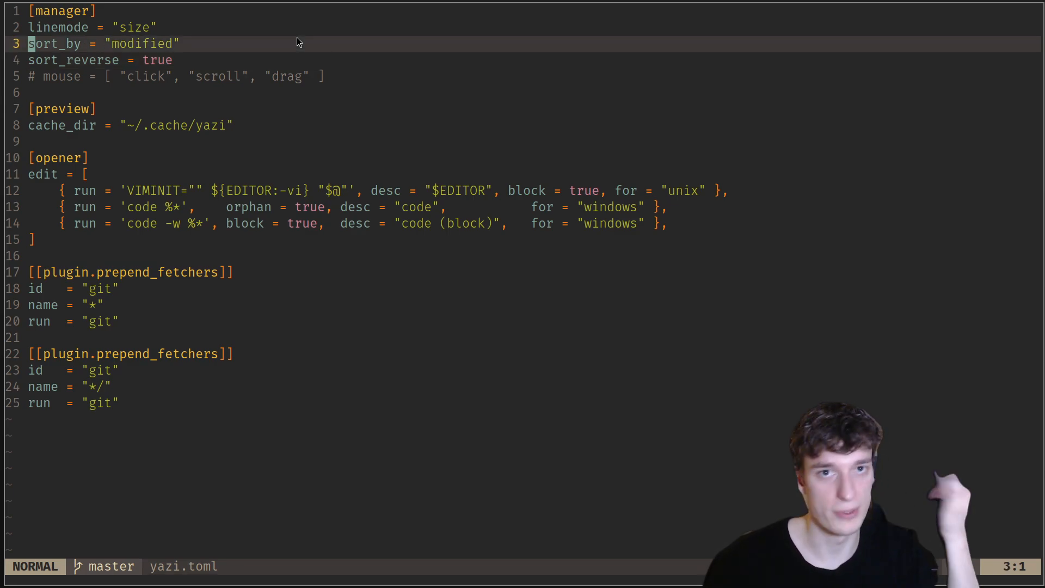
key("j")
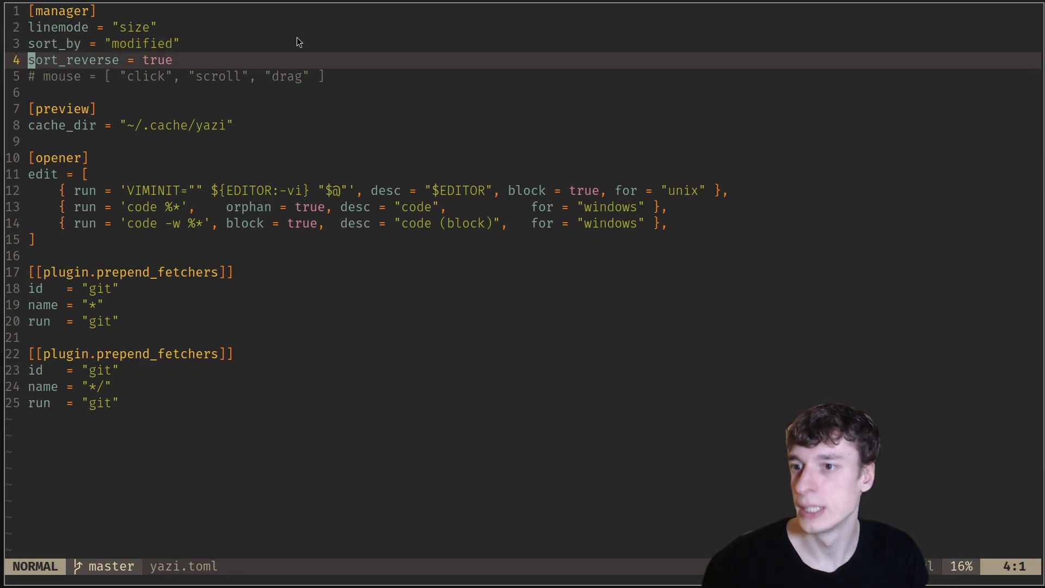
key("V")
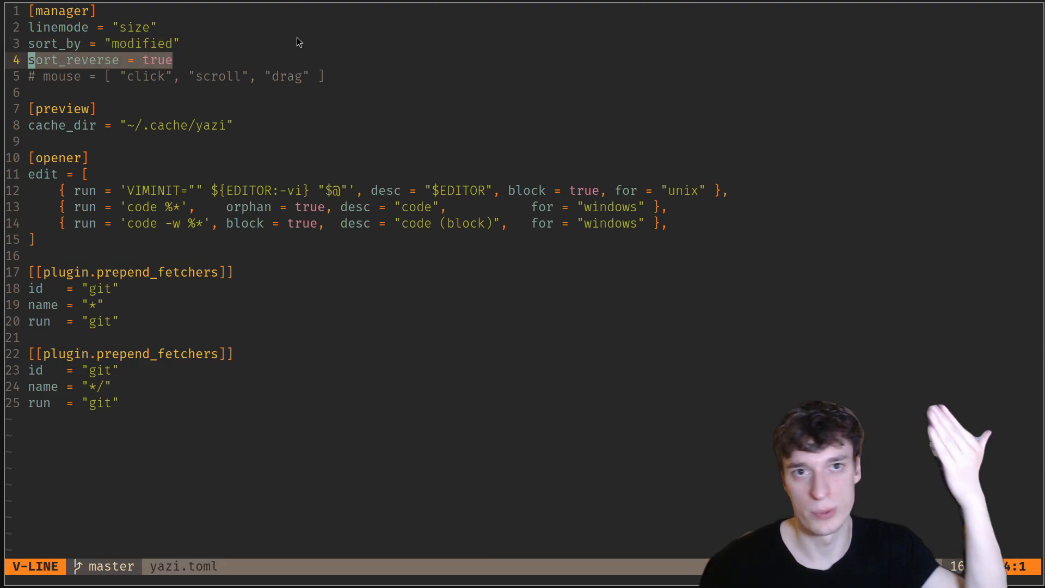
key("Escape")
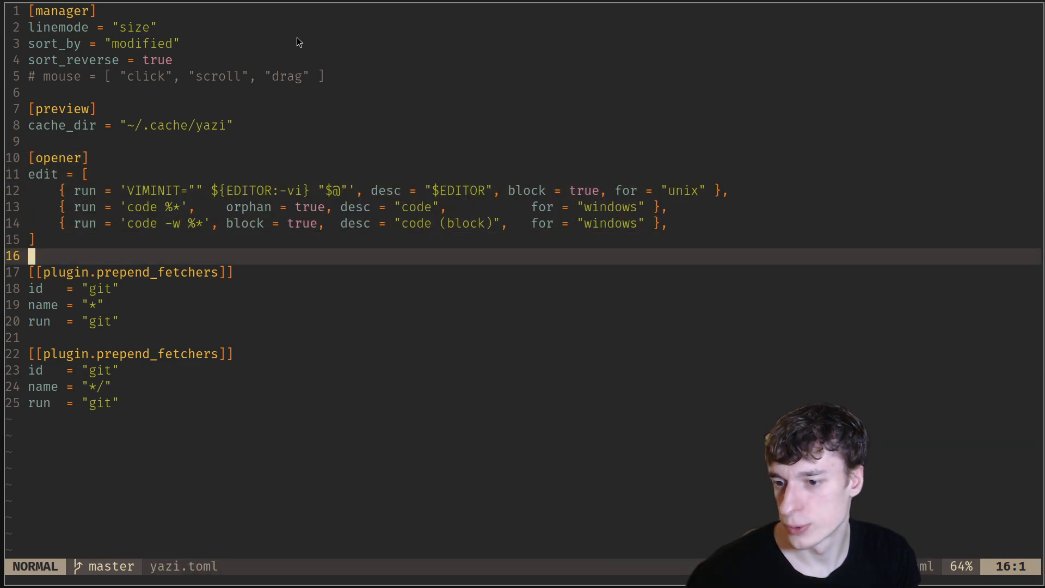
Highlight the prepend_fetchers git blocks, then close yazi.toml
key("V")
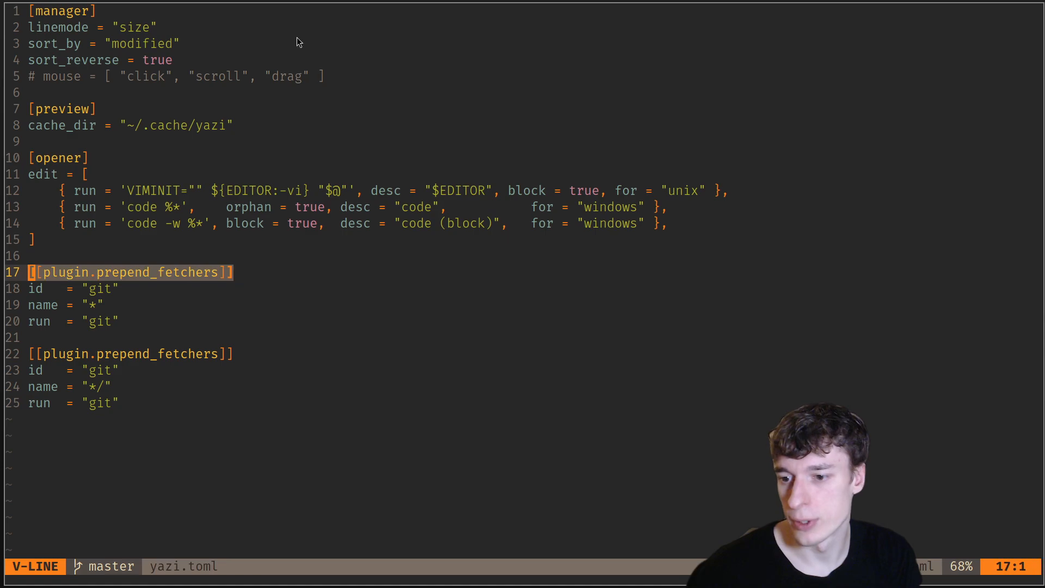
key("G")
type(":q")
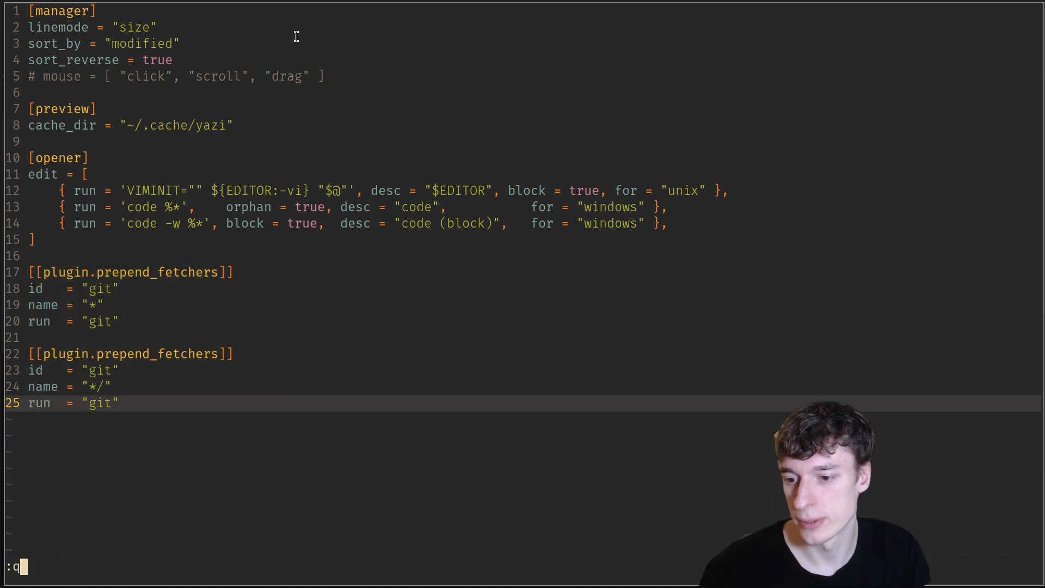
key("Return")
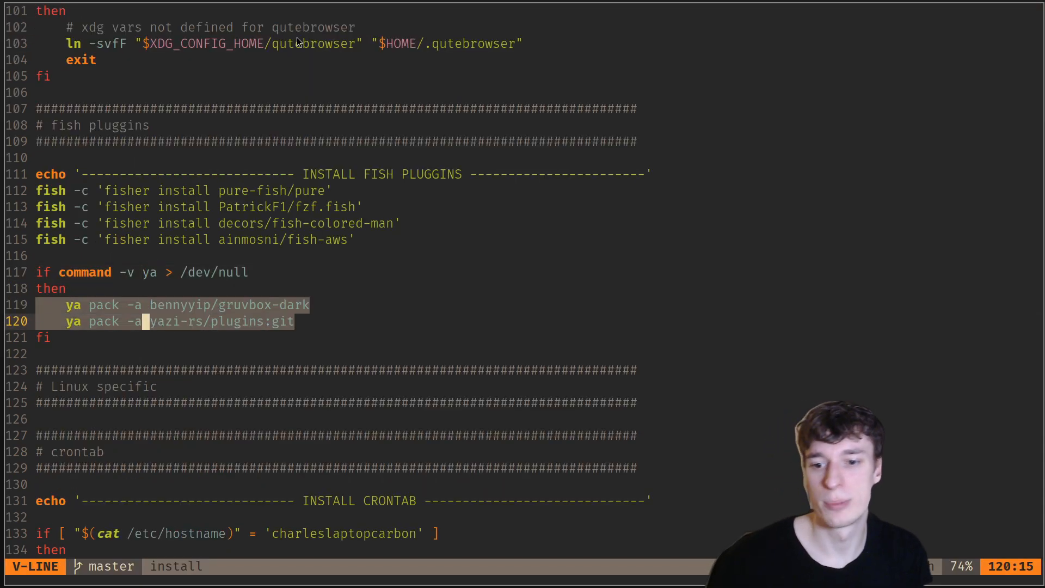
Highlight the ya pack lines installing bennyyip/gruvbox-dark and the git plugin, then close the script
key("Escape")
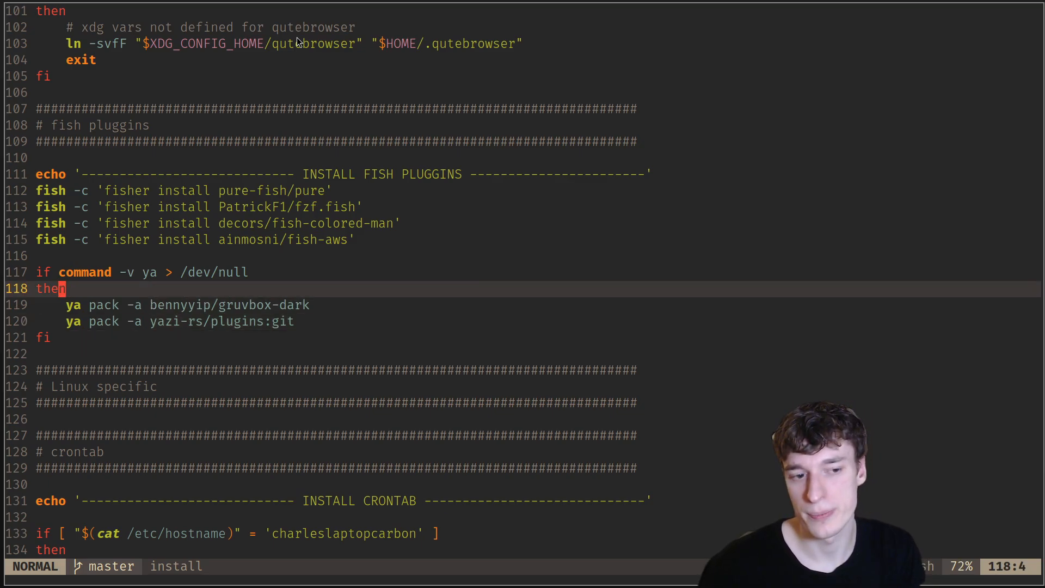
key("v")
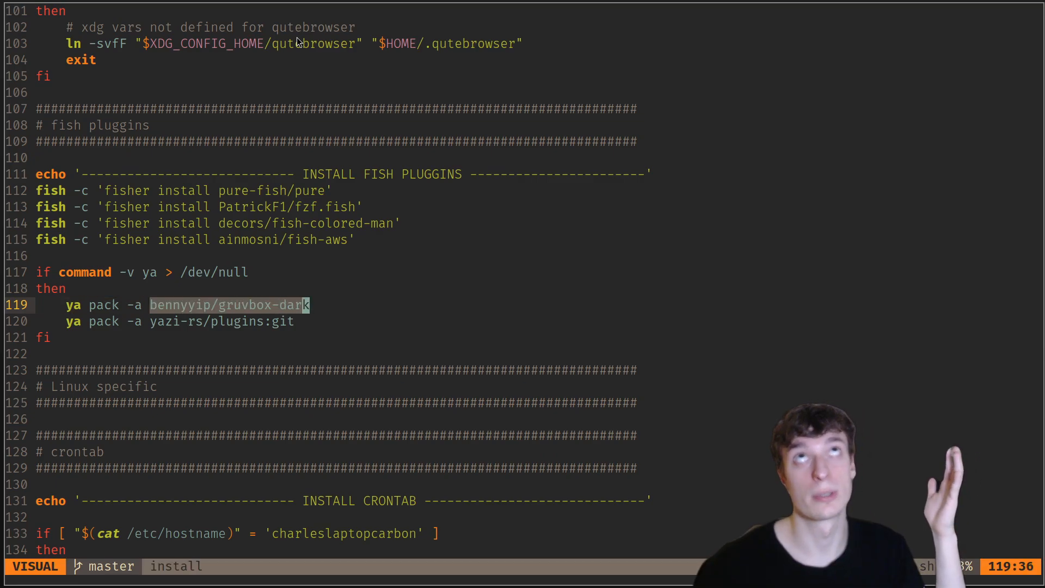
key("Escape")
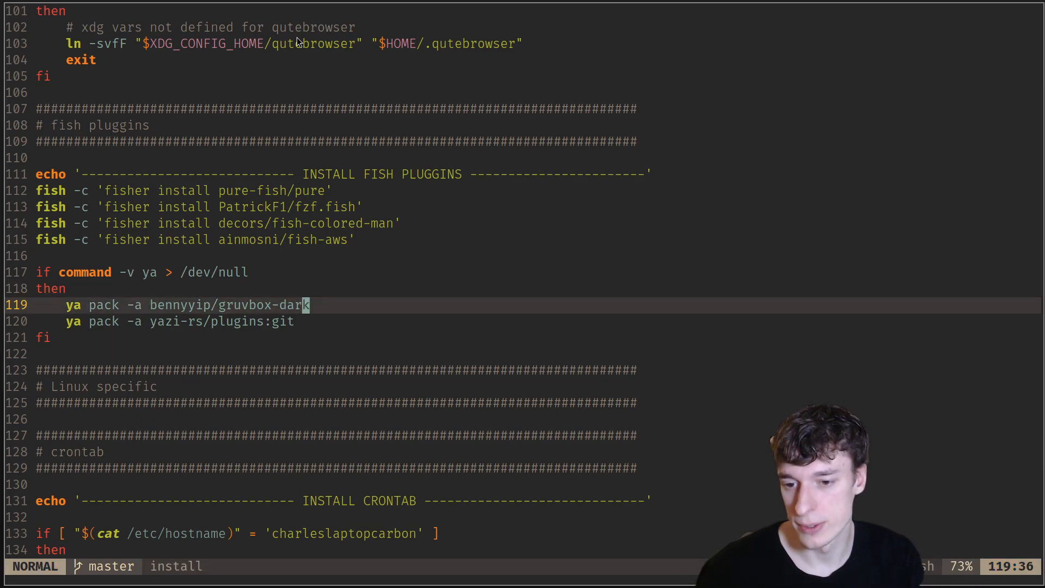
key("V")
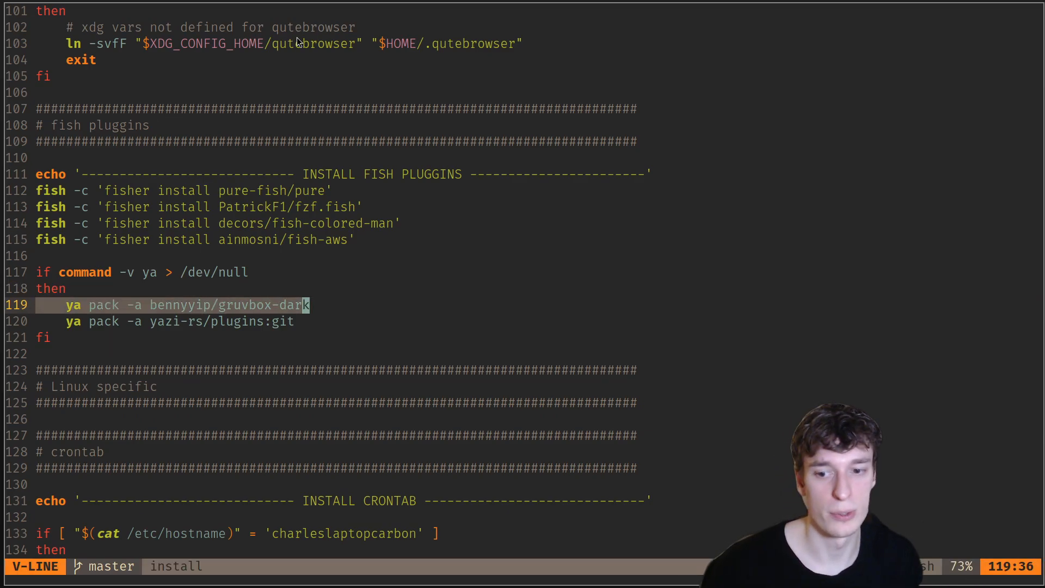
key("Escape")
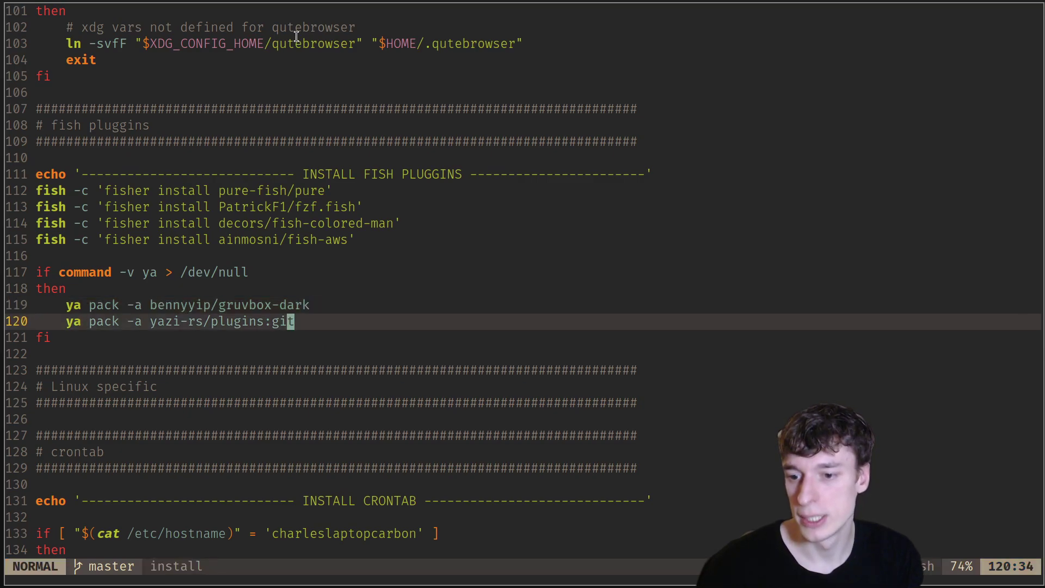
key("V")
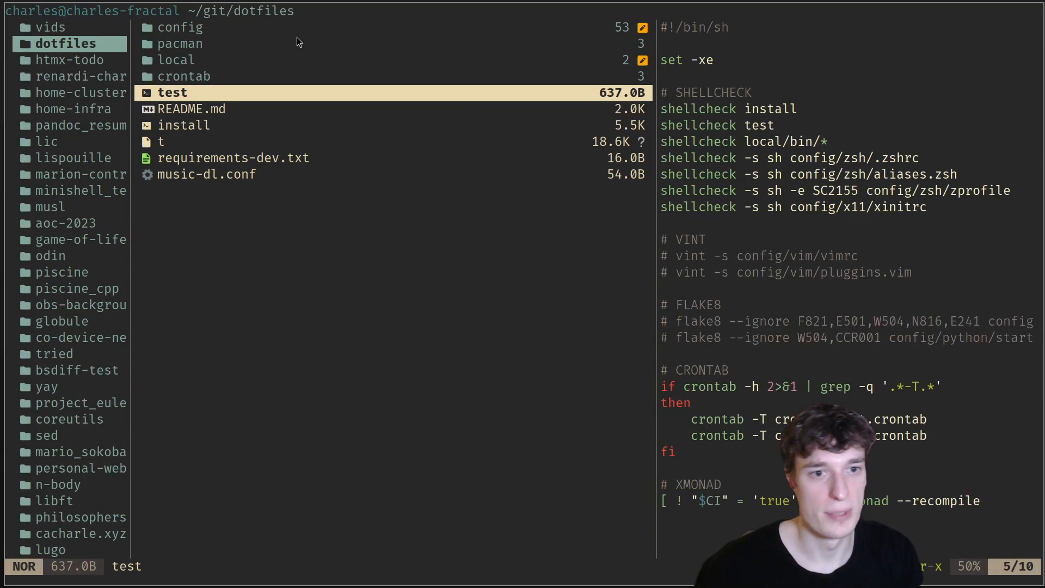
mouse_move(656, 42)
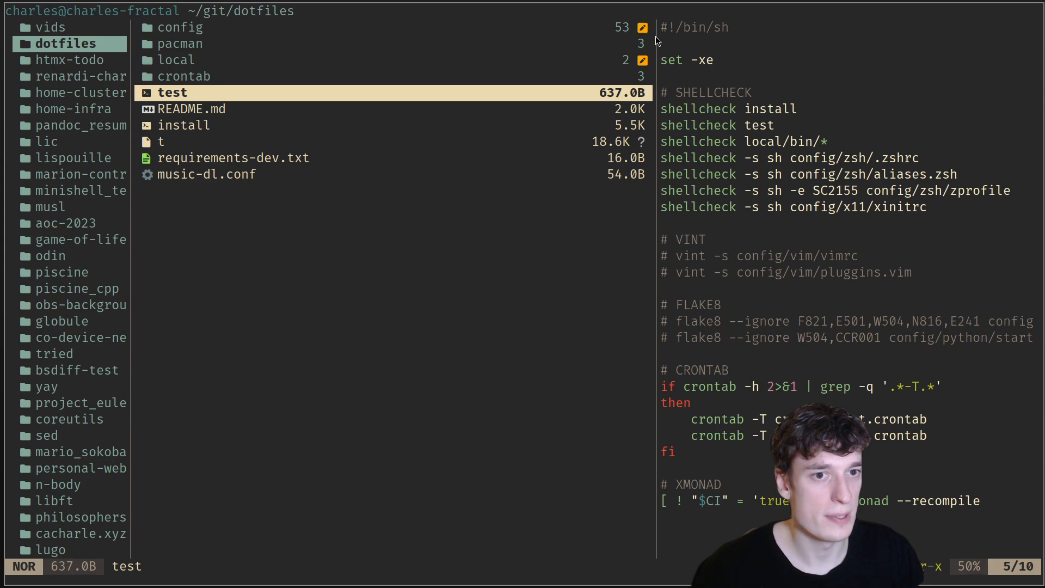
mouse_move(469, 147)
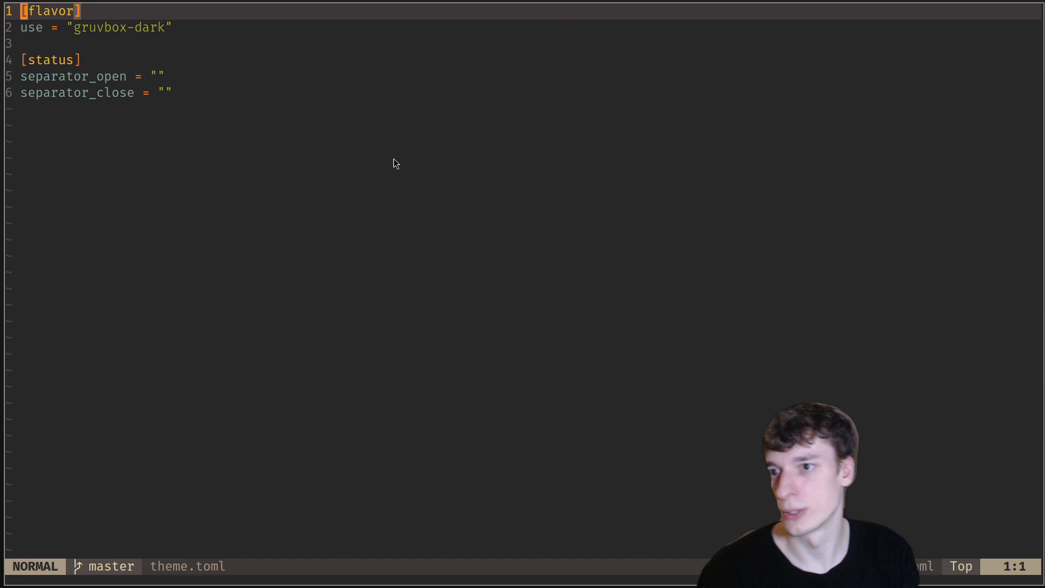
Check the gruvbox-dark flavor line, then highlight keymap's g d (cd ~/dl) and shell bindings
key("j")
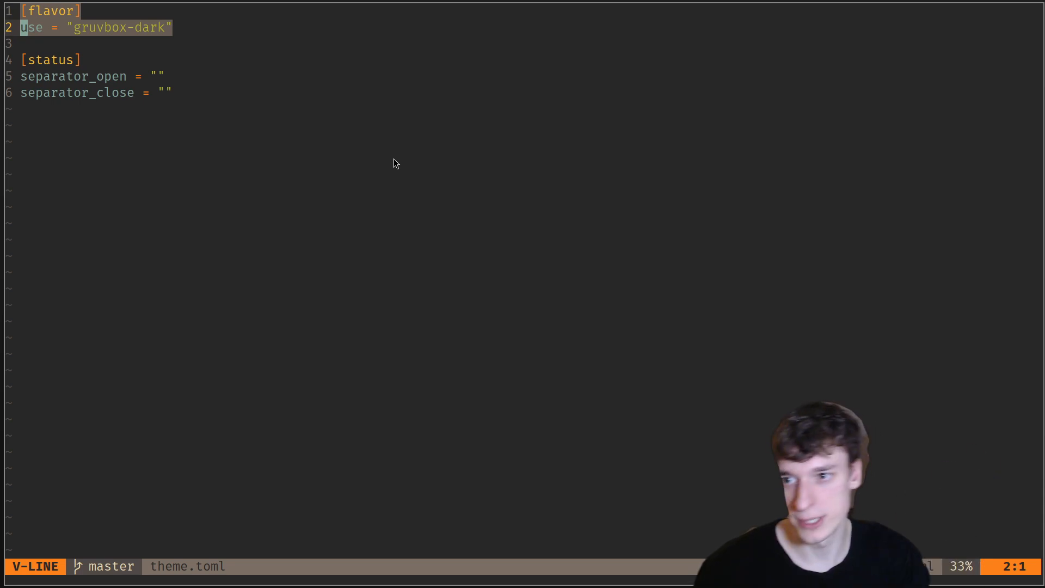
key("Escape")
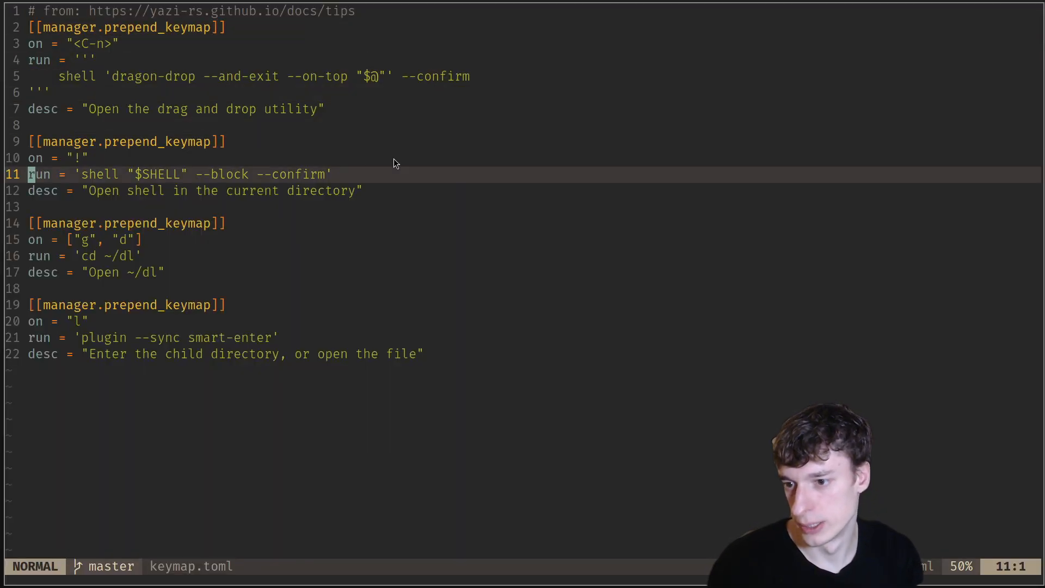
key("v")
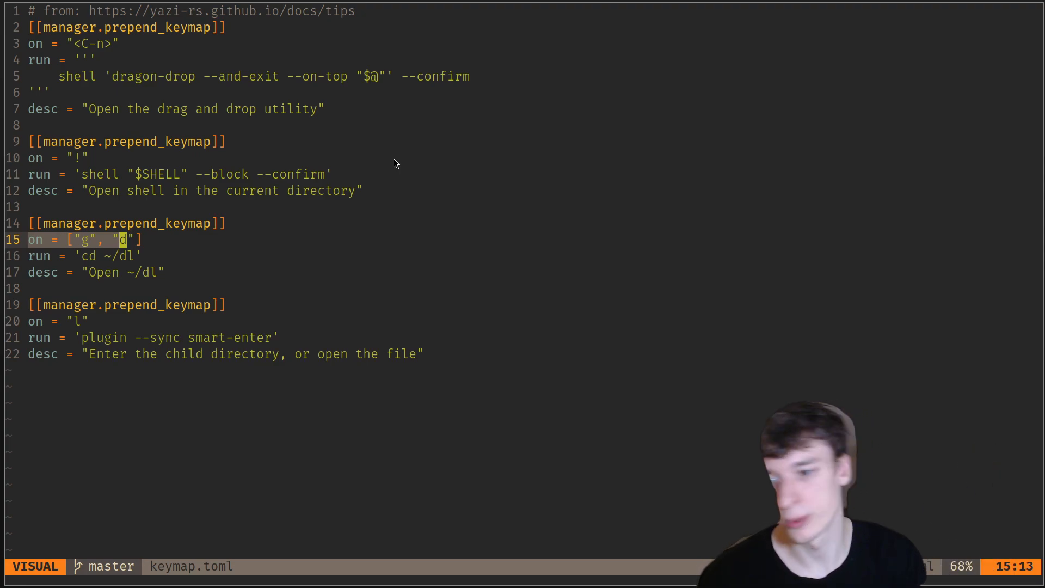
key("j")
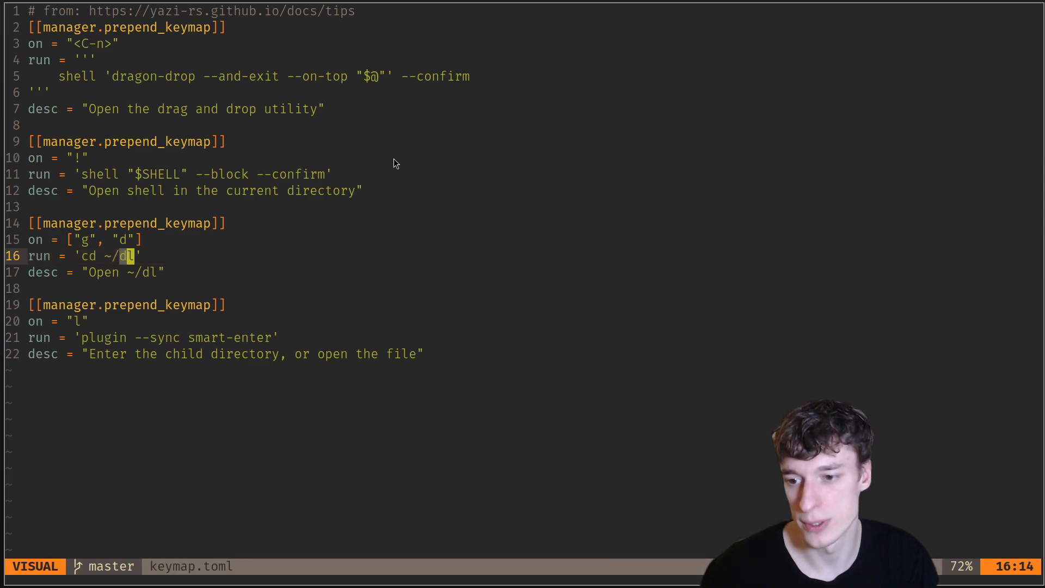
key("Escape")
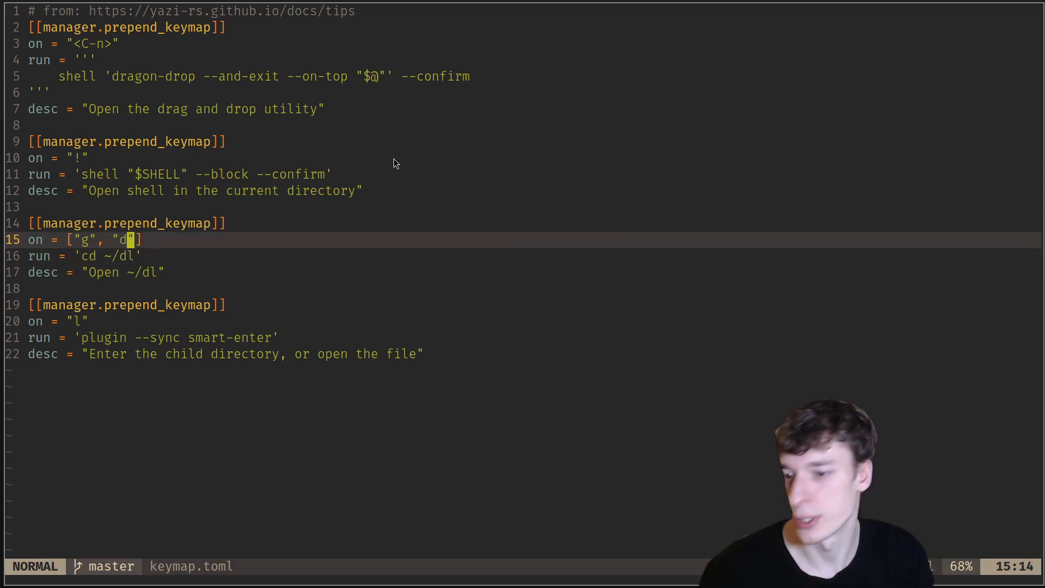
key("j")
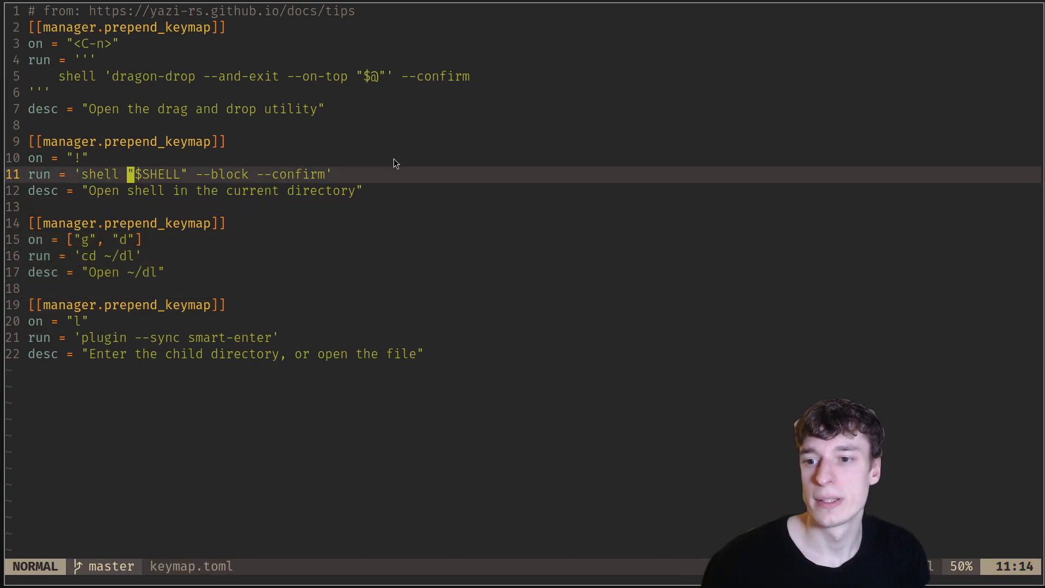
key("V")
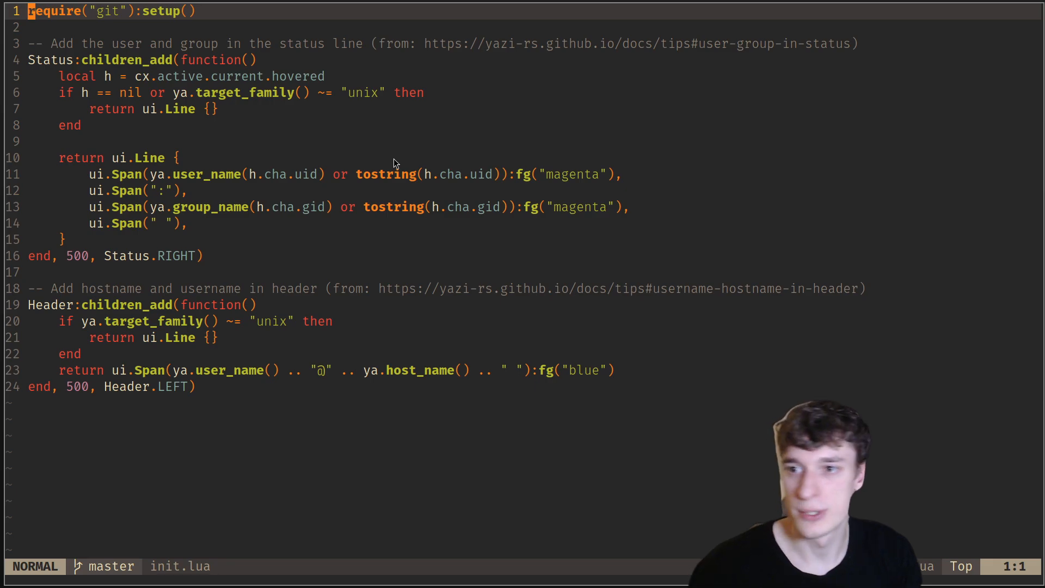
Highlight init.lua's Status user/group and Header hostname blocks, then quit back to yazi
key("V")
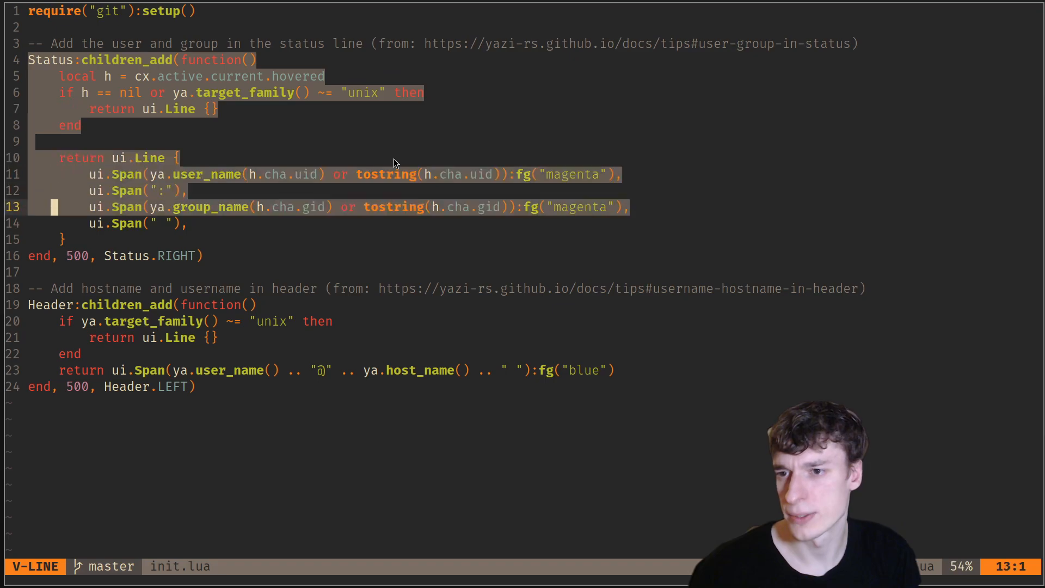
key("Escape")
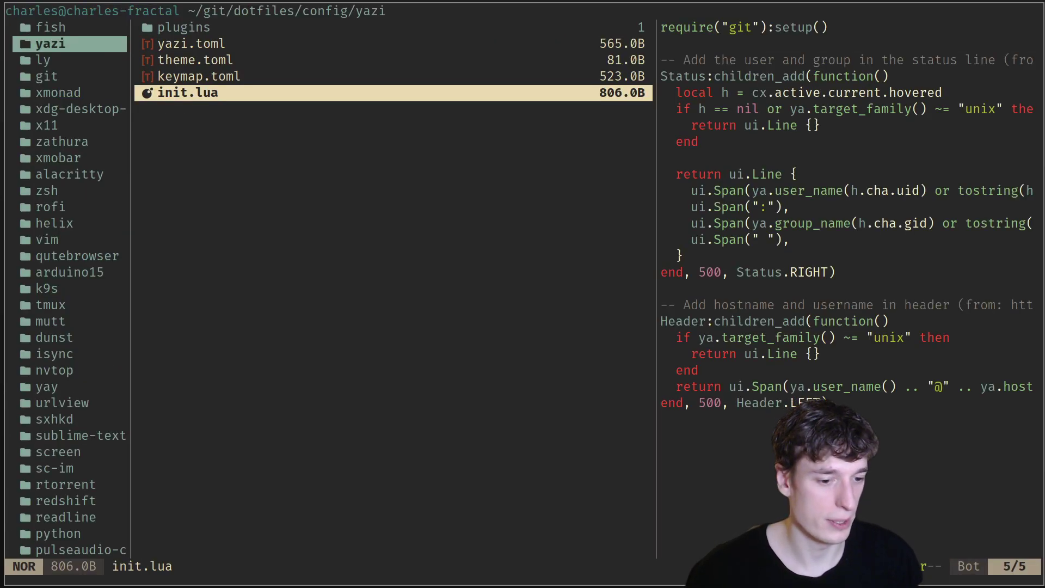
mouse_move(695, 420)
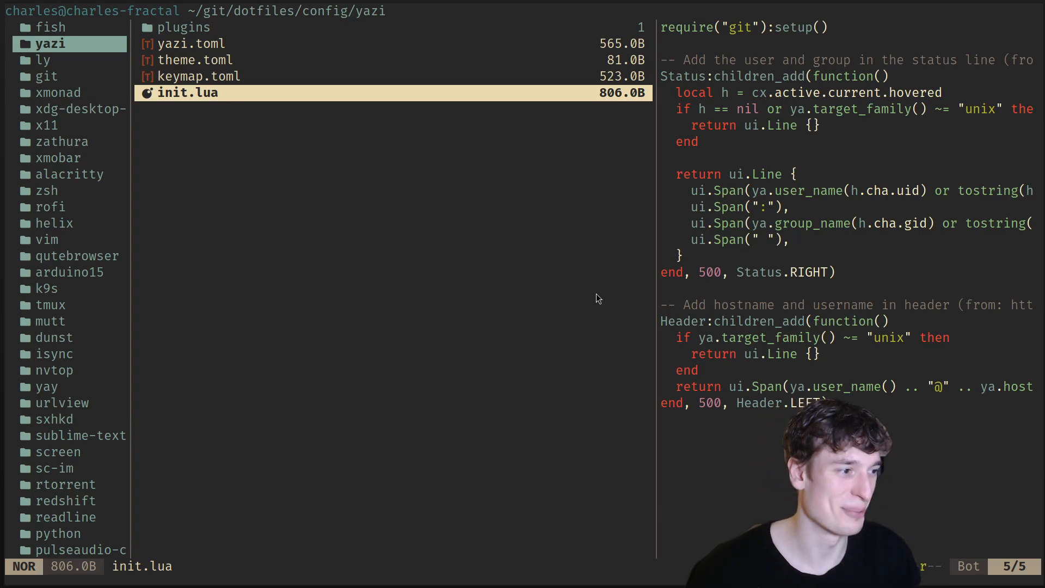
mouse_move(374, 56)
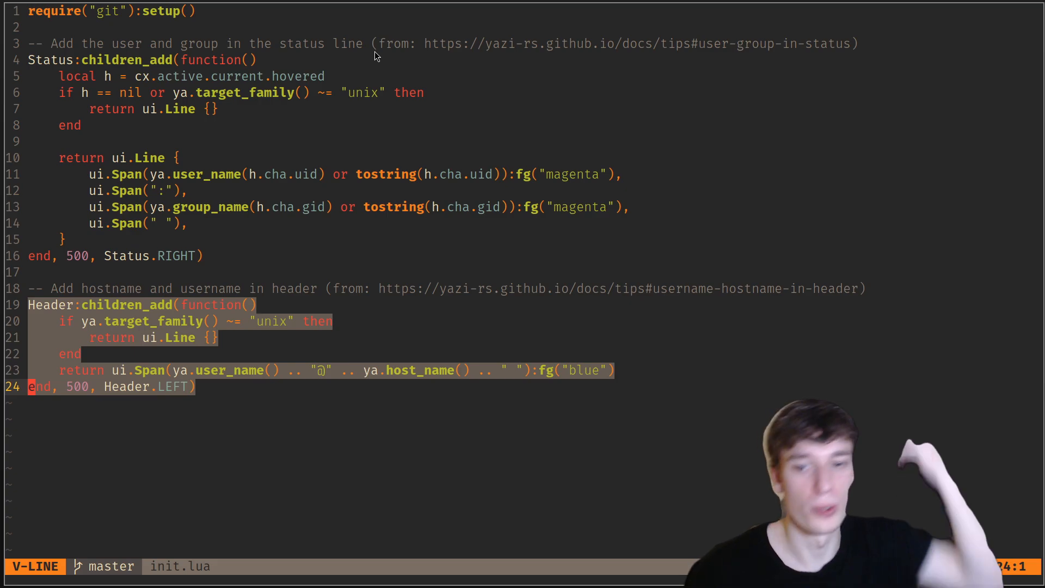
key("Escape")
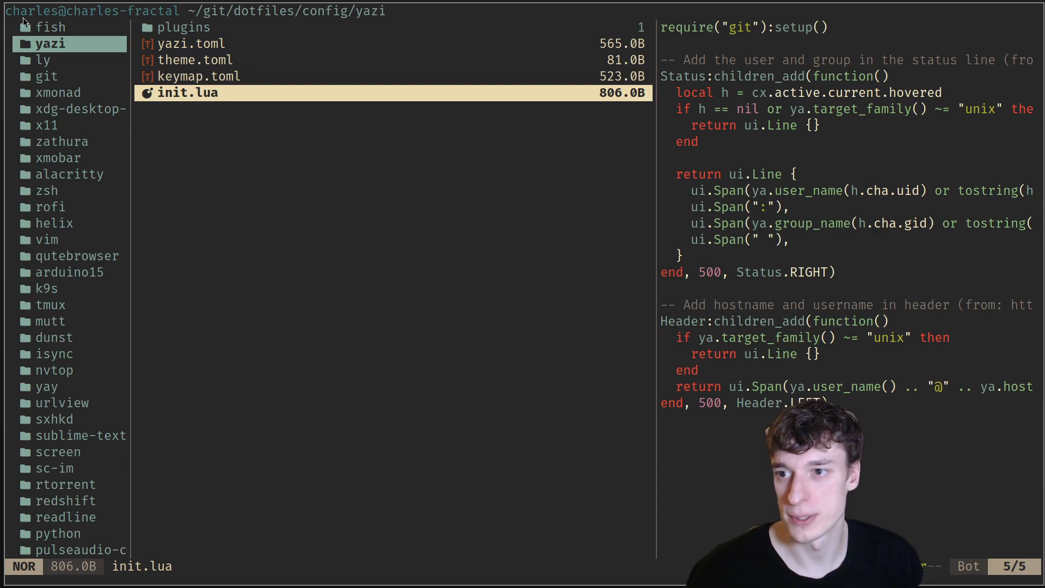
mouse_move(363, 25)
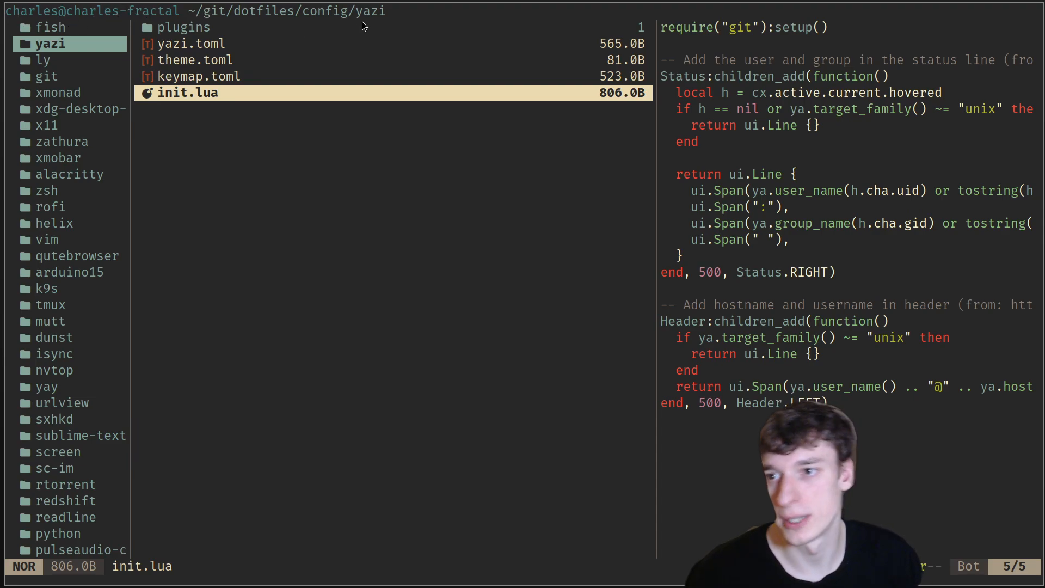
left_click(182, 27)
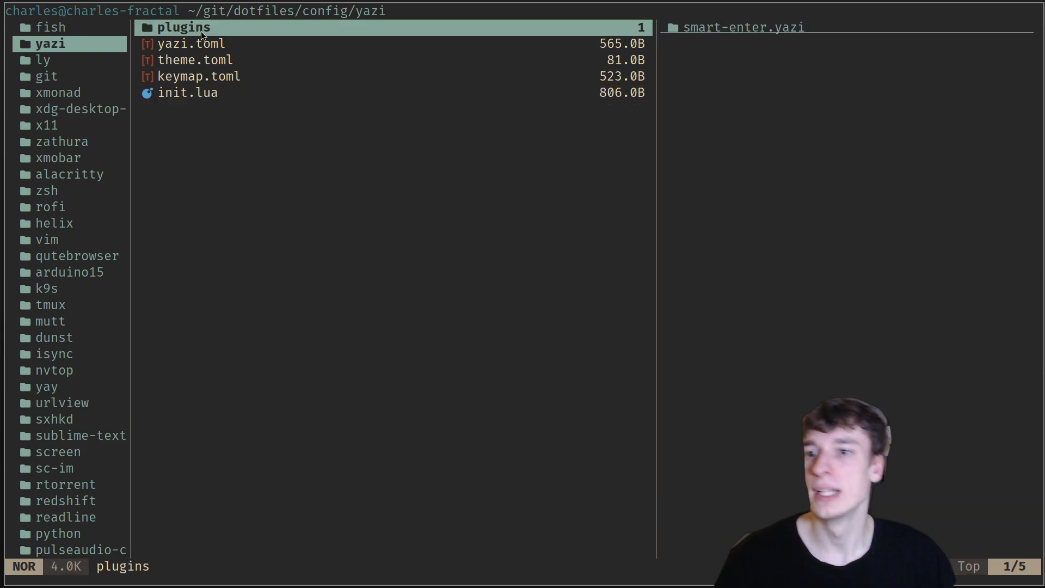
mouse_move(222, 27)
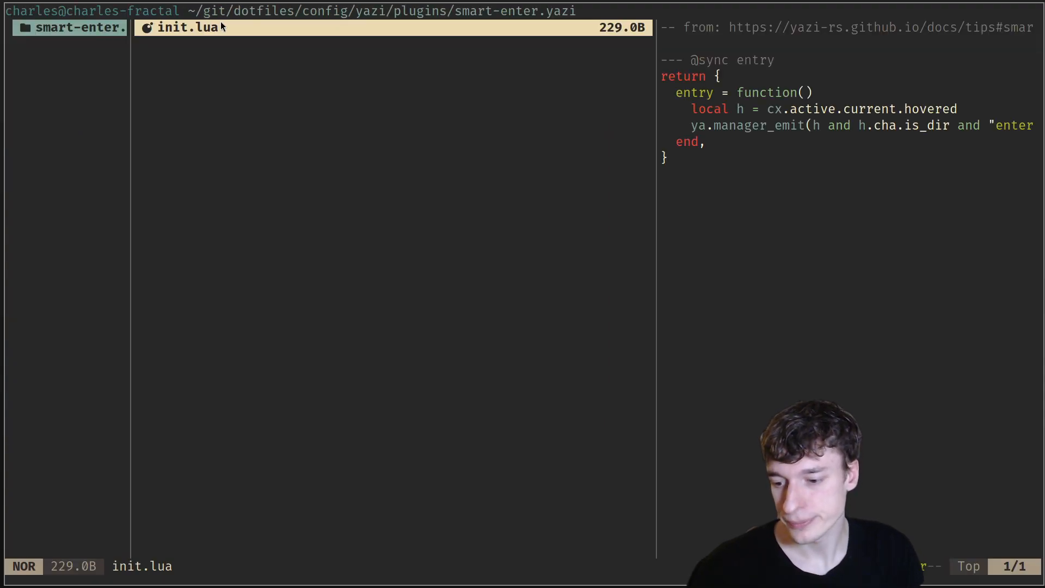
key("h")
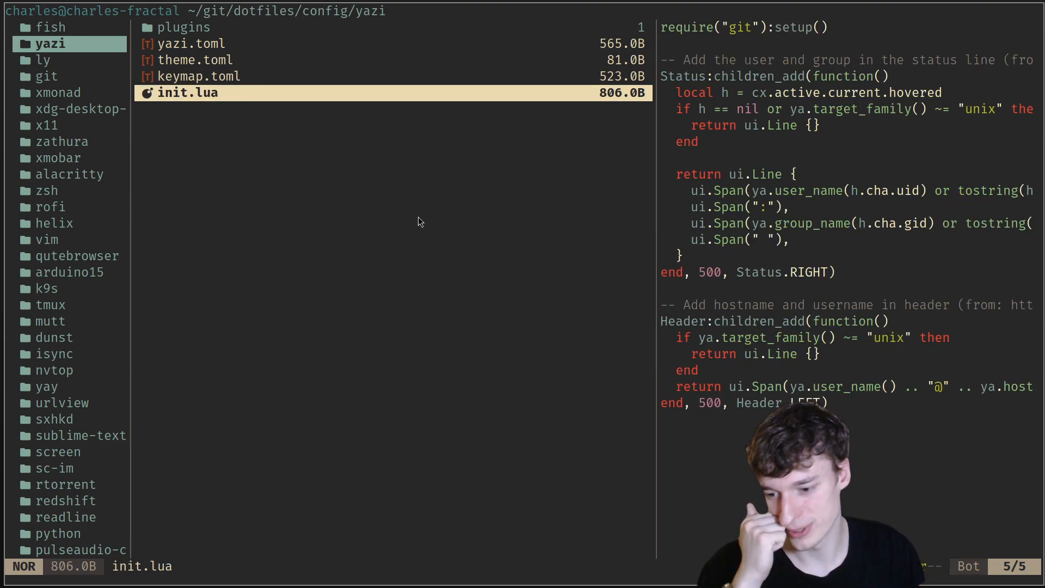
mouse_move(213, 121)
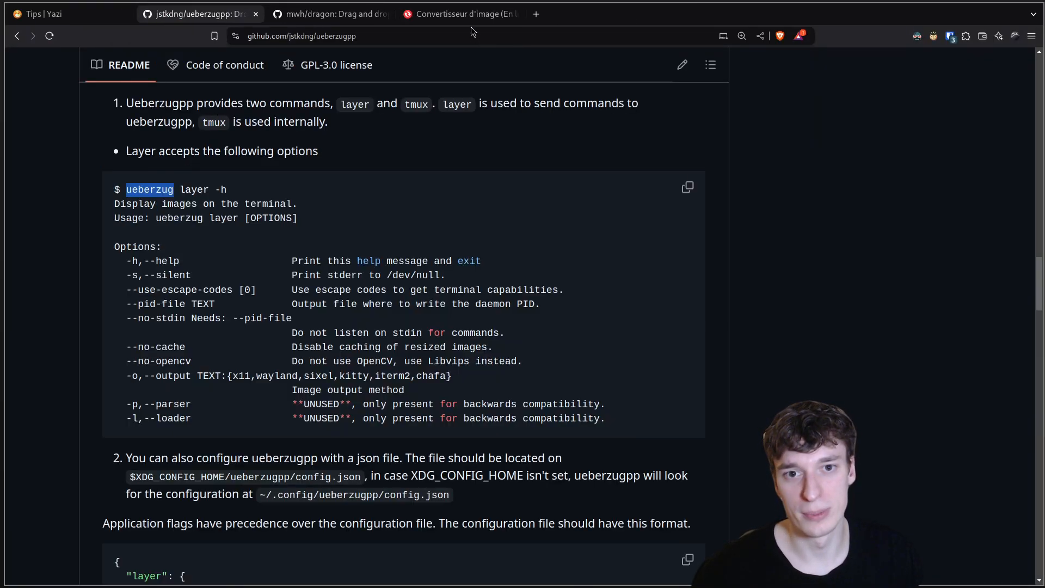
Switch from the Convertio converter tab to the dragon GitHub README and scroll to its top
left_click(458, 14)
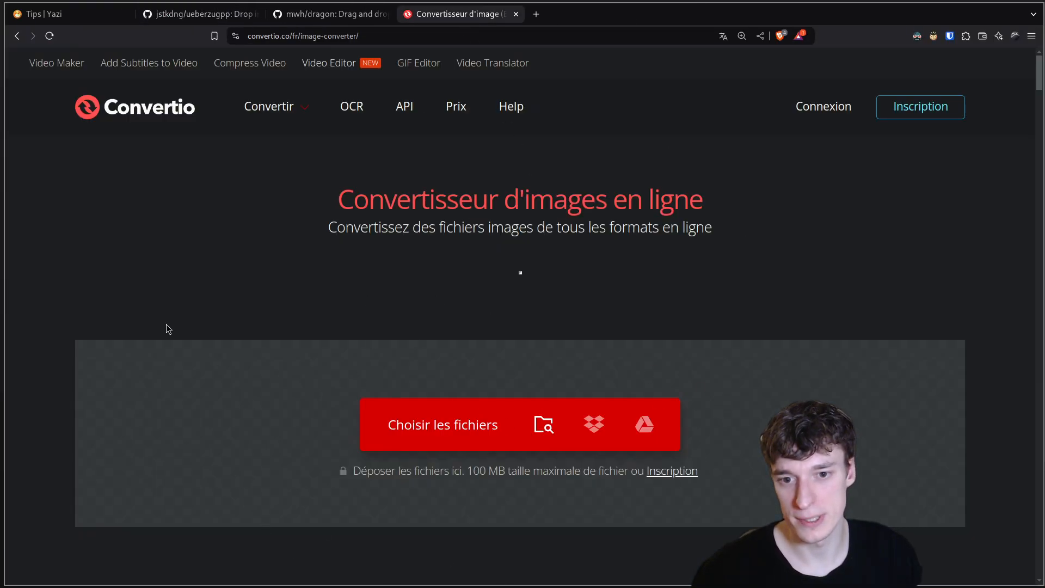
mouse_move(394, 214)
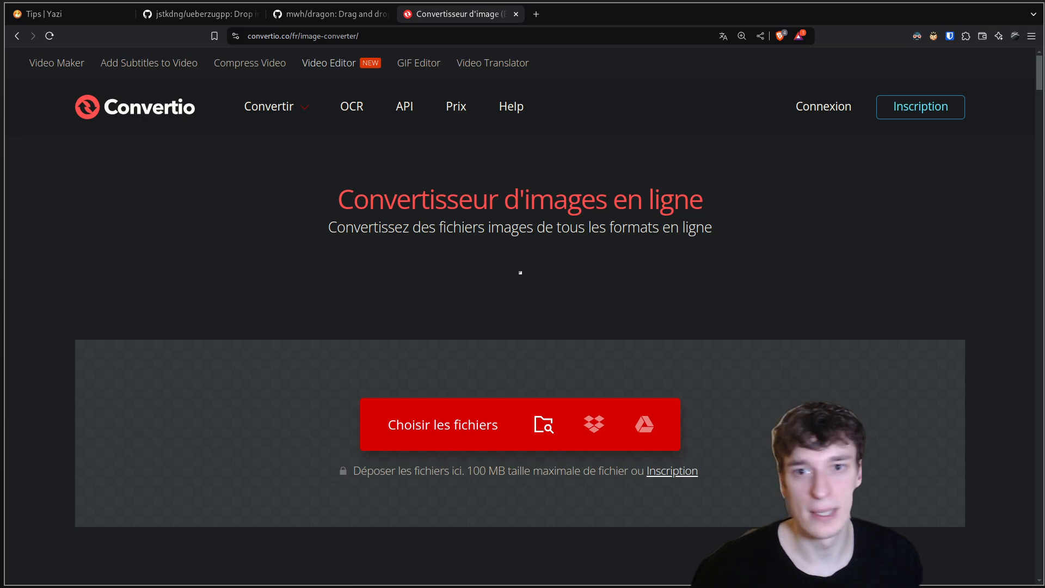
left_click(329, 14)
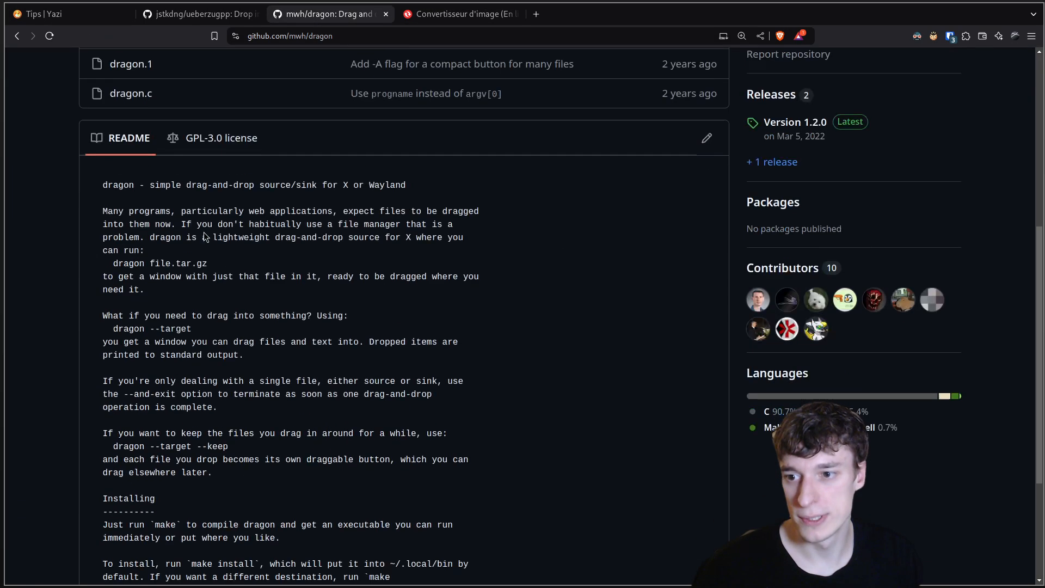
scroll("up", 3)
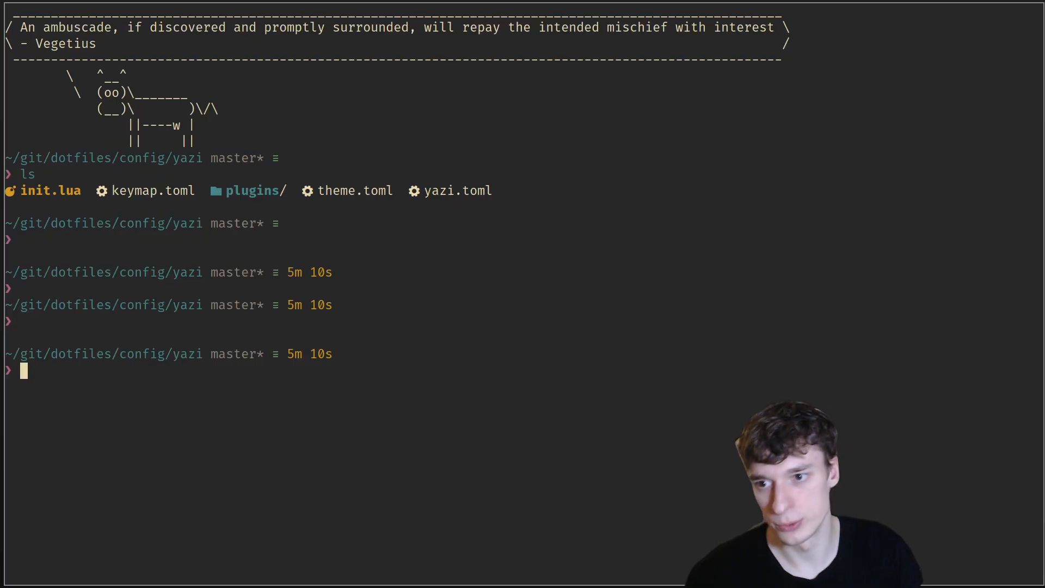
Run dragon-drop * in the yazi config folder, then stop it with Ctrl+C
type("dragon-drop *")
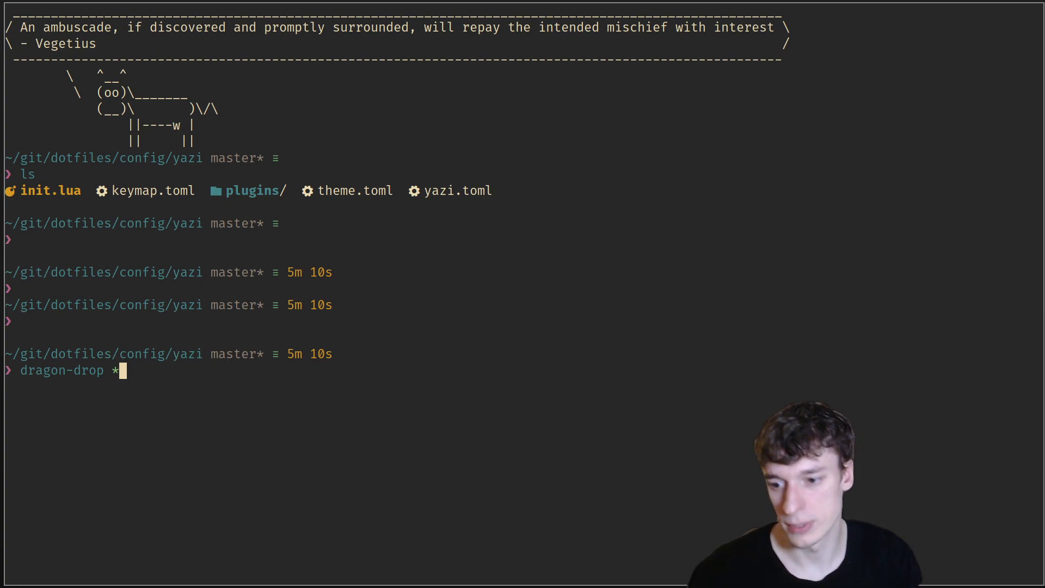
key("Return")
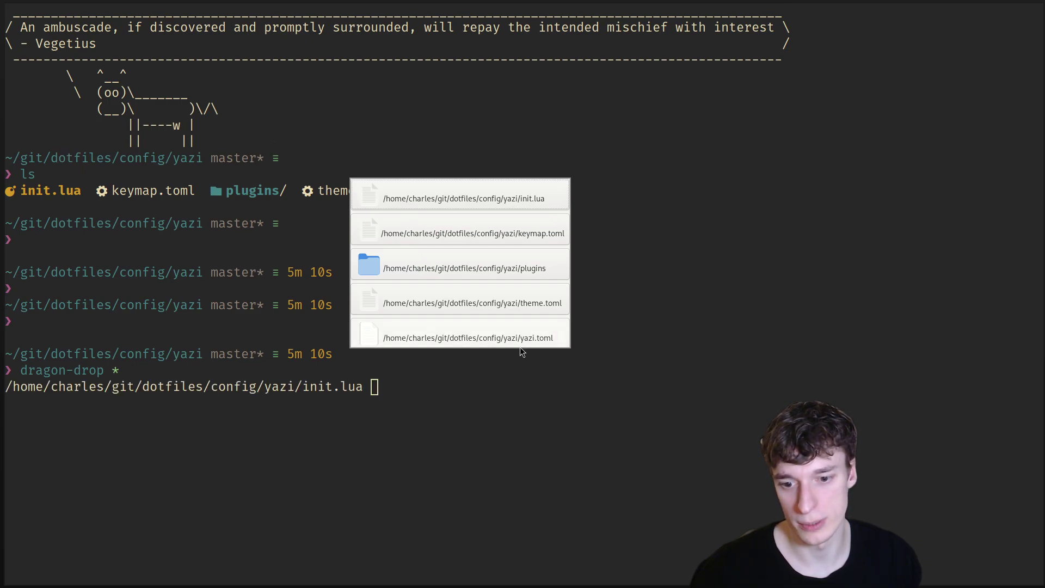
key("ctrl+c")
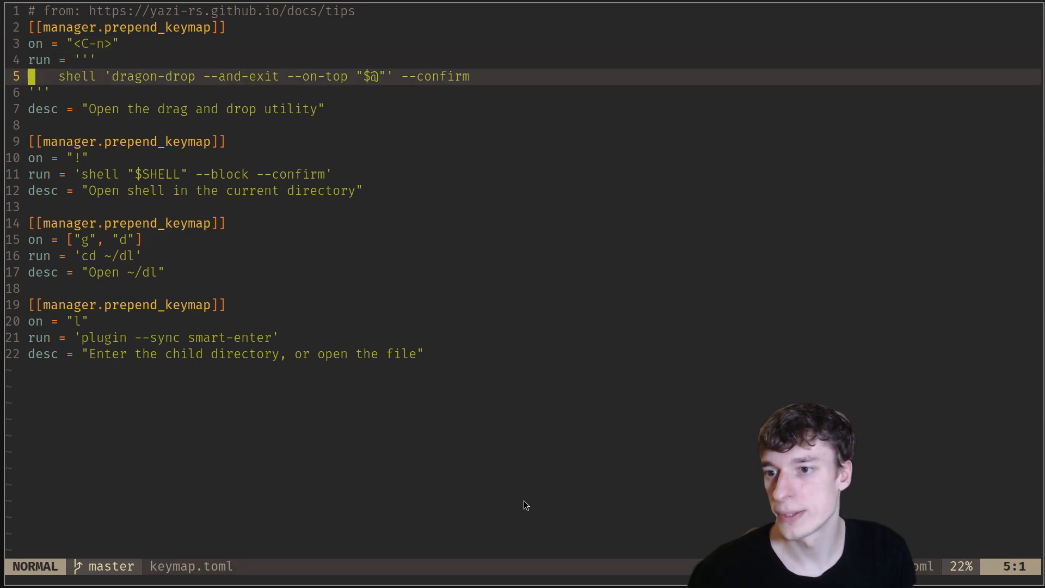
Select the "$@" file argument on line 5 of the dragon-drop binding
key("v")
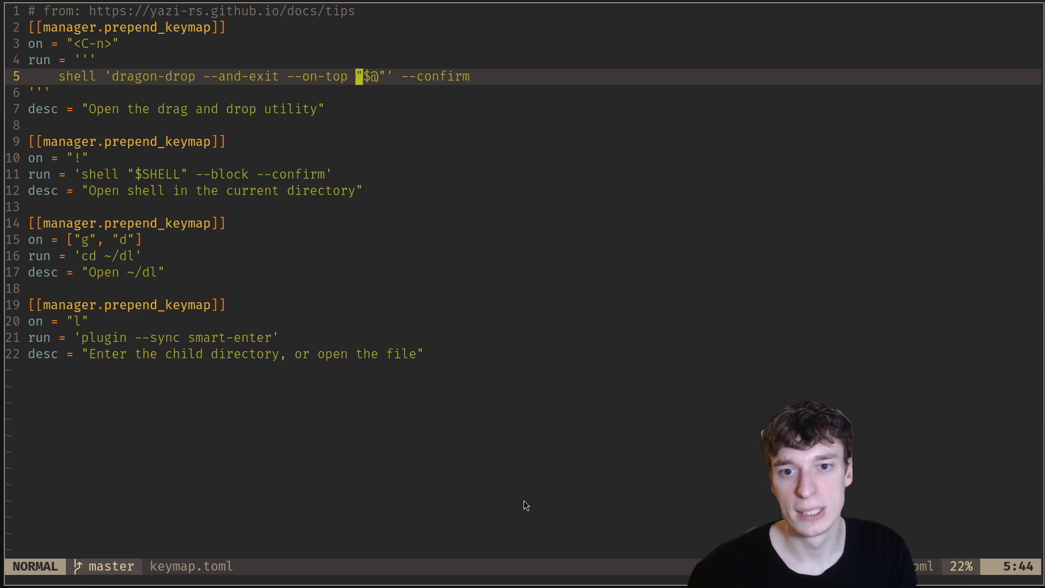
key("v")
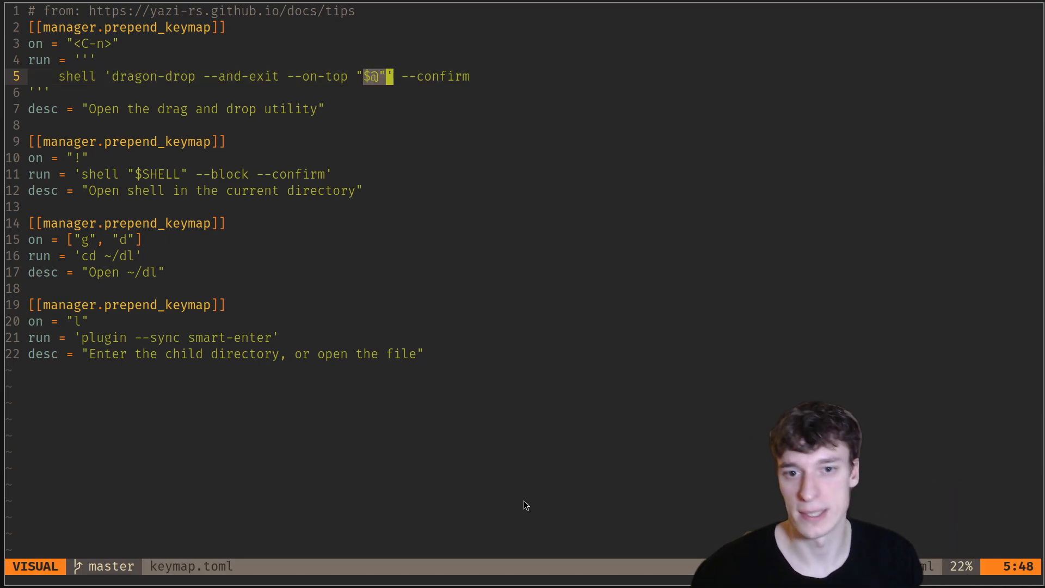
key("Escape")
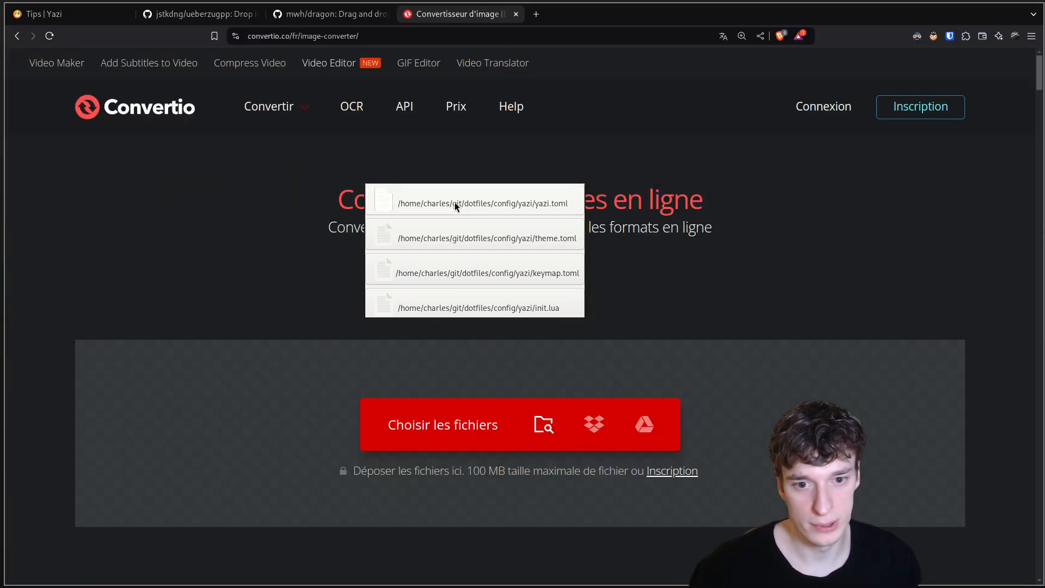
Drag yazi.toml from the dragon window onto Convertio's upload area
left_click(482, 203)
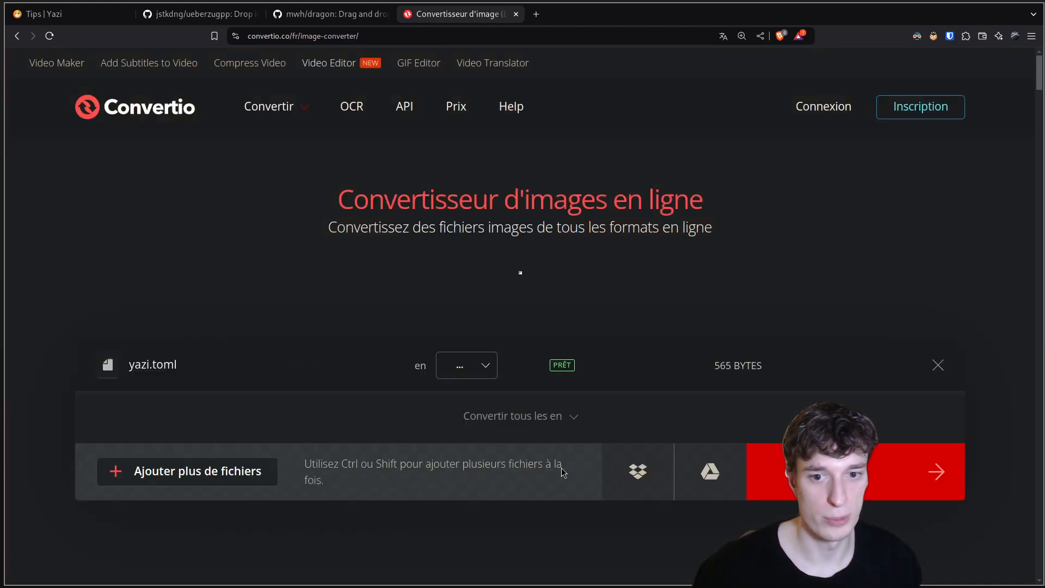
mouse_move(253, 383)
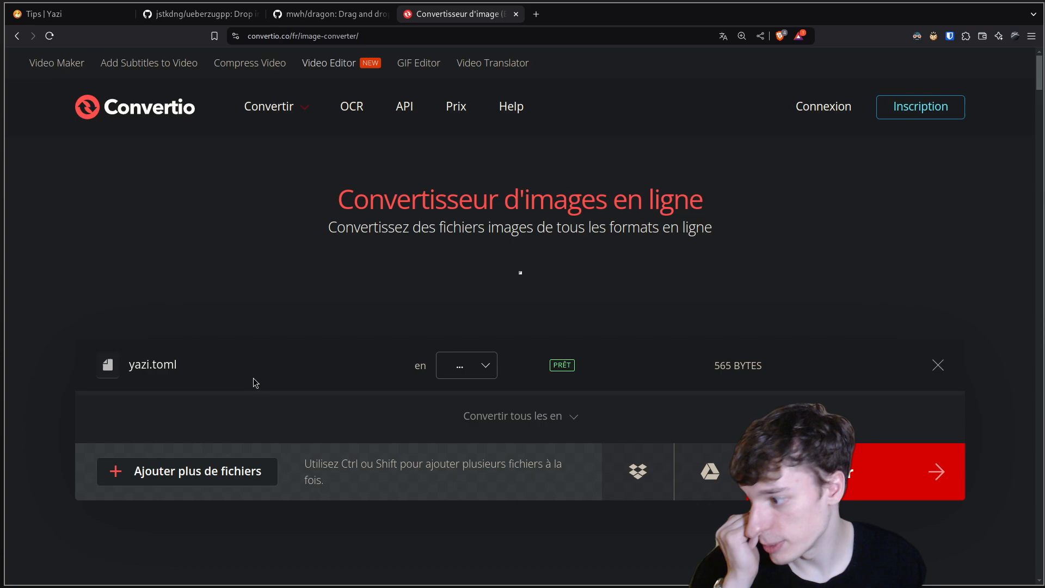
mouse_move(116, 252)
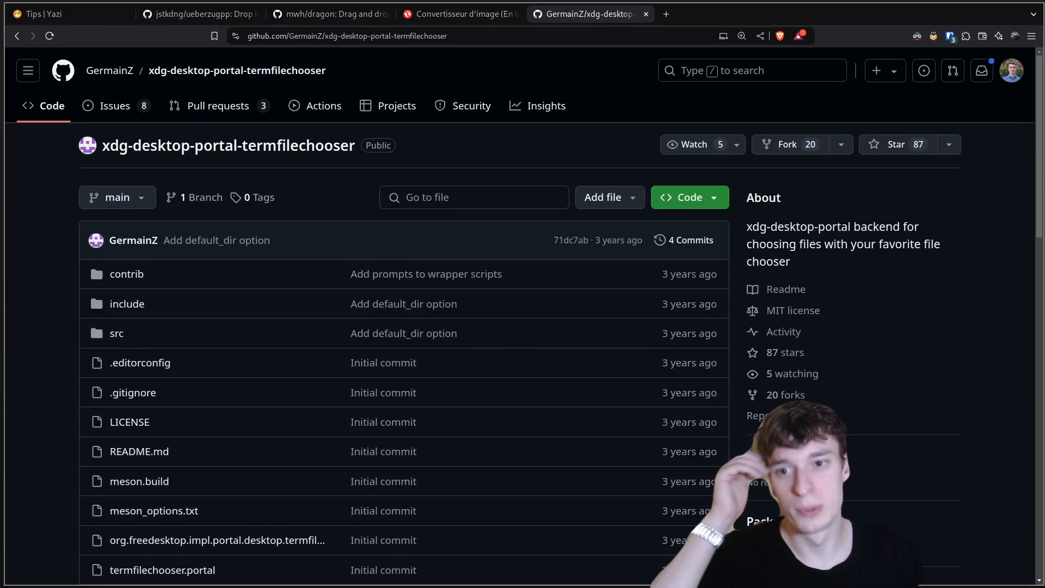
Dismiss the context menu and Save file dialog, then scroll the README to Running
scroll("down", 3)
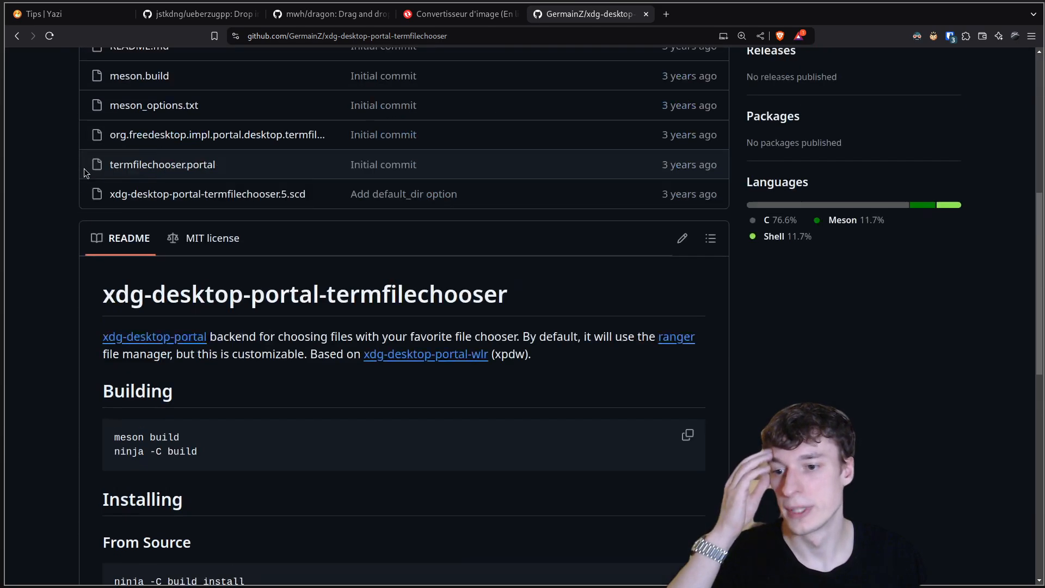
scroll("up", 3)
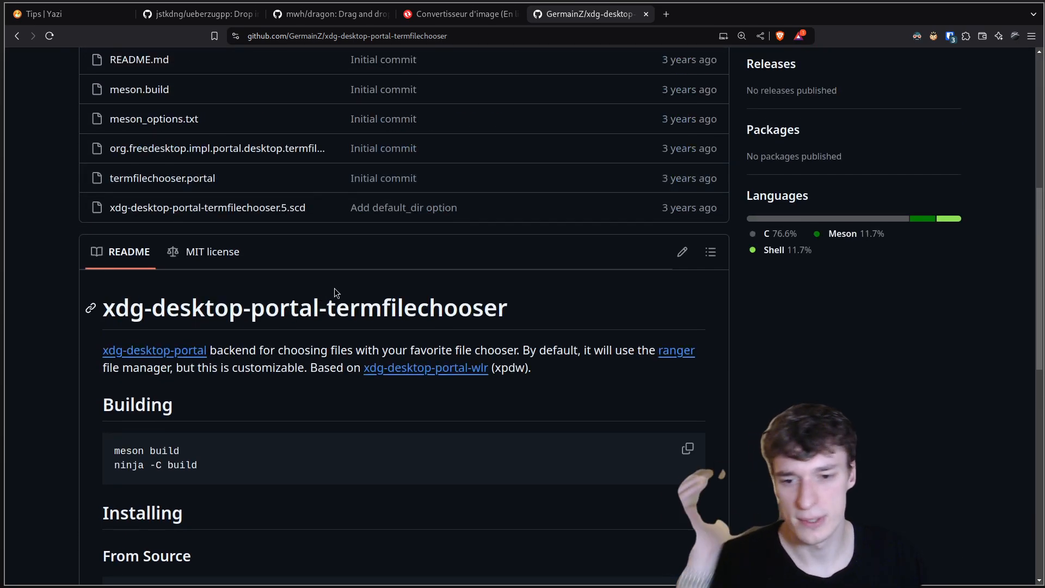
mouse_move(778, 403)
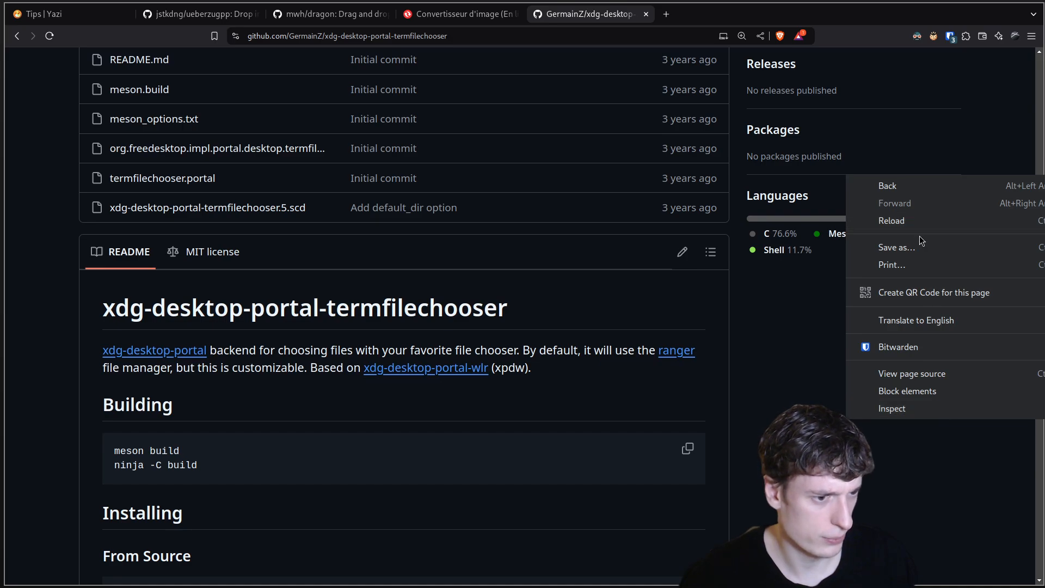
left_click(896, 247)
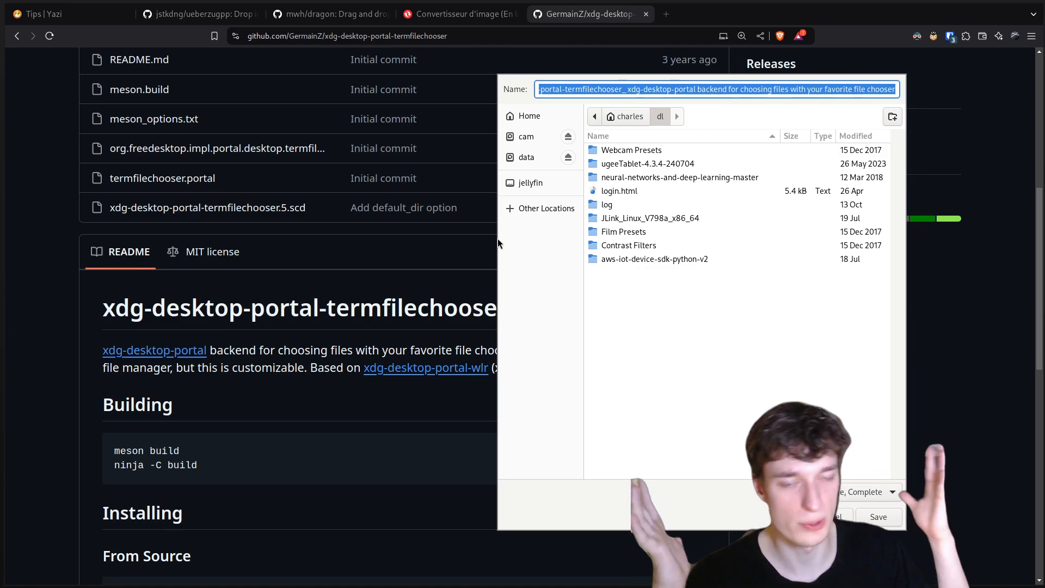
mouse_move(687, 327)
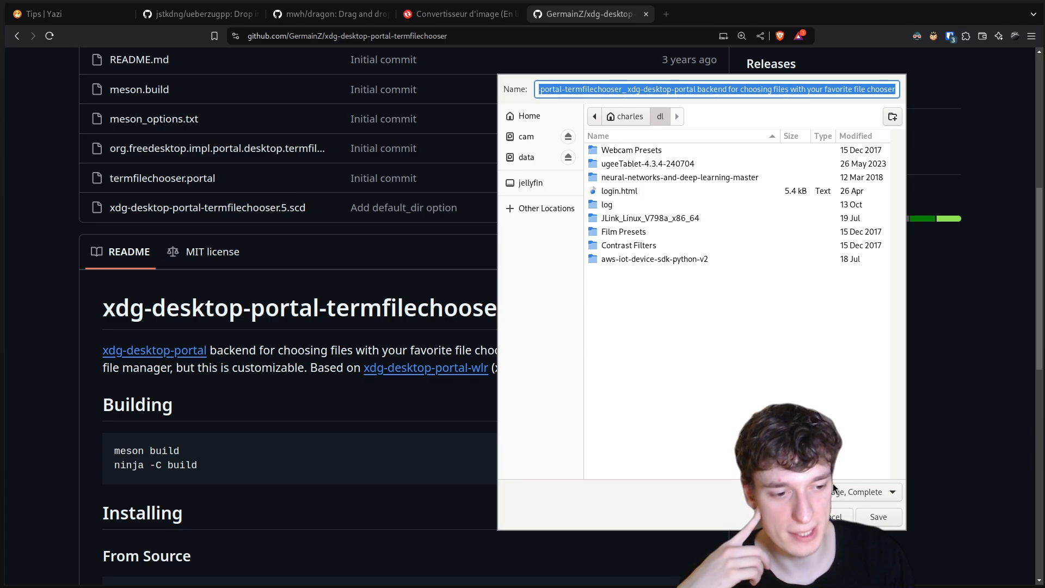
left_click(834, 517)
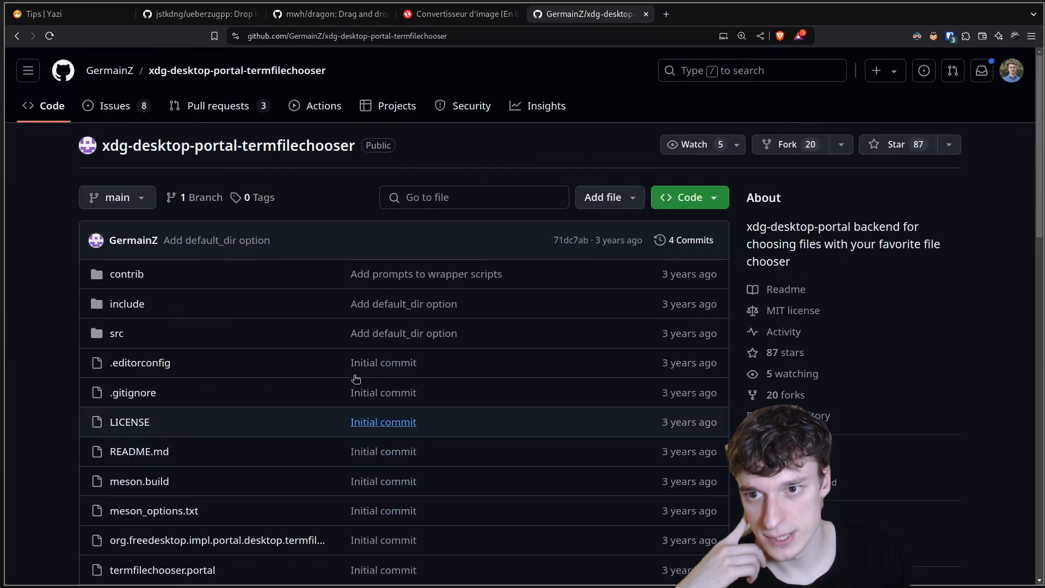
scroll("down", 3)
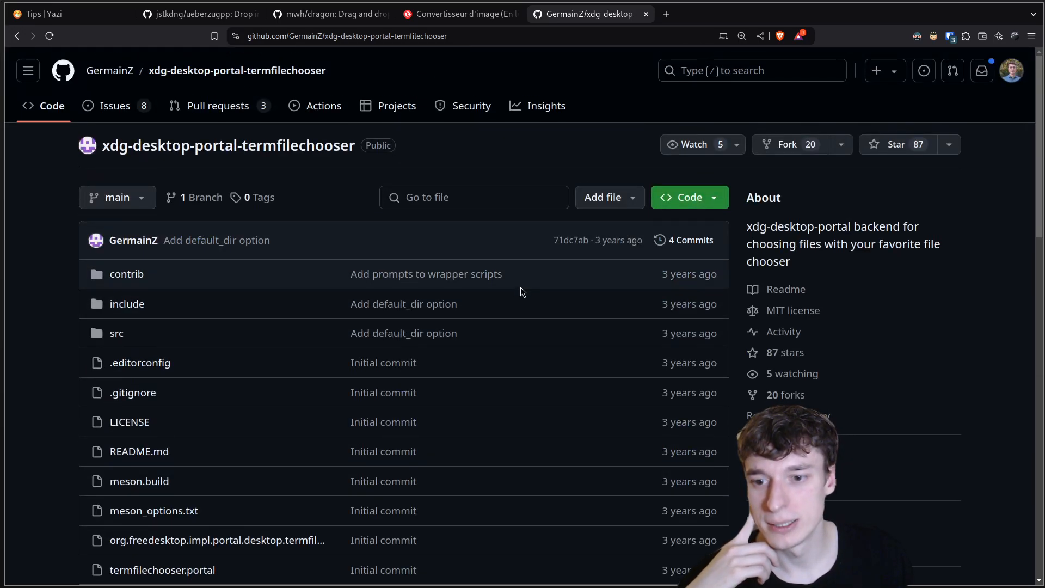
scroll("down", 3)
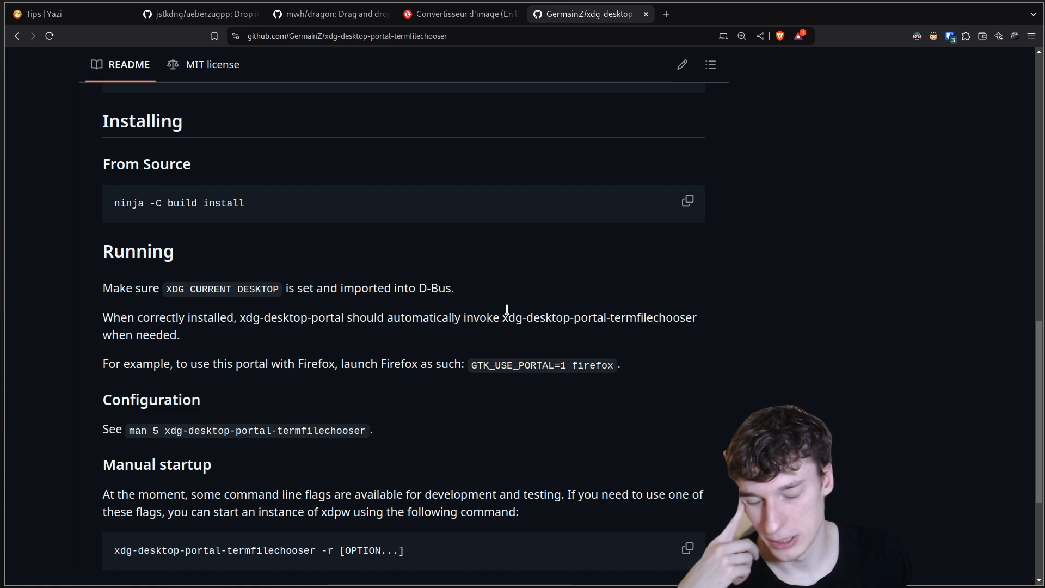
mouse_move(412, 187)
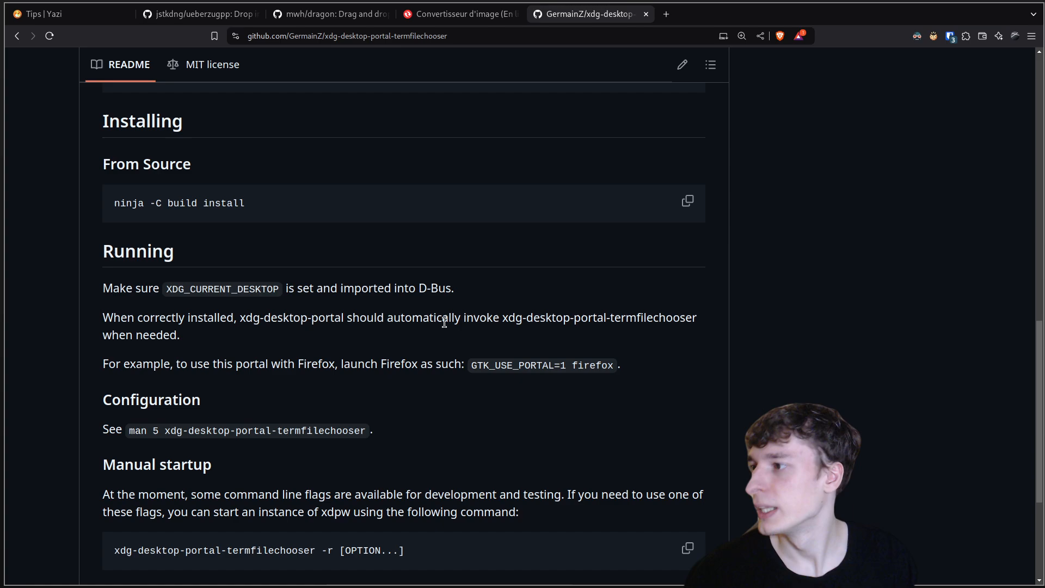
mouse_move(320, 460)
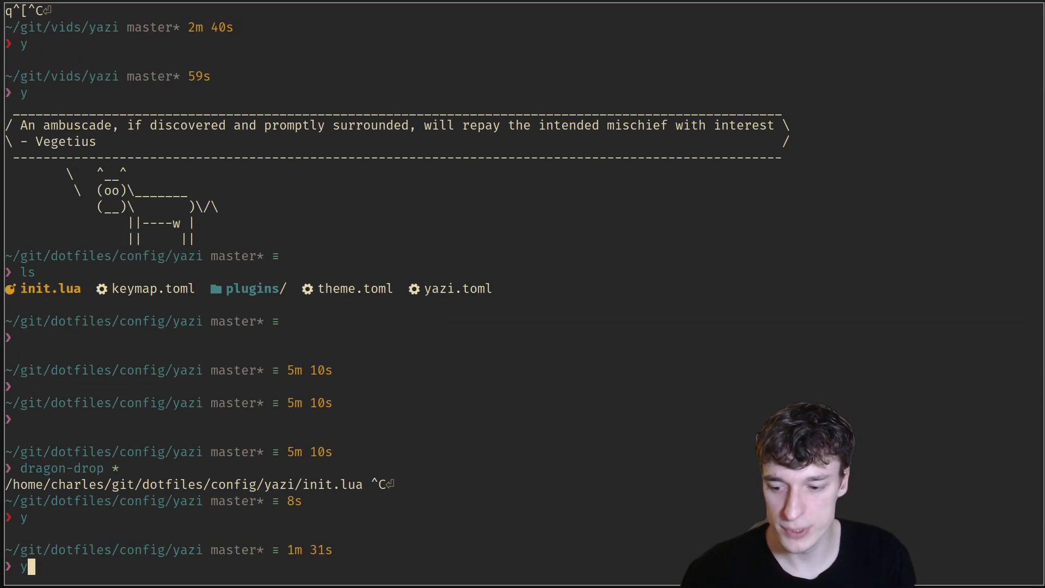
Launch yazi through the y wrapper, quit in ~/git/dotfiles, then run y again
type("za")
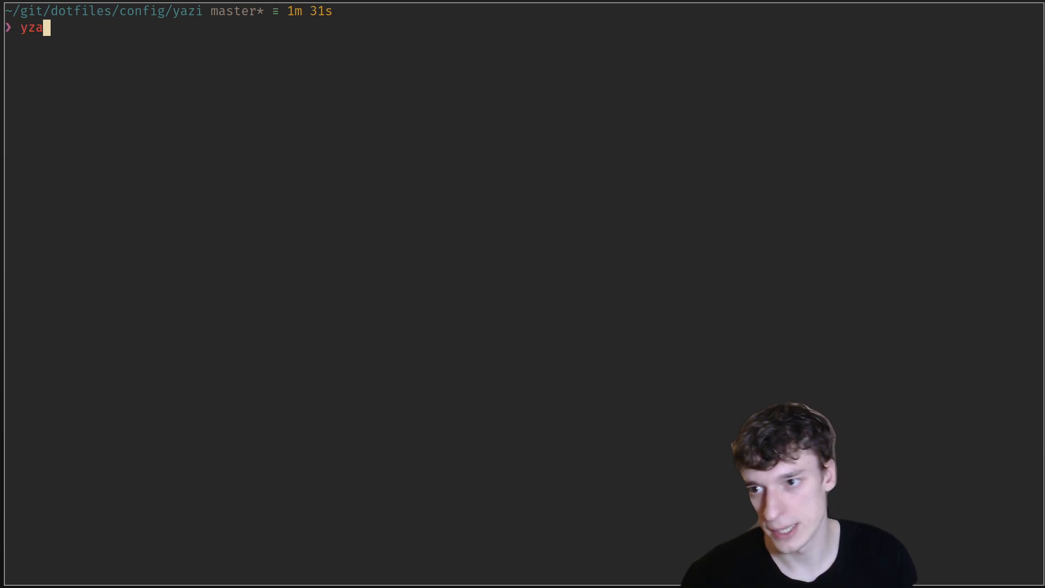
type("i")
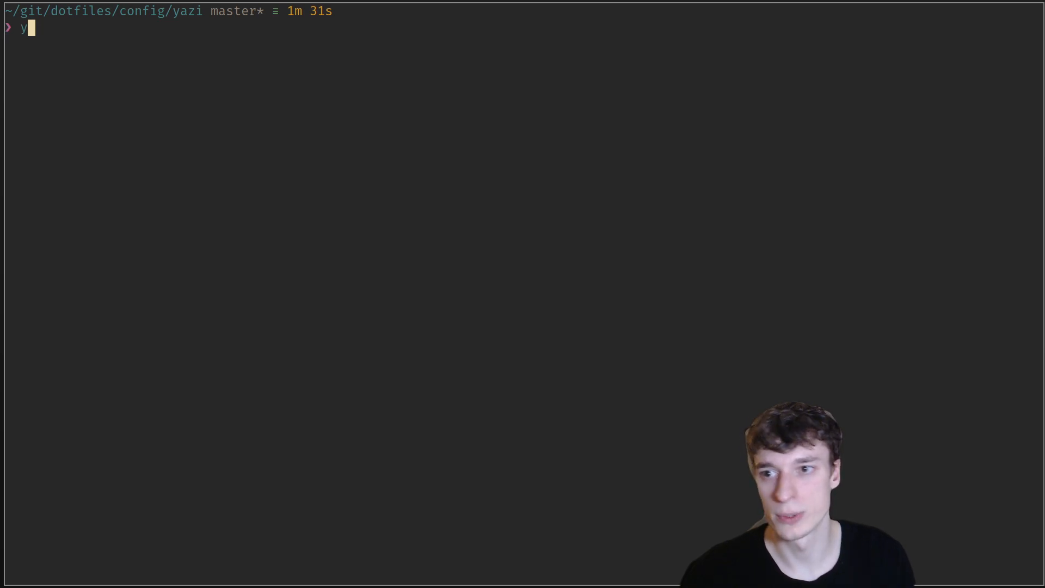
key("Return")
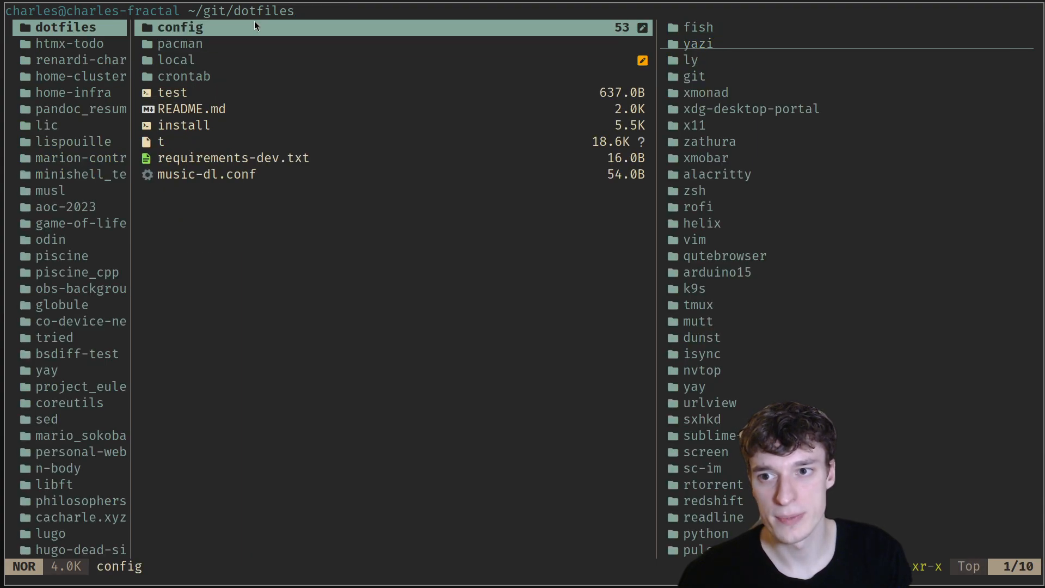
key("q")
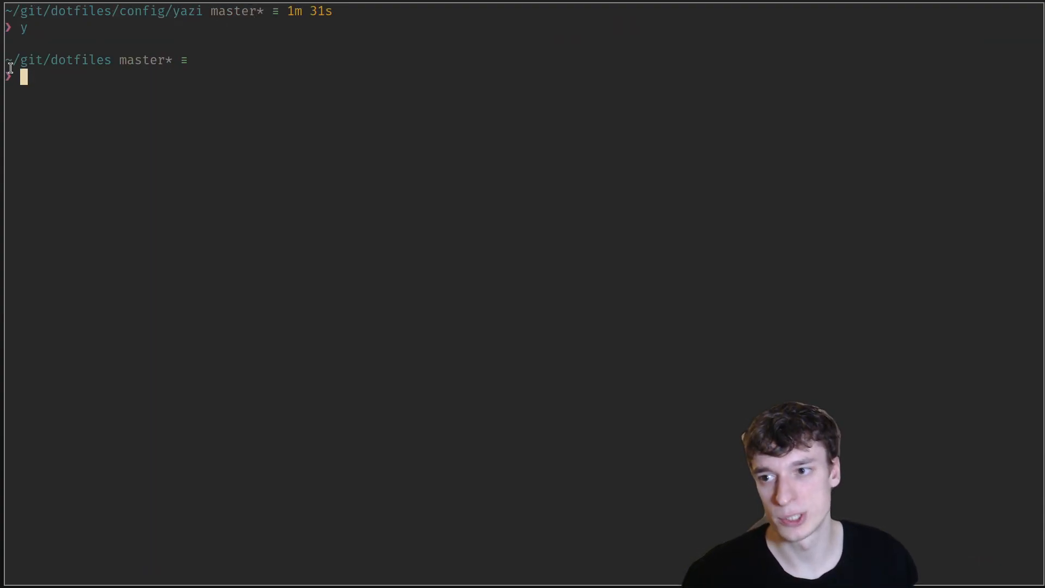
mouse_move(362, 98)
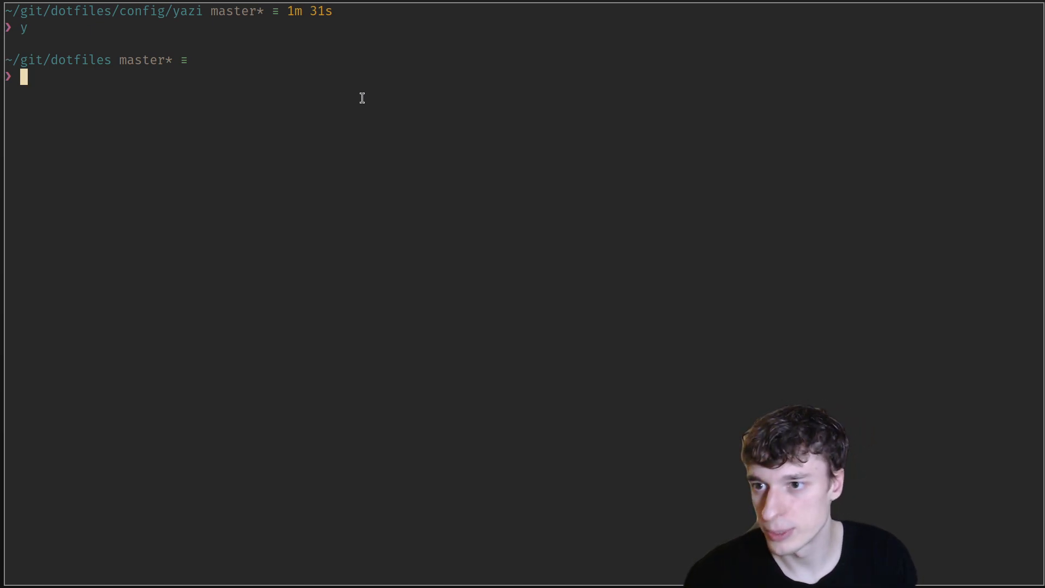
type("y")
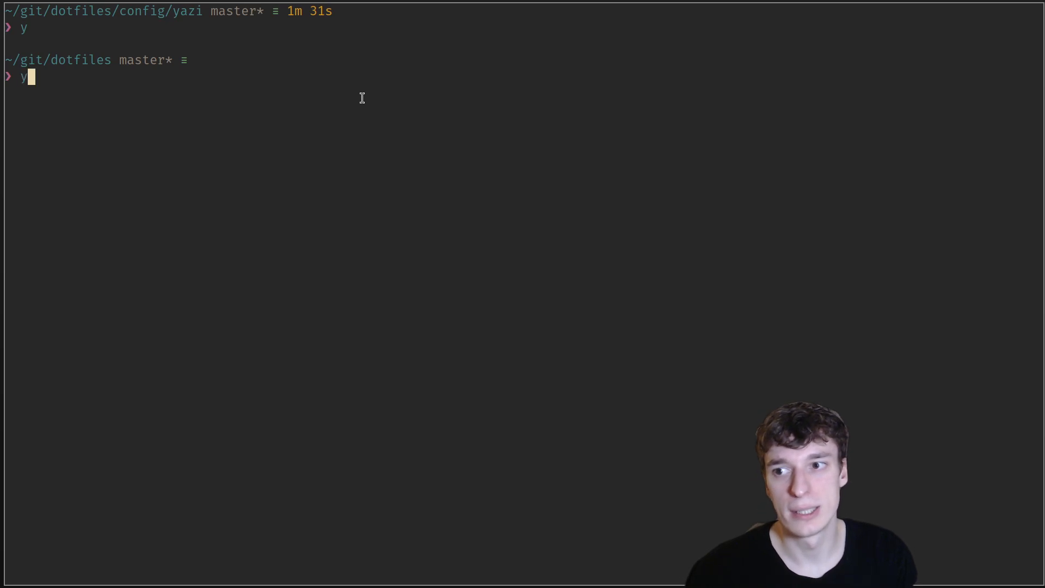
key("Return")
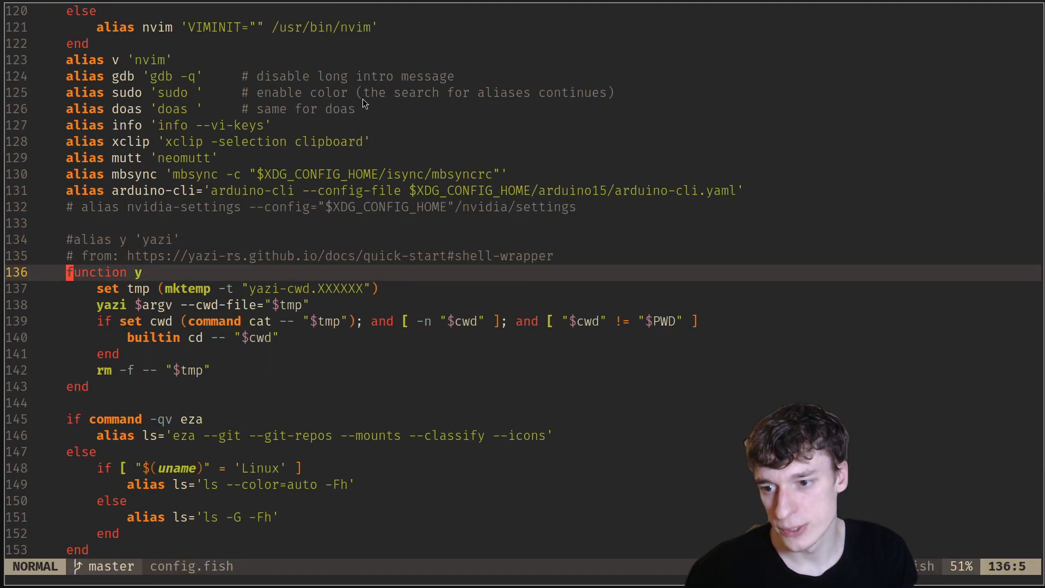
Visually select the builtin cd -- "$cwd" line in config.fish's y function
key("j")
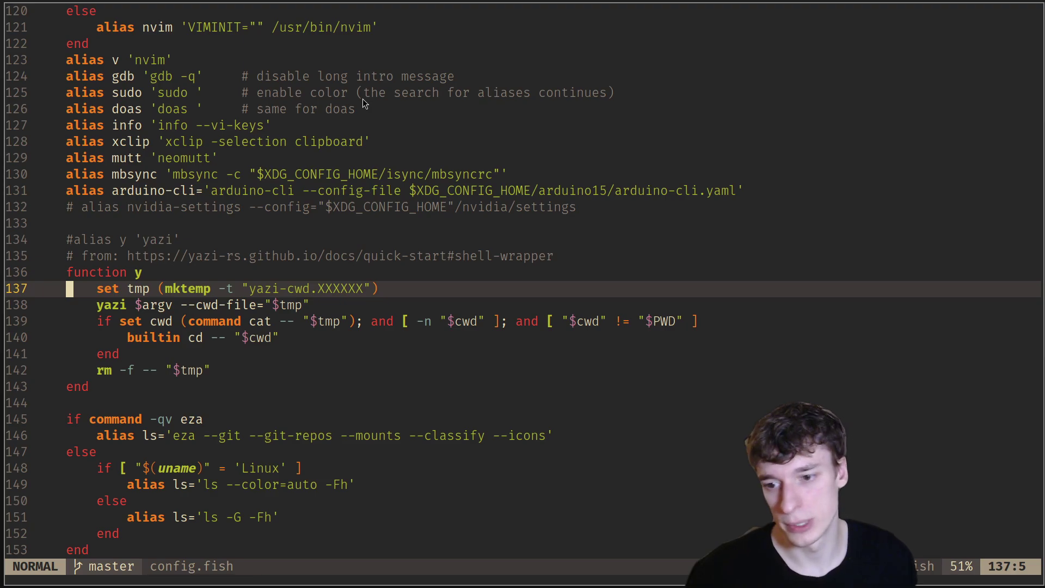
mouse_move(131, 288)
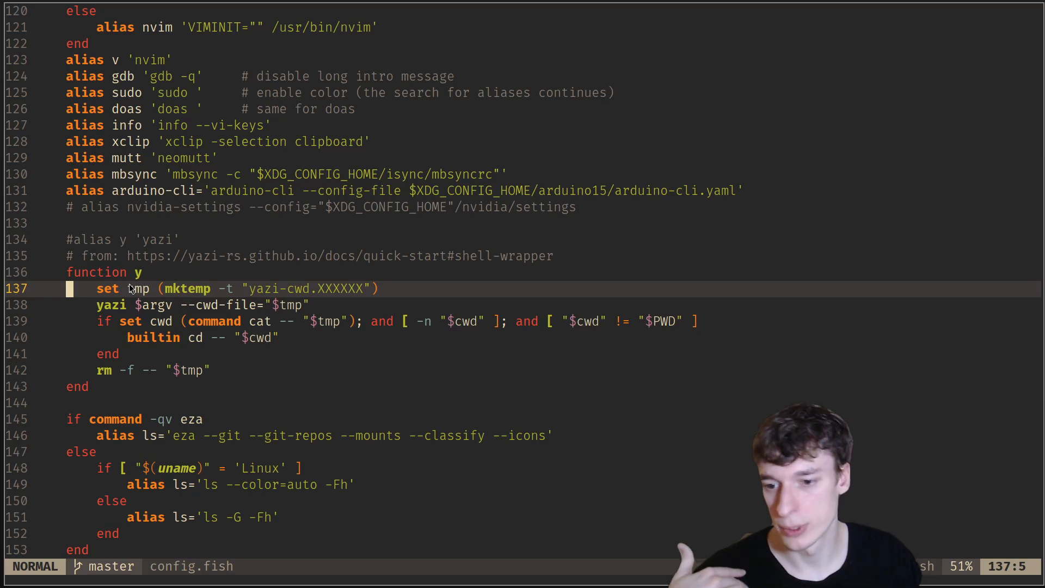
mouse_move(130, 303)
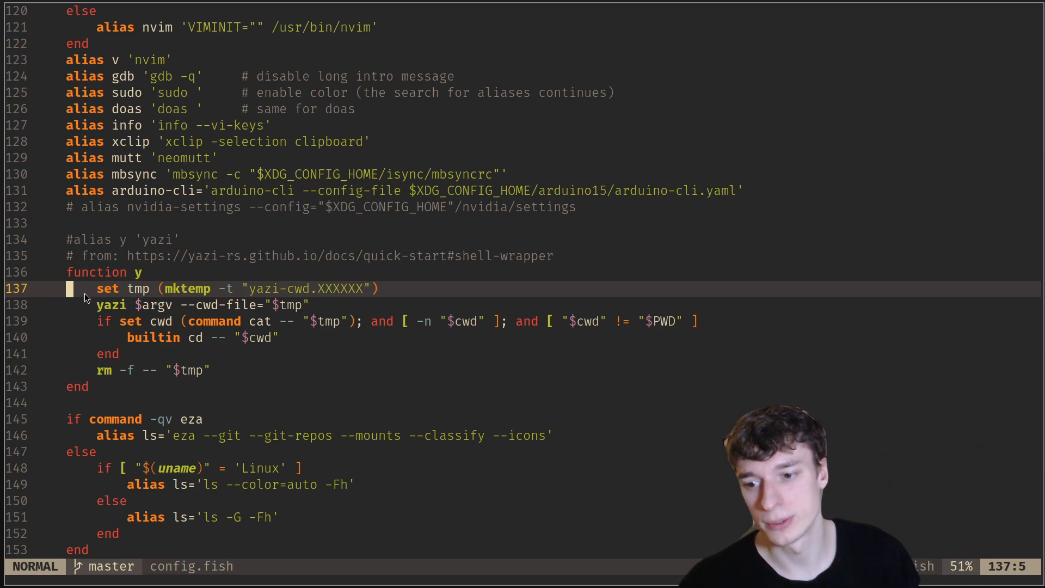
key("V")
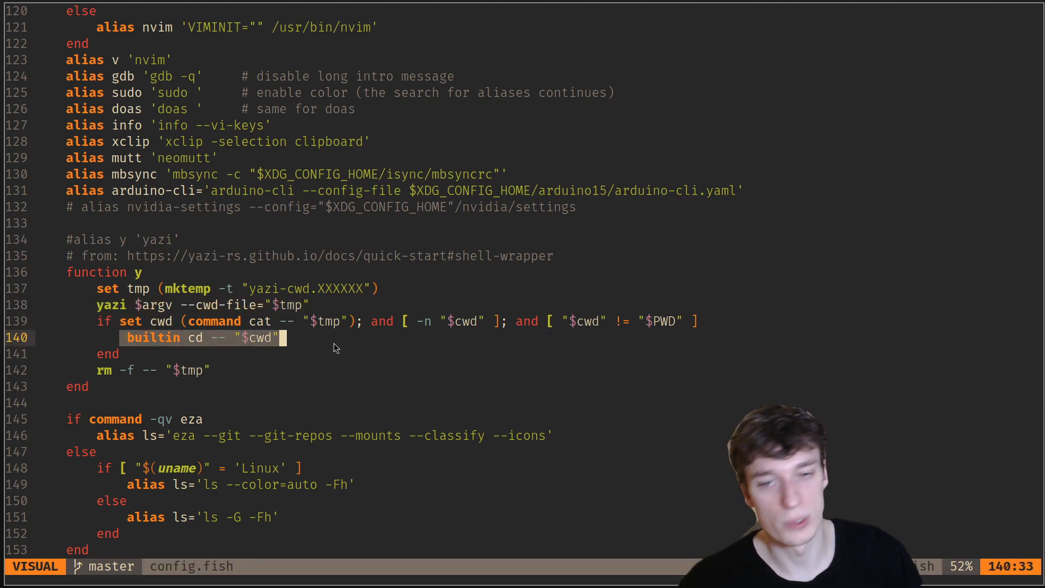
mouse_move(461, 263)
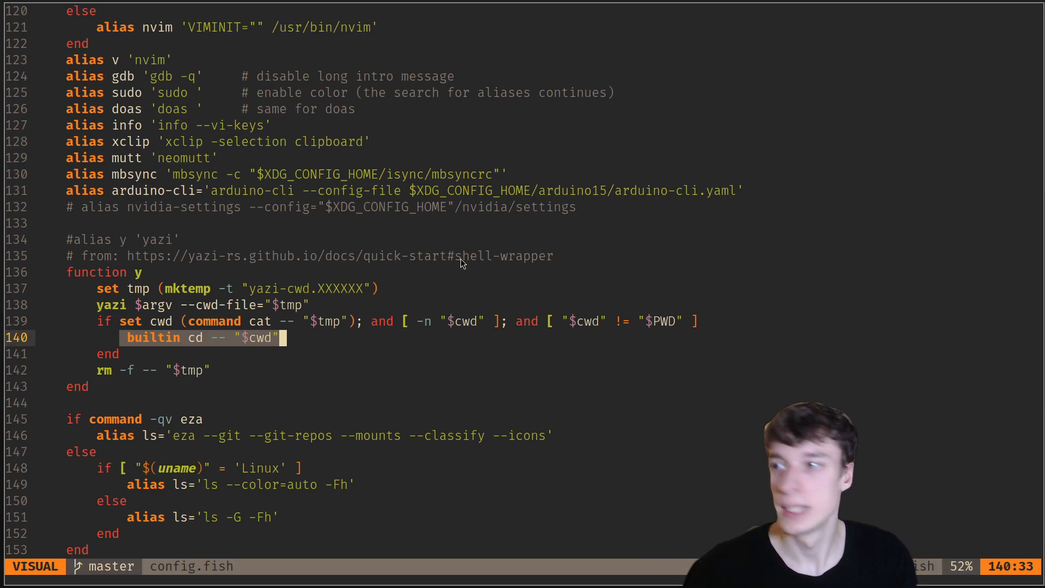
key("Escape")
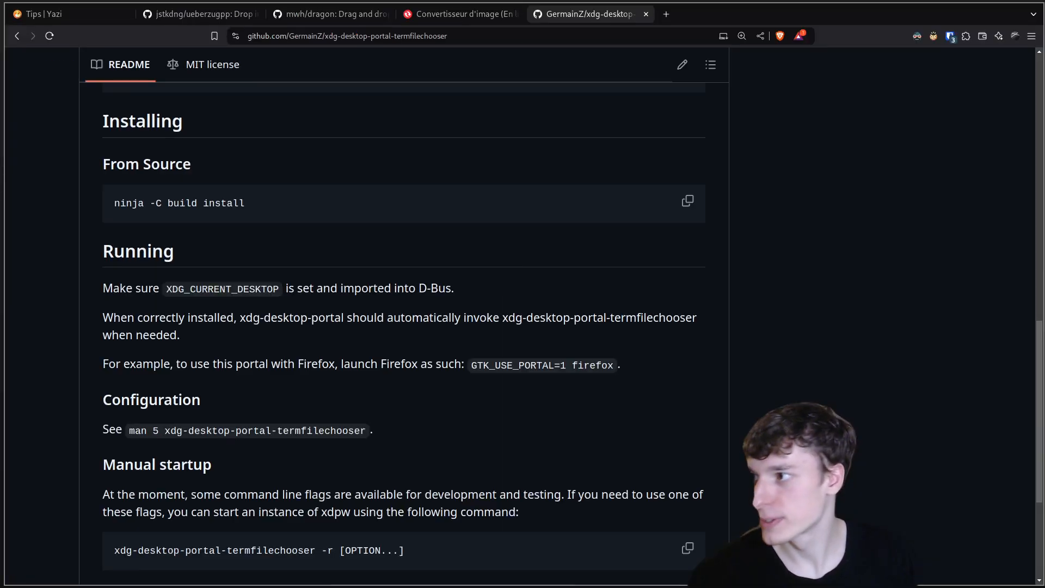
Switch to the Tips | Yazi tab and scroll to the clipboard-while-yanking tip
left_click(60, 15)
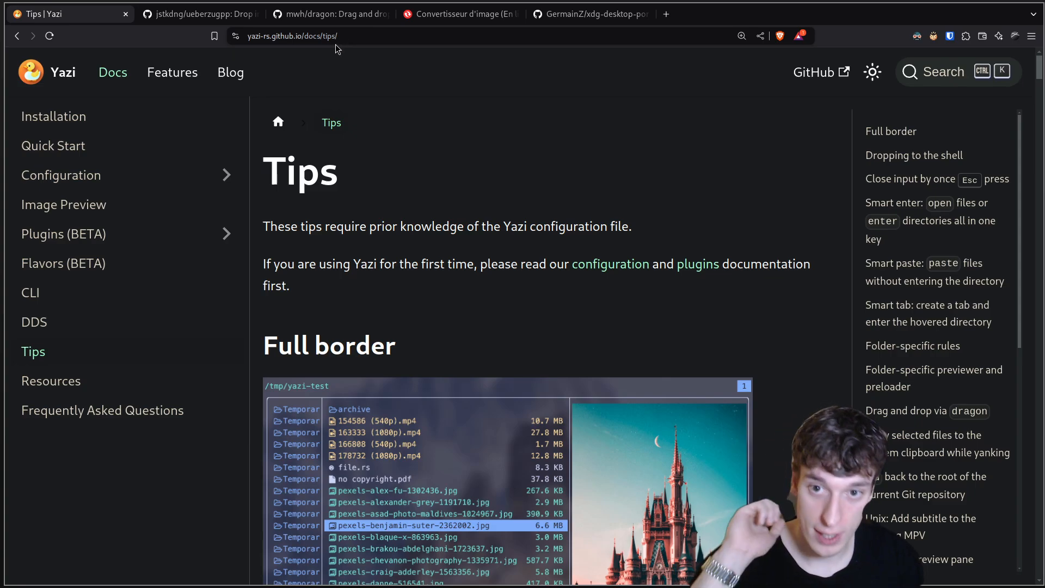
scroll("down", 3)
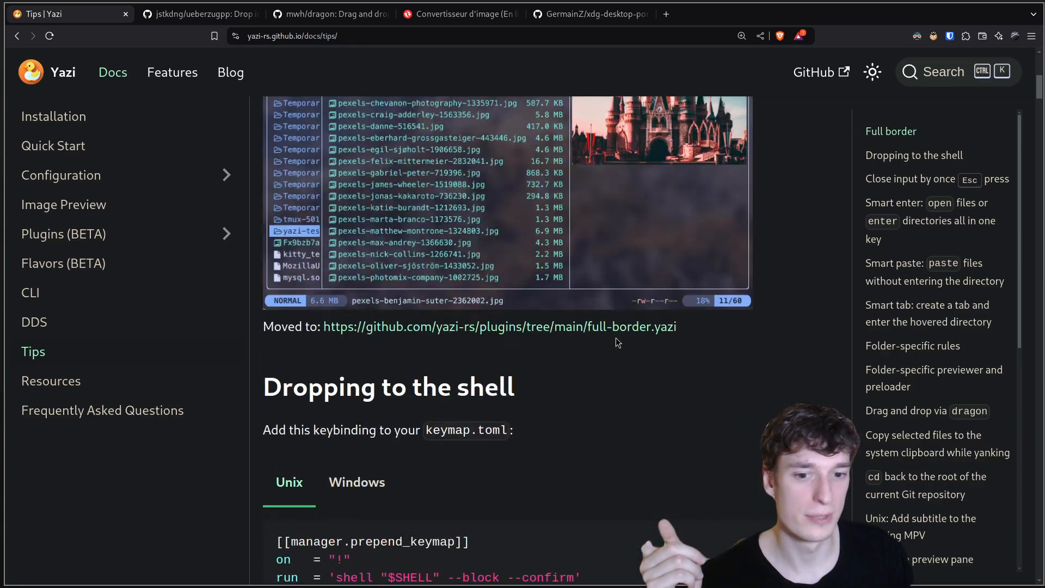
scroll("down", 3)
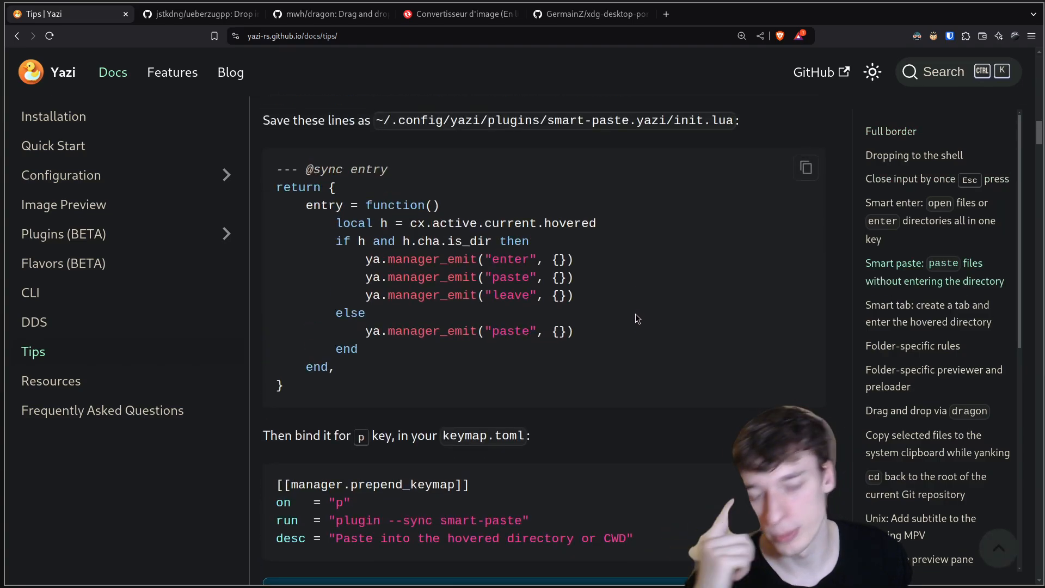
scroll("down", 3)
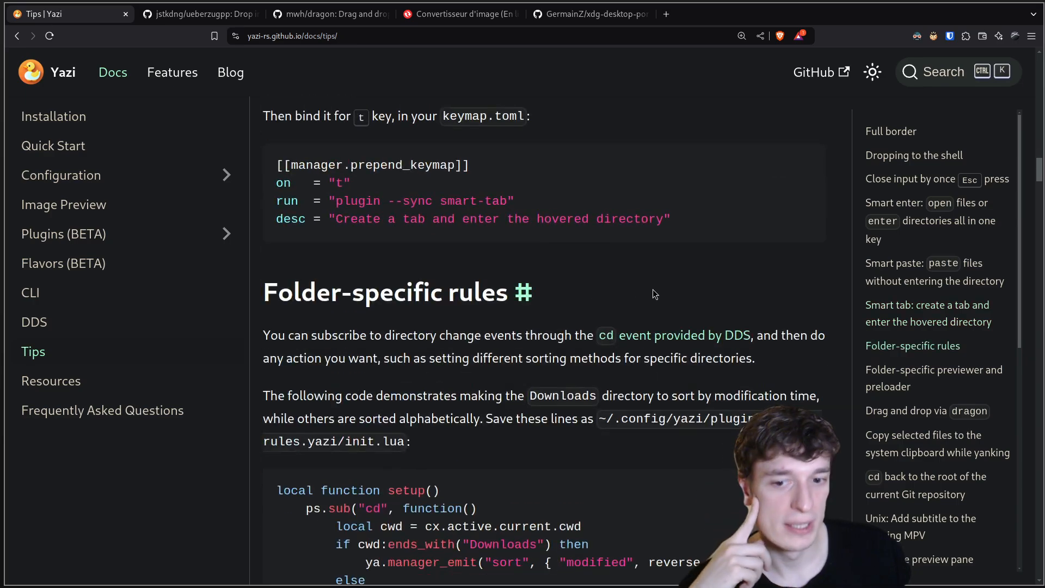
scroll("down", 3)
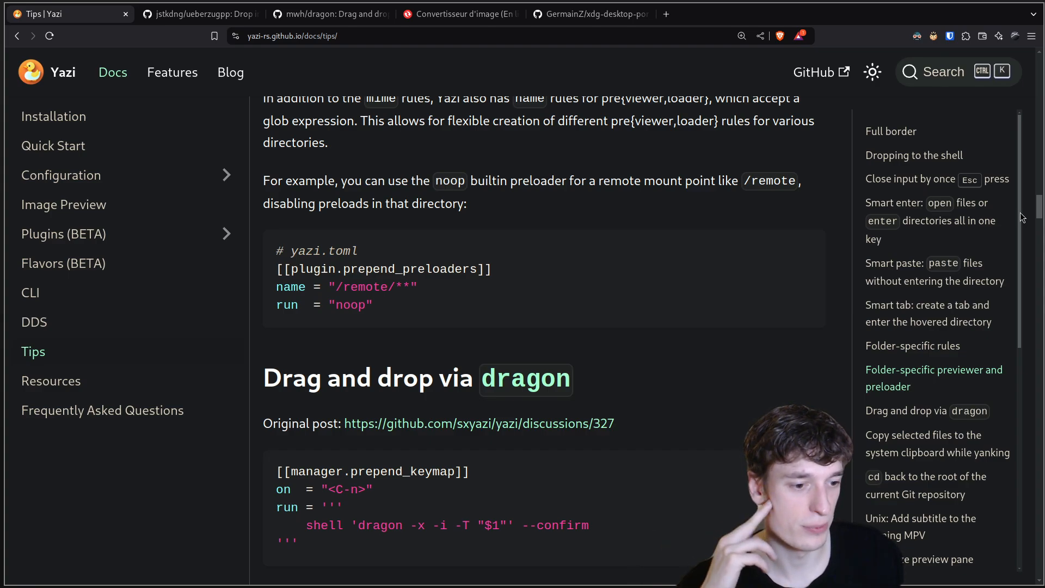
scroll("down", 3)
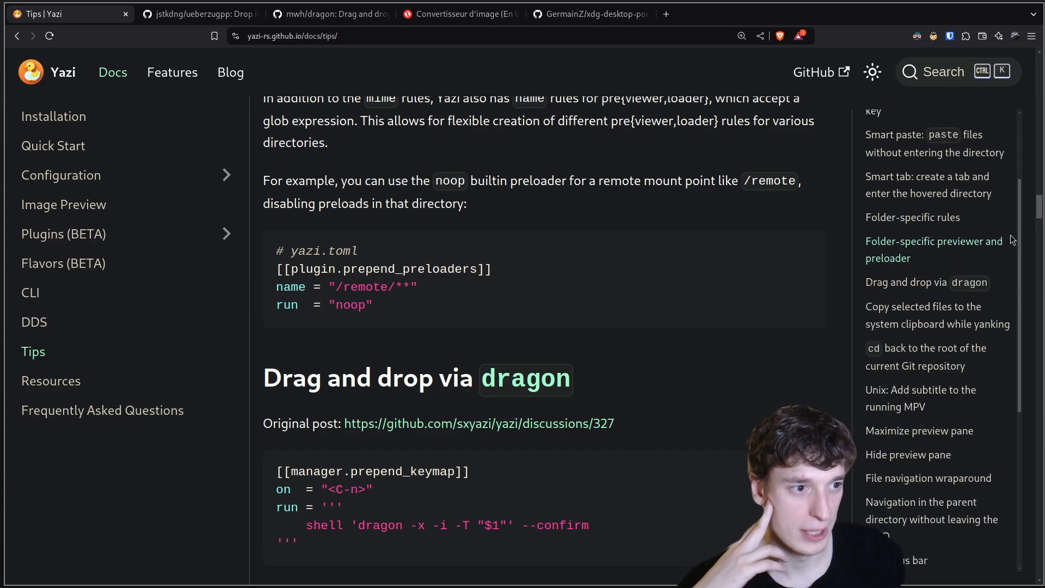
scroll("down", 3)
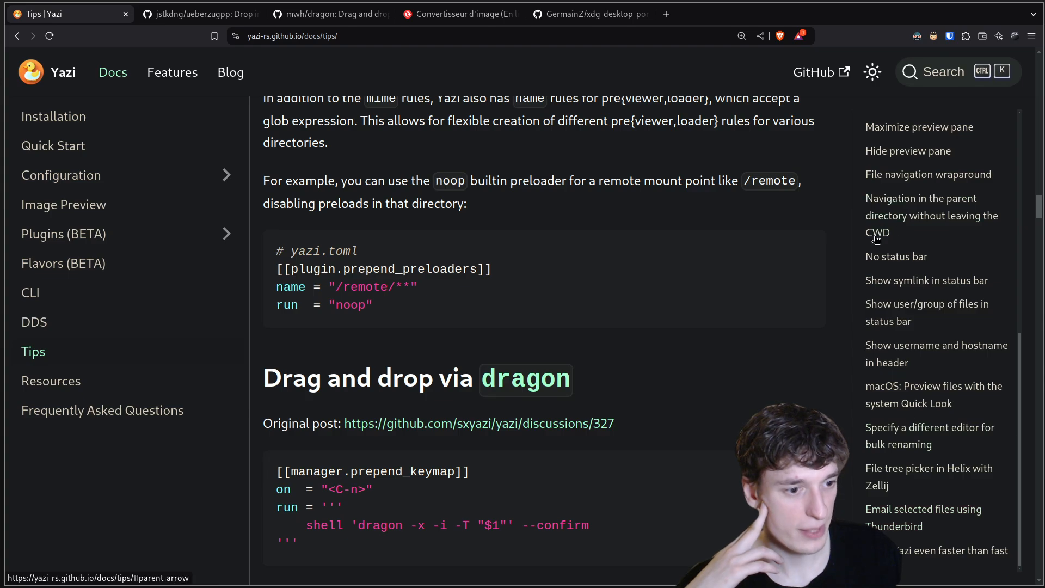
scroll("down", 3)
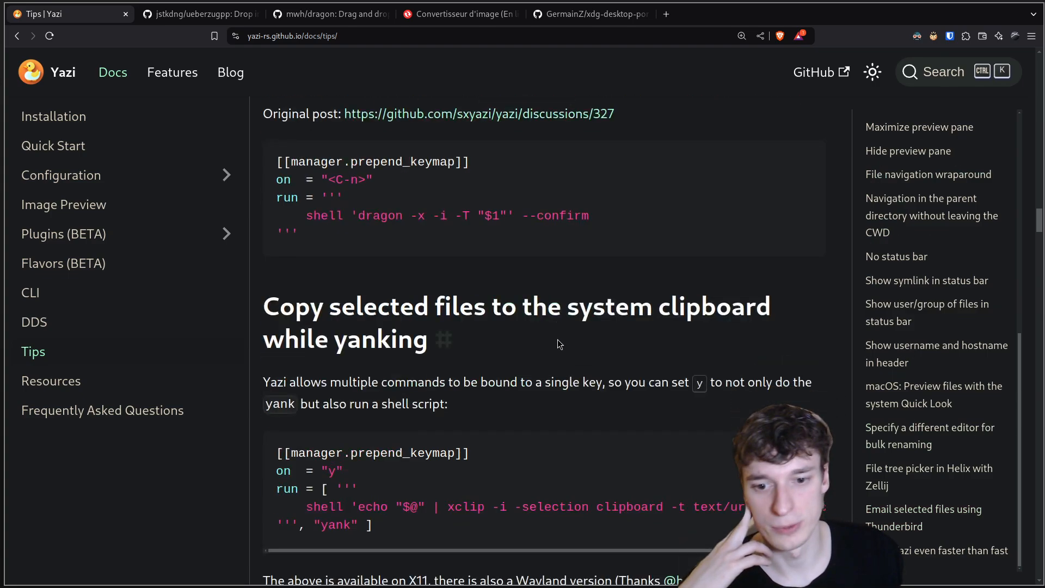
scroll("down", 3)
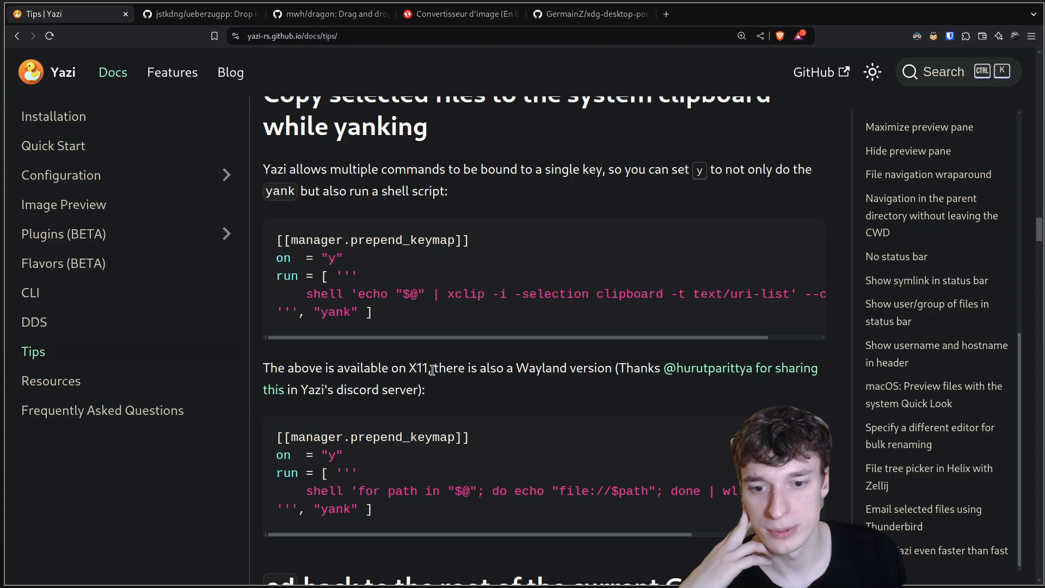
mouse_move(555, 346)
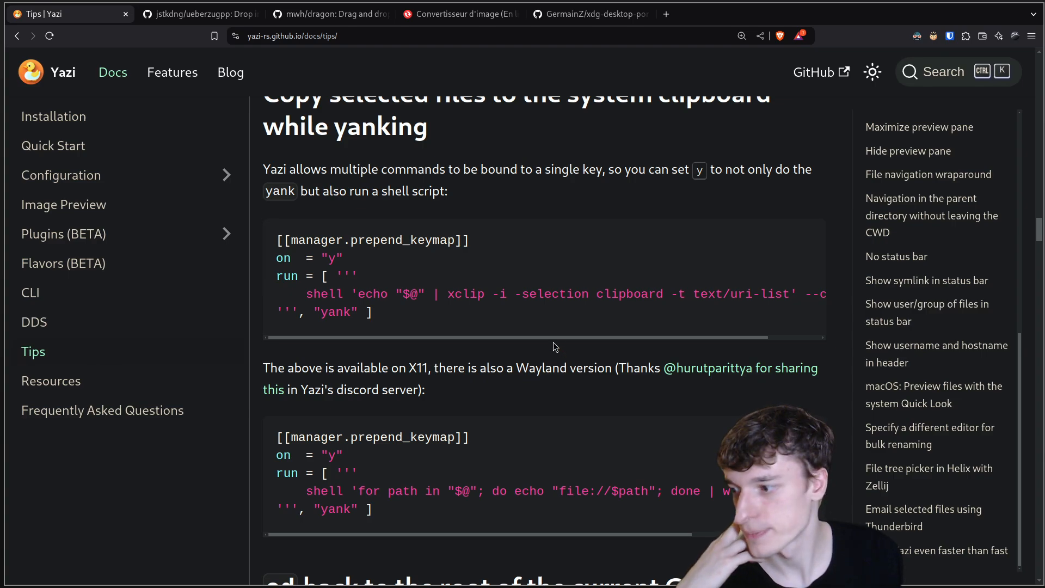